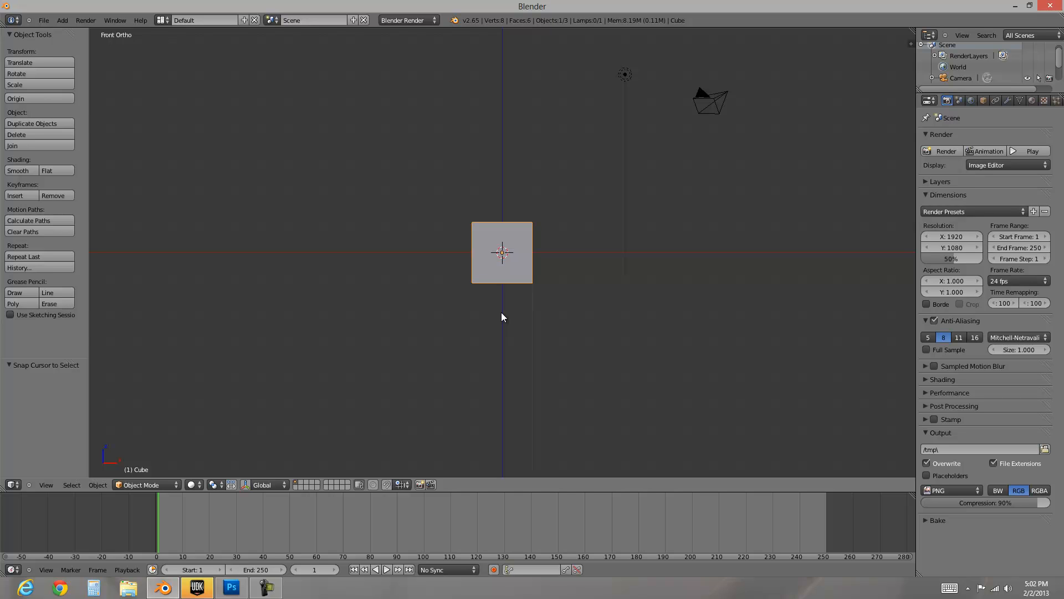
{"action": "mouse_move", "coordinate": [498, 316]}
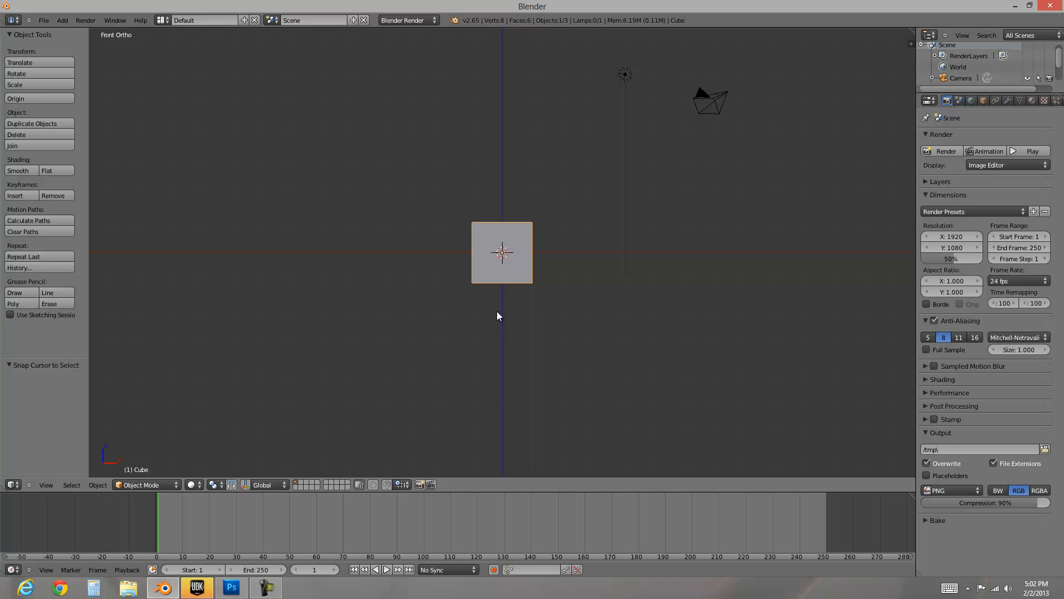
{"action": "mouse_move", "coordinate": [573, 253]}
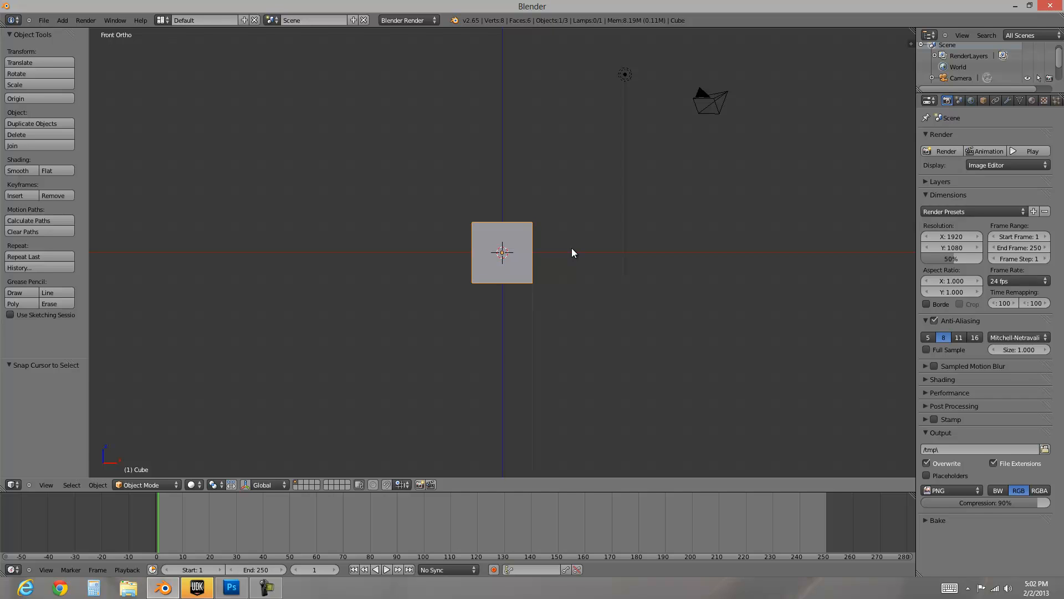
{"action": "mouse_move", "coordinate": [497, 240]}
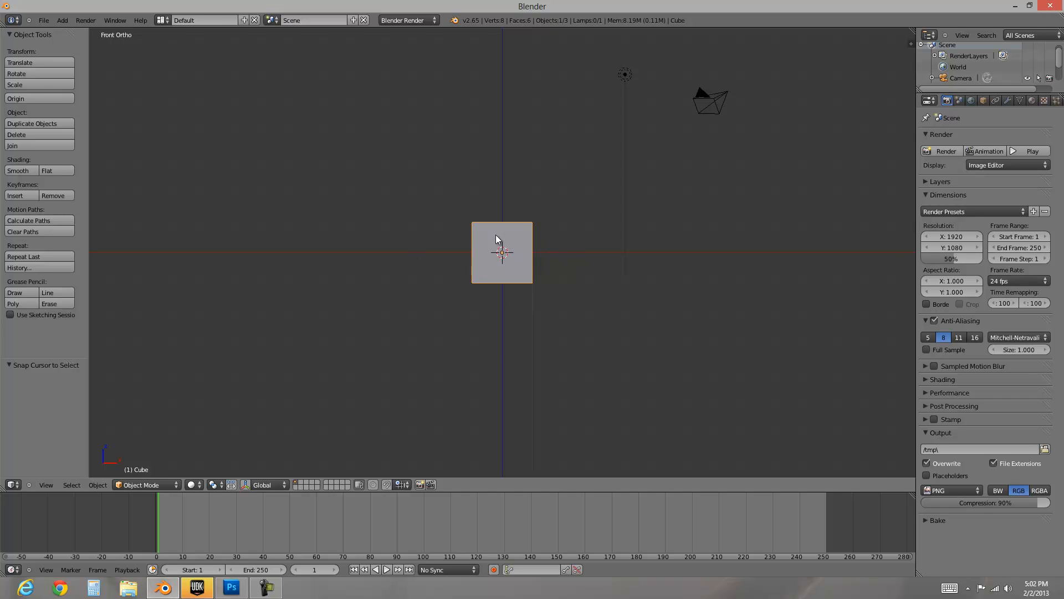
Scale the cube's mesh up twofold, raise its base onto the ground line, and enter edge select.
{"action": "key", "text": "Tab"}
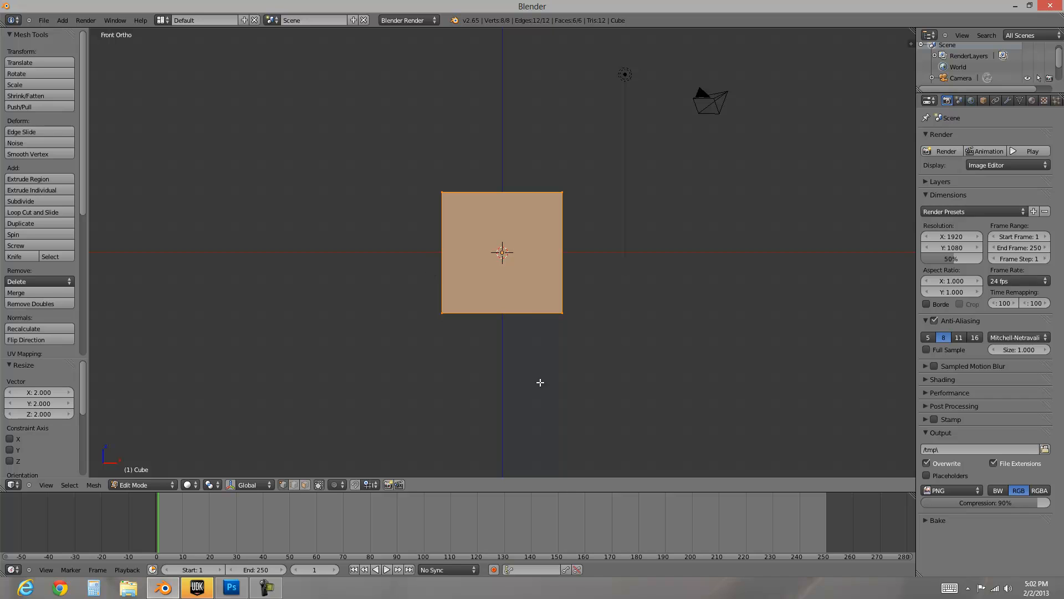
{"action": "left_click_drag", "start_coordinate": [539, 382], "coordinate": [531, 288]}
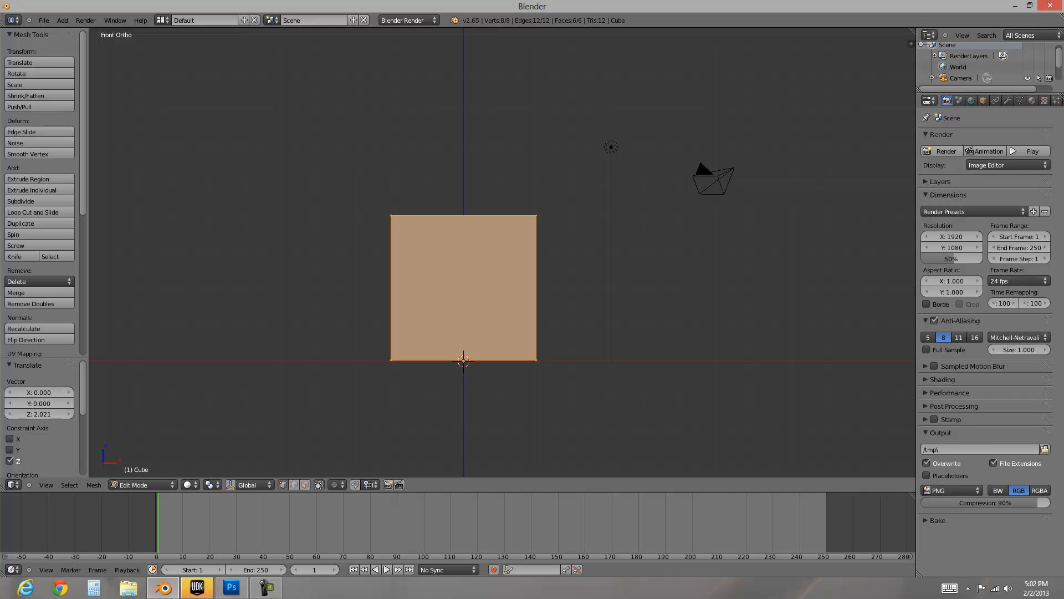
{"action": "left_click", "coordinate": [1043, 100]}
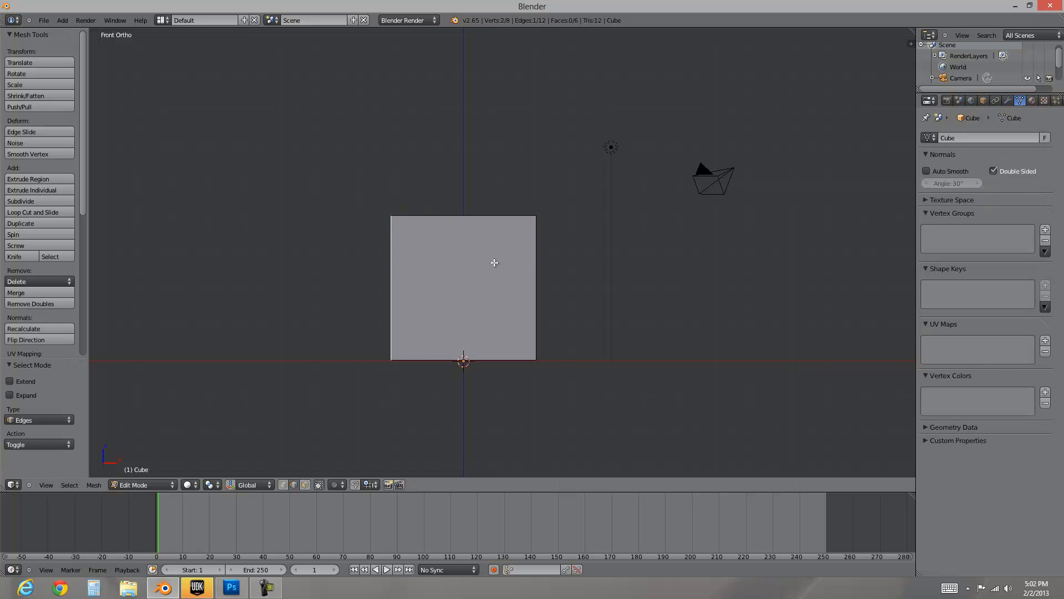
Orbit to a user view around the cube with its middle edge loop and unwrap.
{"action": "left_click_drag", "start_coordinate": [494, 272], "coordinate": [583, 255]}
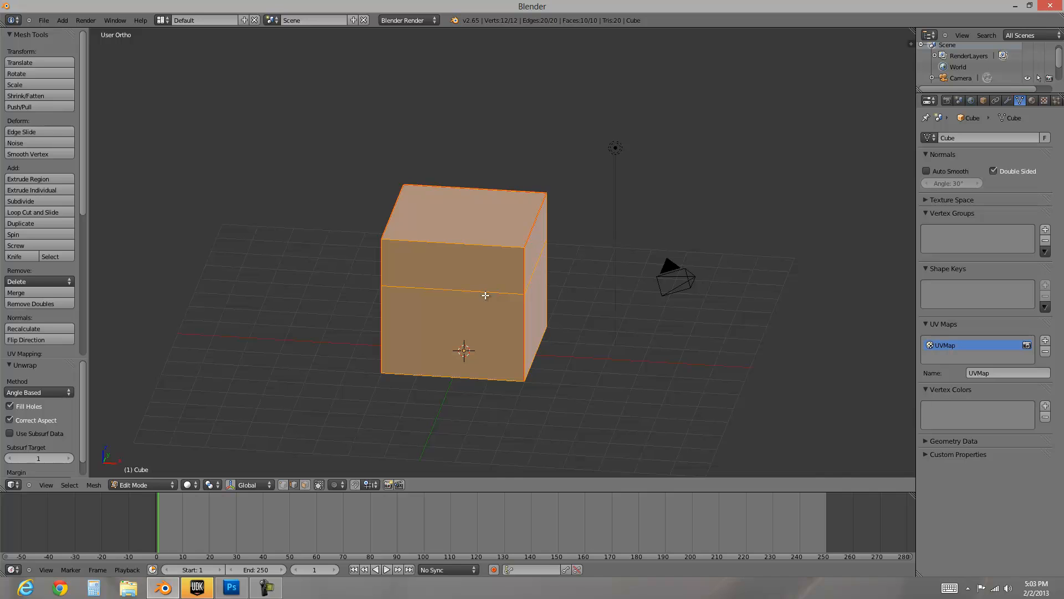
Open the Properties shelf and enable face normal display under Mesh Display.
{"action": "key", "text": "N"}
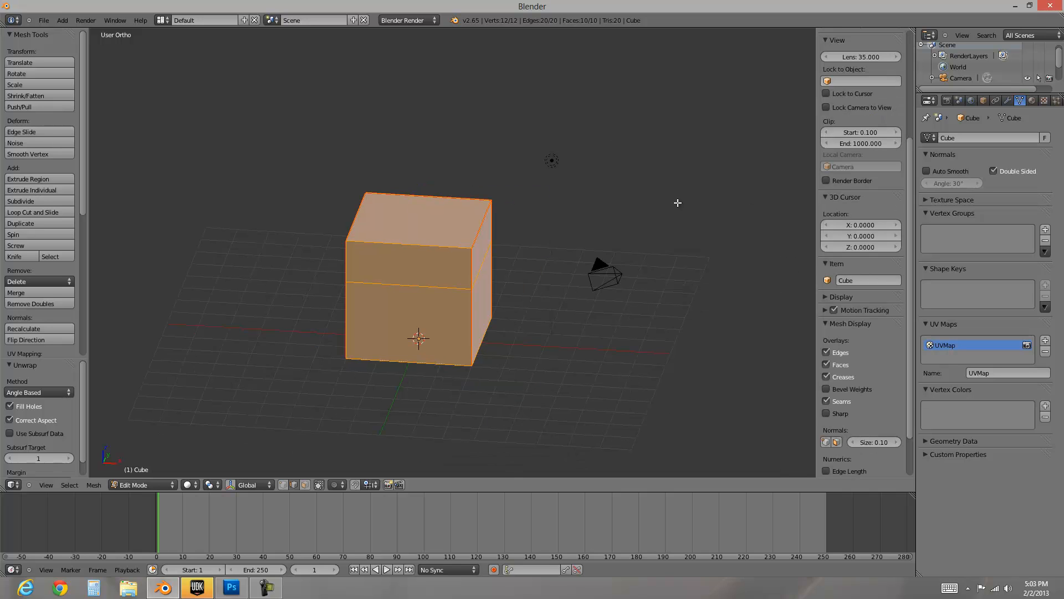
{"action": "mouse_move", "coordinate": [668, 202]}
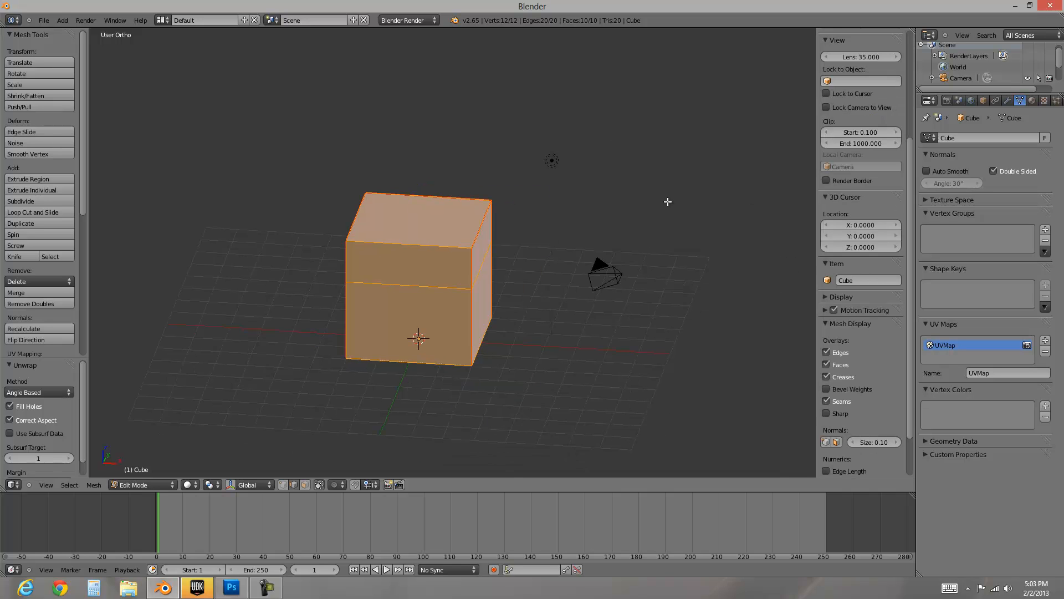
{"action": "mouse_move", "coordinate": [419, 222]}
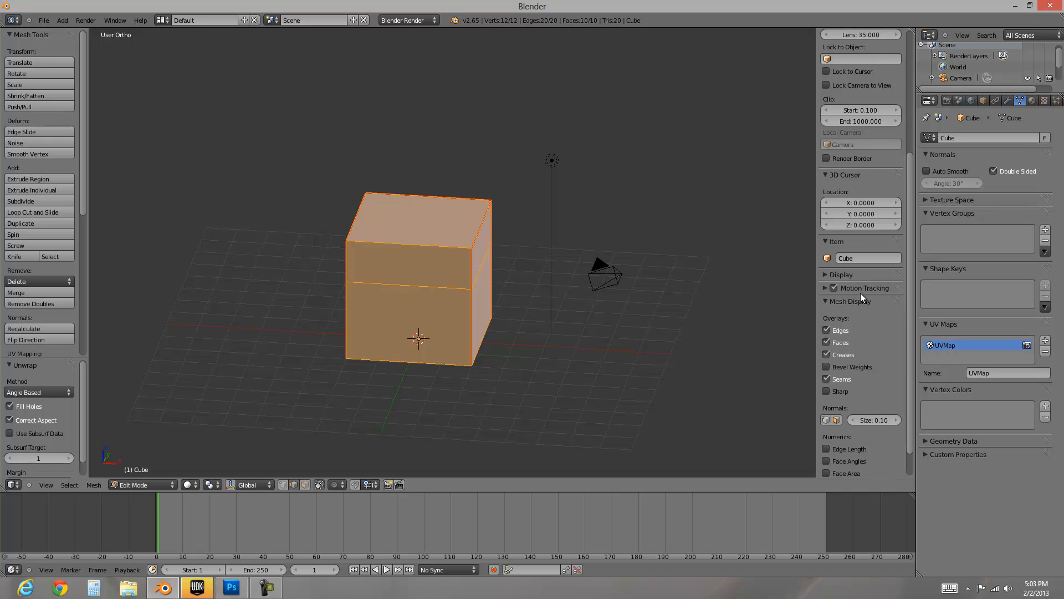
{"action": "scroll", "scroll_direction": "down", "scroll_amount": 3}
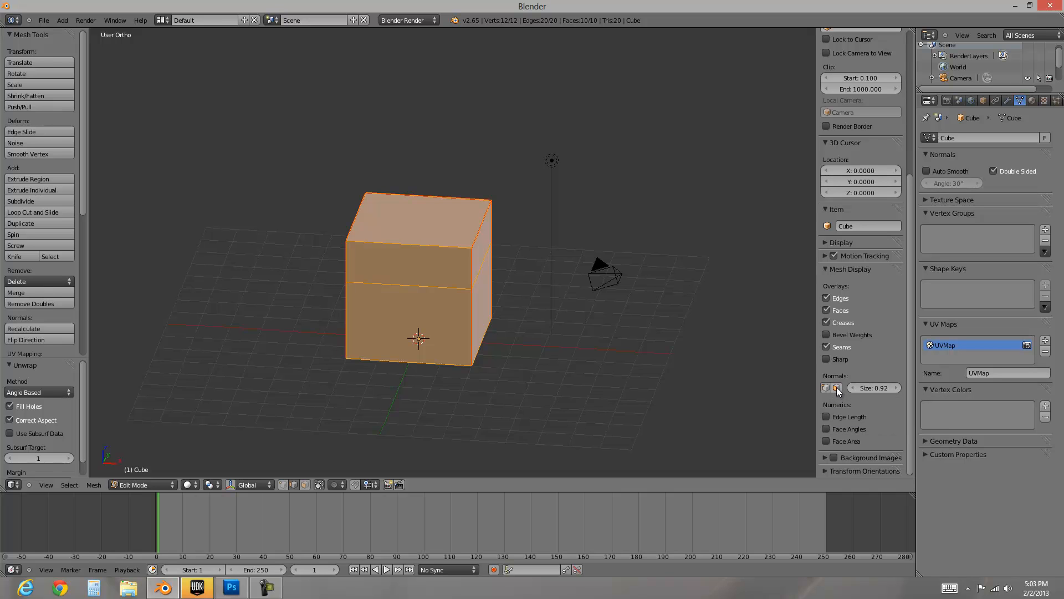
{"action": "left_click", "coordinate": [837, 387]}
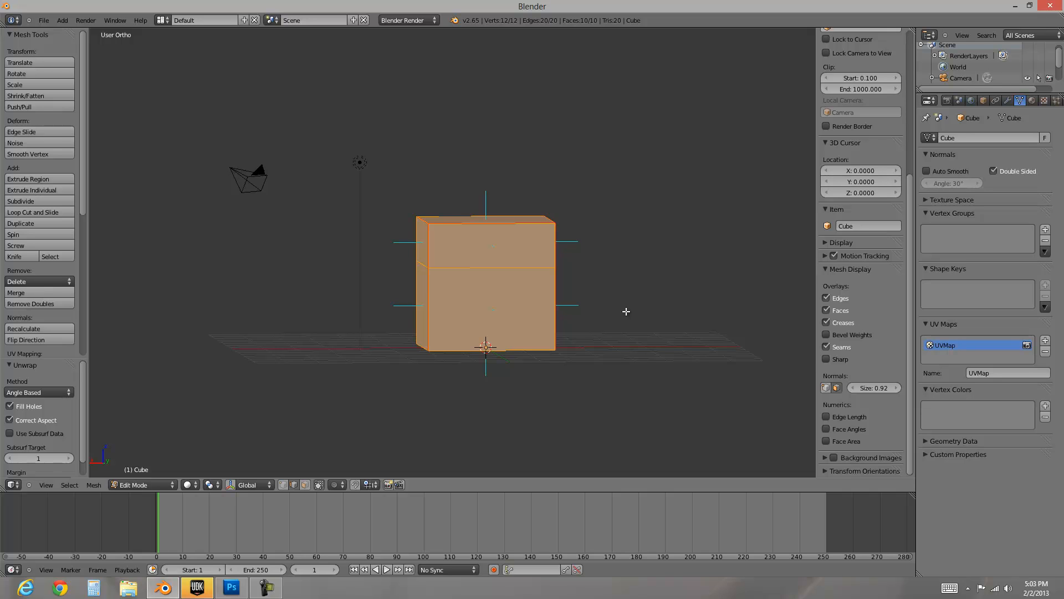
{"action": "mouse_move", "coordinate": [519, 297]}
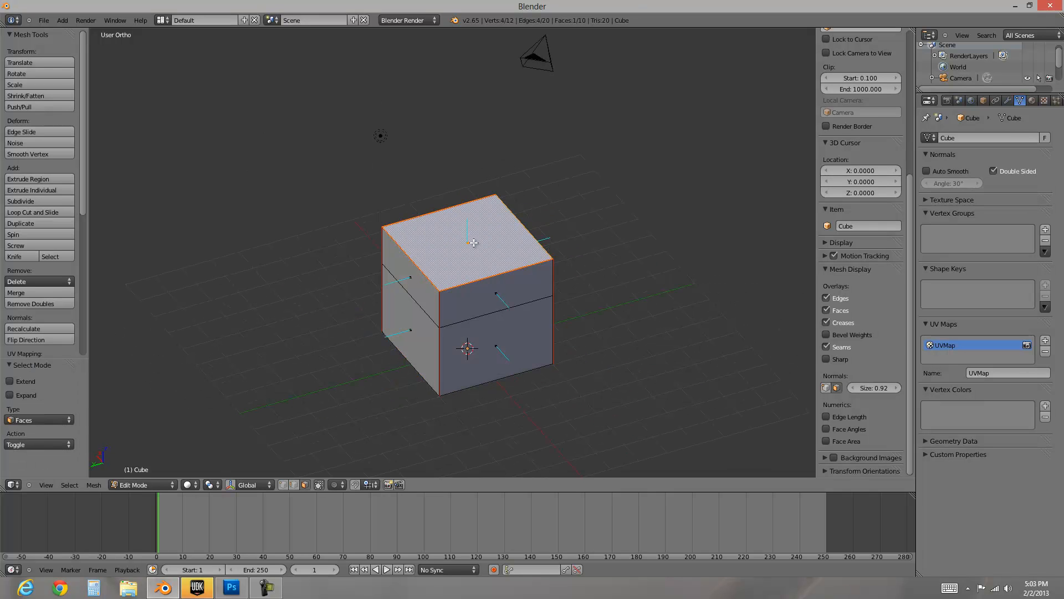
Search 'flip' and apply Flip Normals to the cube's top face.
{"action": "type", "text": "flip"}
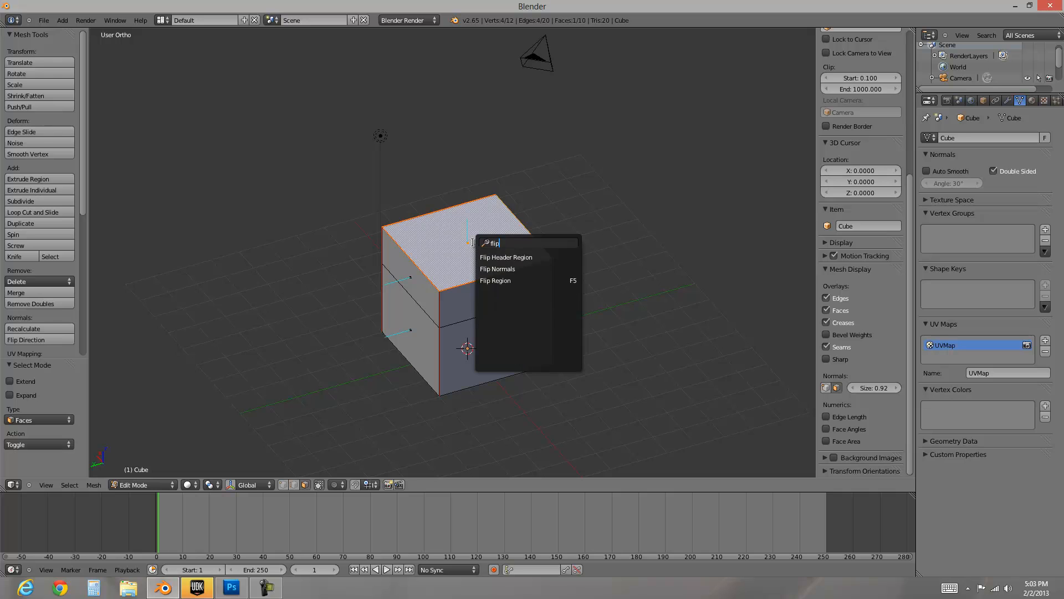
{"action": "left_click", "coordinate": [496, 268]}
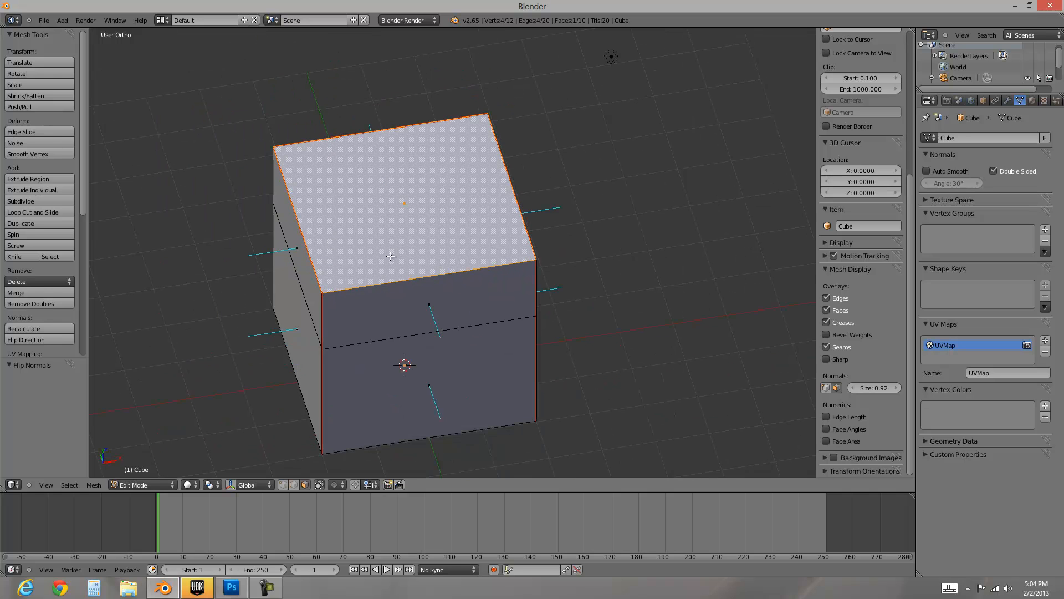
{"action": "mouse_move", "coordinate": [383, 274]}
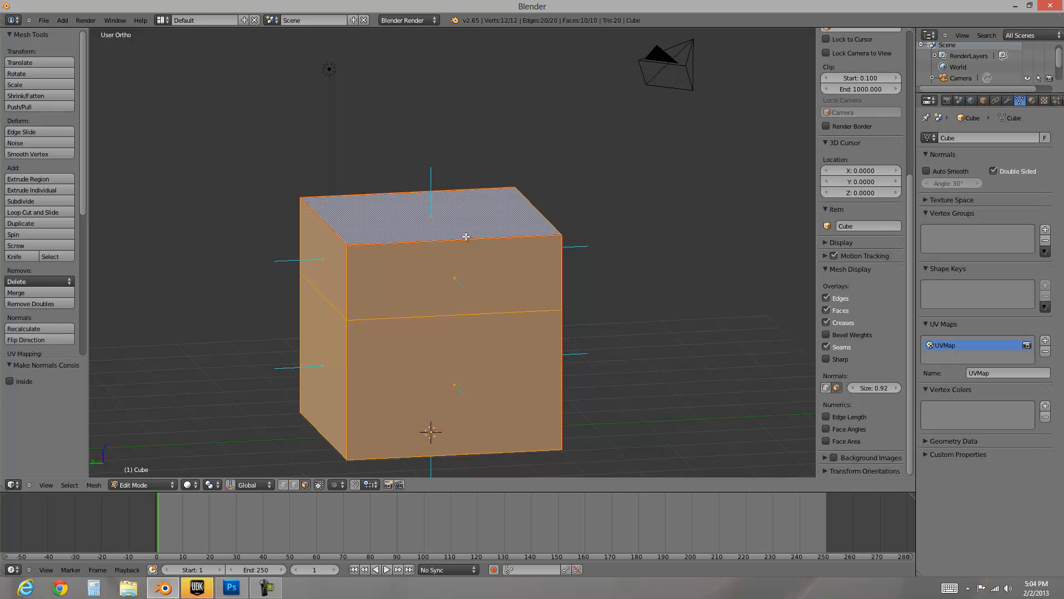
{"action": "mouse_move", "coordinate": [372, 323]}
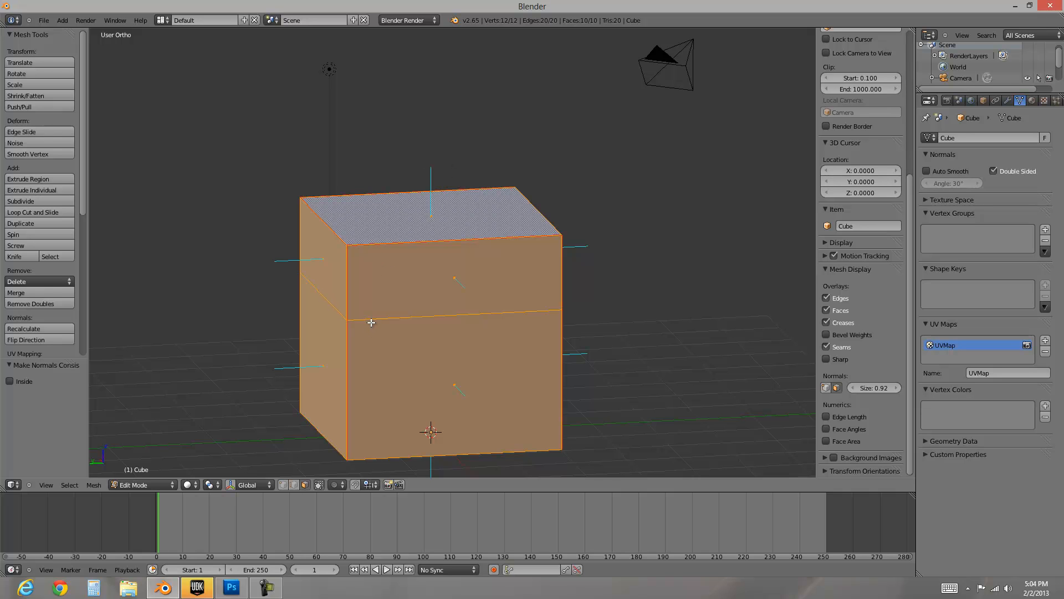
{"action": "mouse_move", "coordinate": [344, 295]}
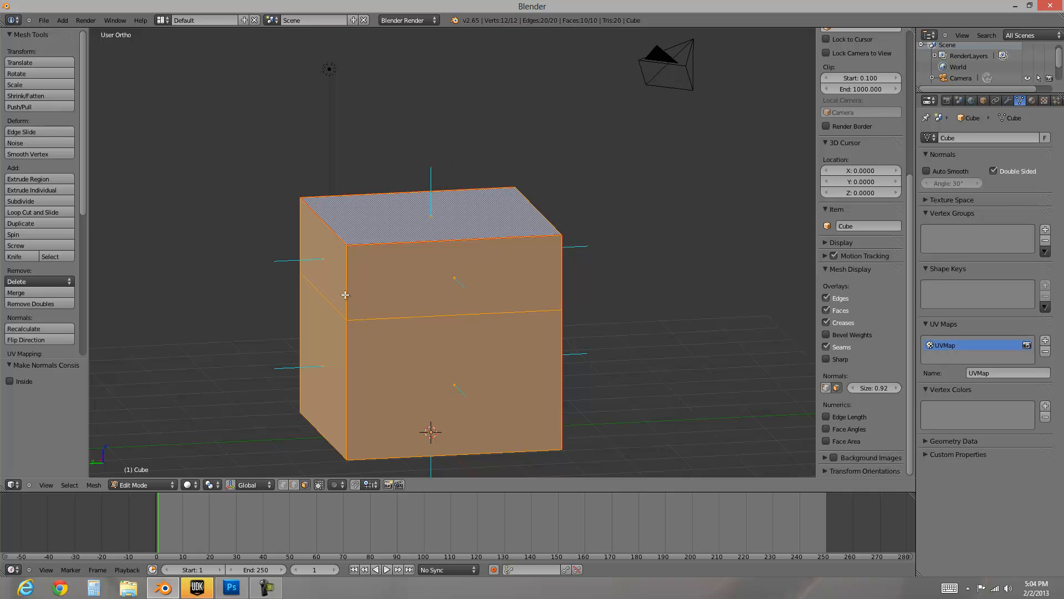
{"action": "mouse_move", "coordinate": [337, 315]}
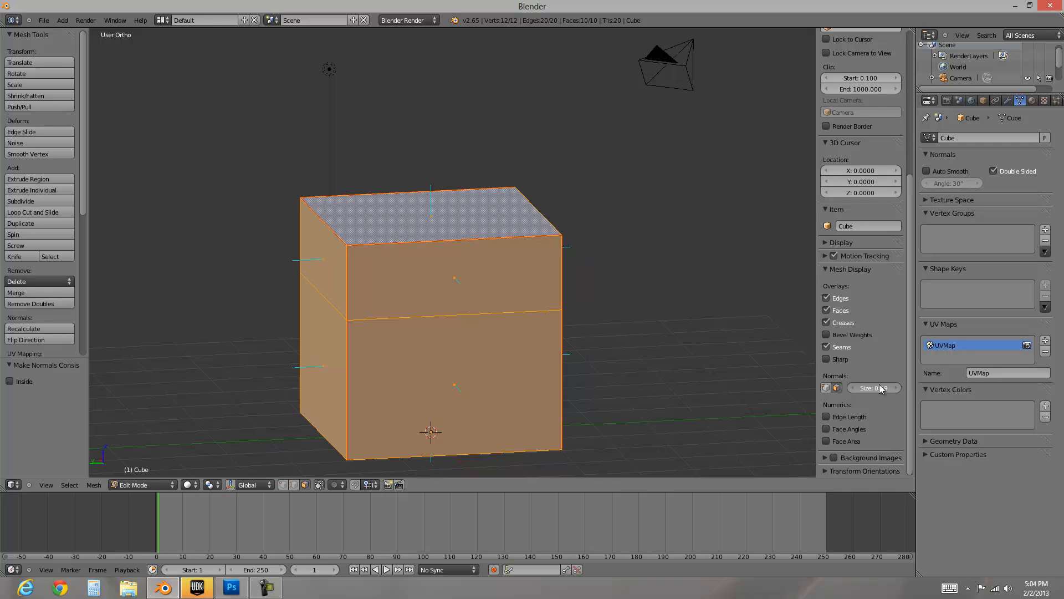
Drag the Normals Size field and settle it at 0.75.
{"action": "left_click_drag", "start_coordinate": [876, 387], "coordinate": [889, 387]}
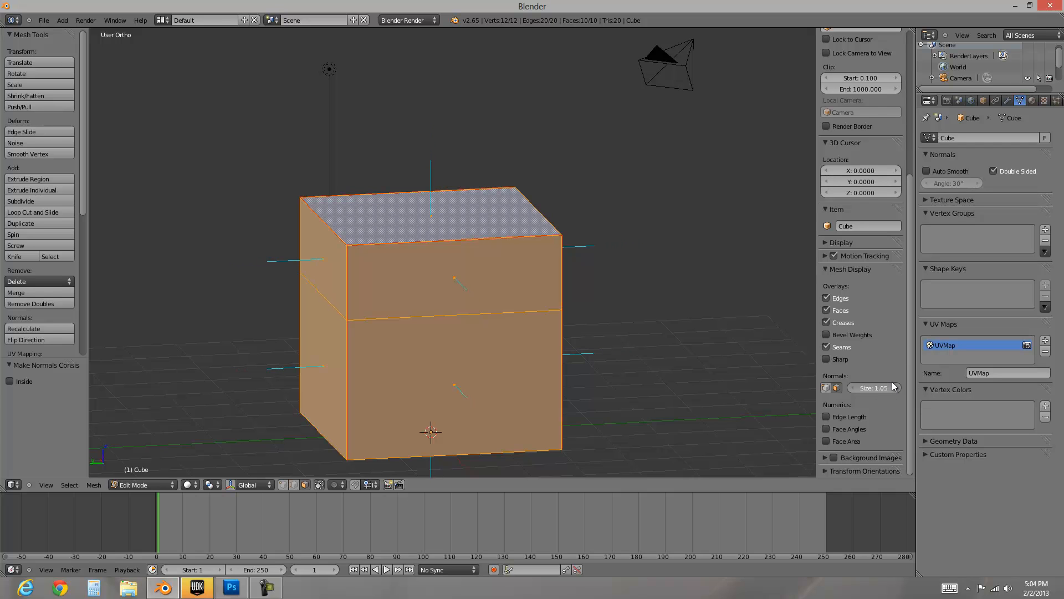
{"action": "left_click_drag", "start_coordinate": [882, 388], "coordinate": [872, 387]}
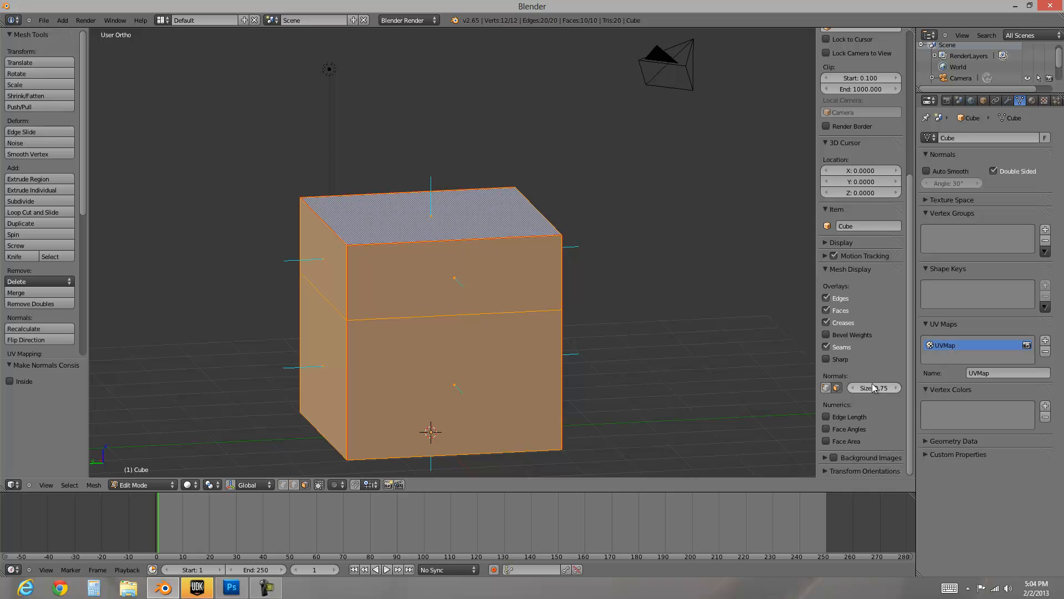
{"action": "mouse_move", "coordinate": [371, 344]}
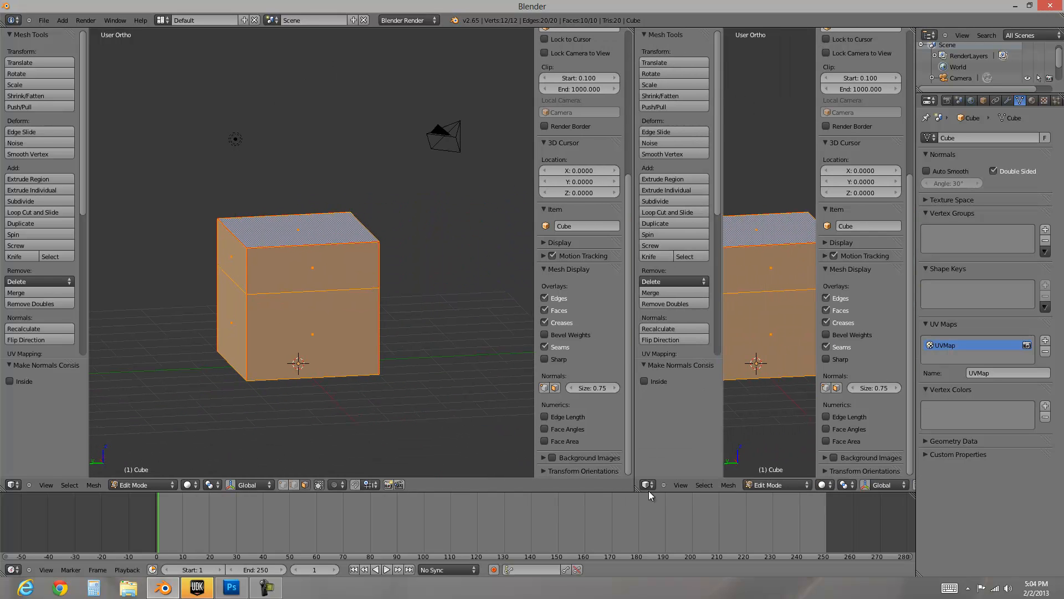
Show the cross-shaped UV layout in the UV/Image Editor and add UVMap.001.
{"action": "left_click", "coordinate": [647, 484]}
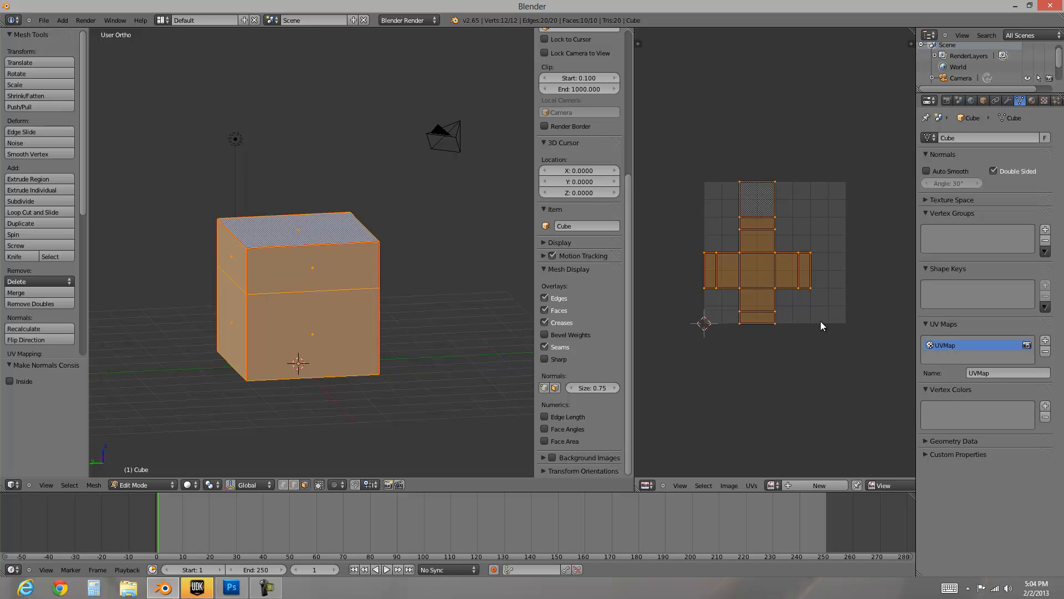
{"action": "mouse_move", "coordinate": [801, 249]}
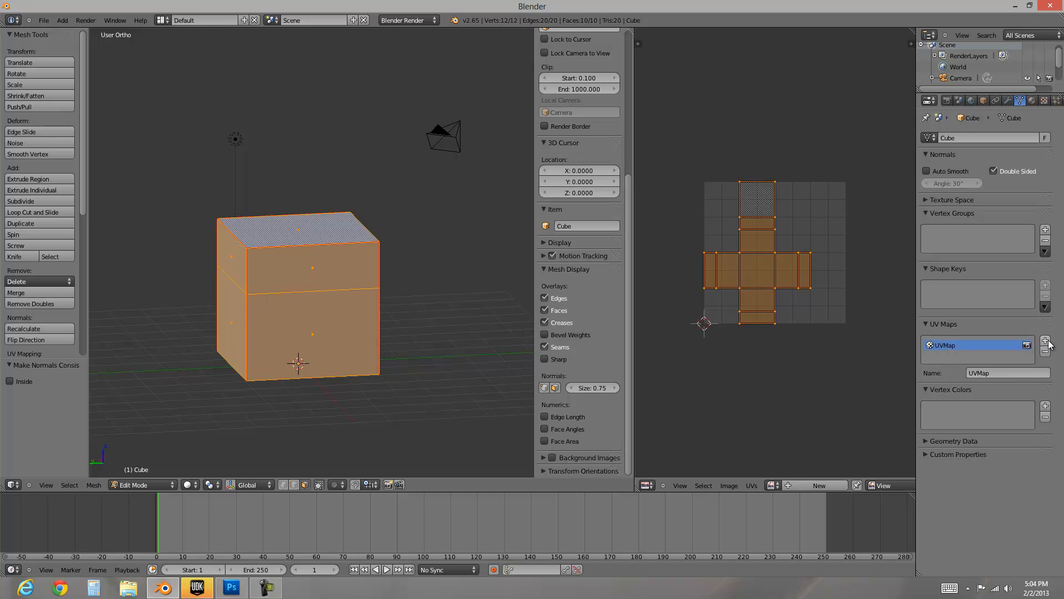
{"action": "left_click", "coordinate": [1044, 341]}
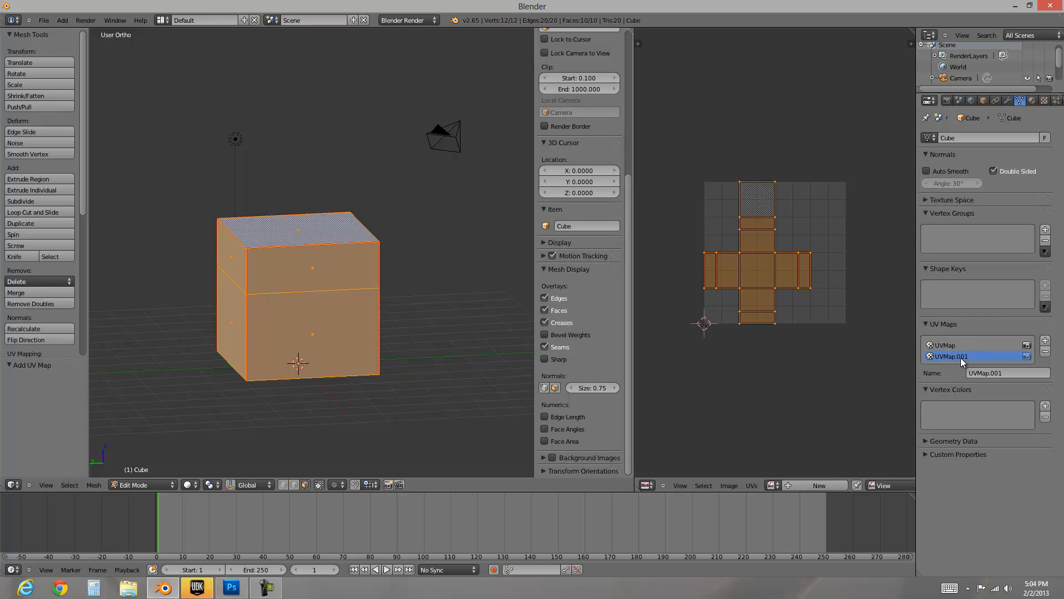
{"action": "mouse_move", "coordinate": [959, 345]}
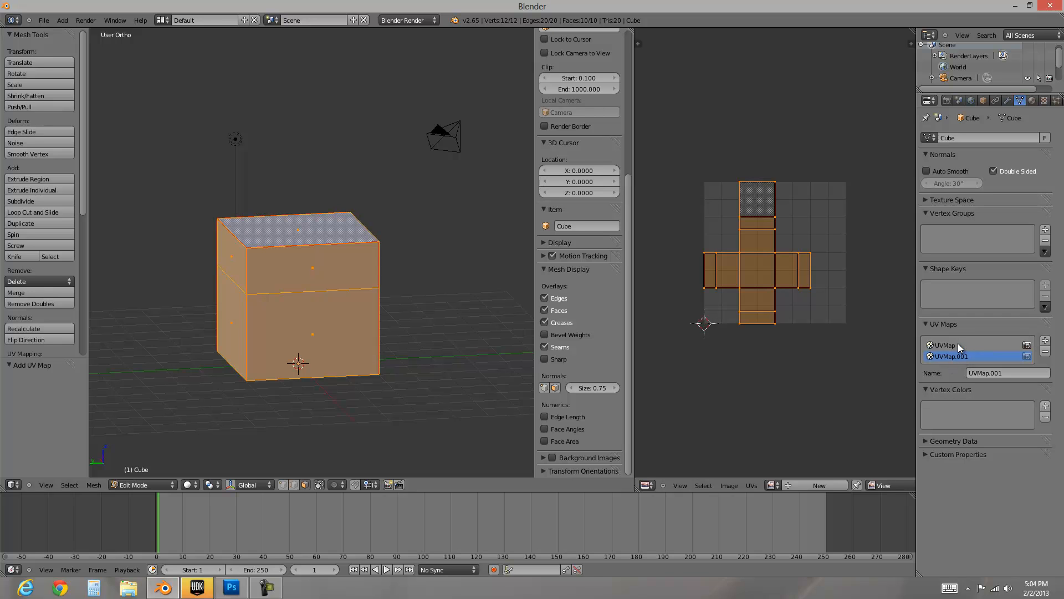
{"action": "mouse_move", "coordinate": [1000, 156]}
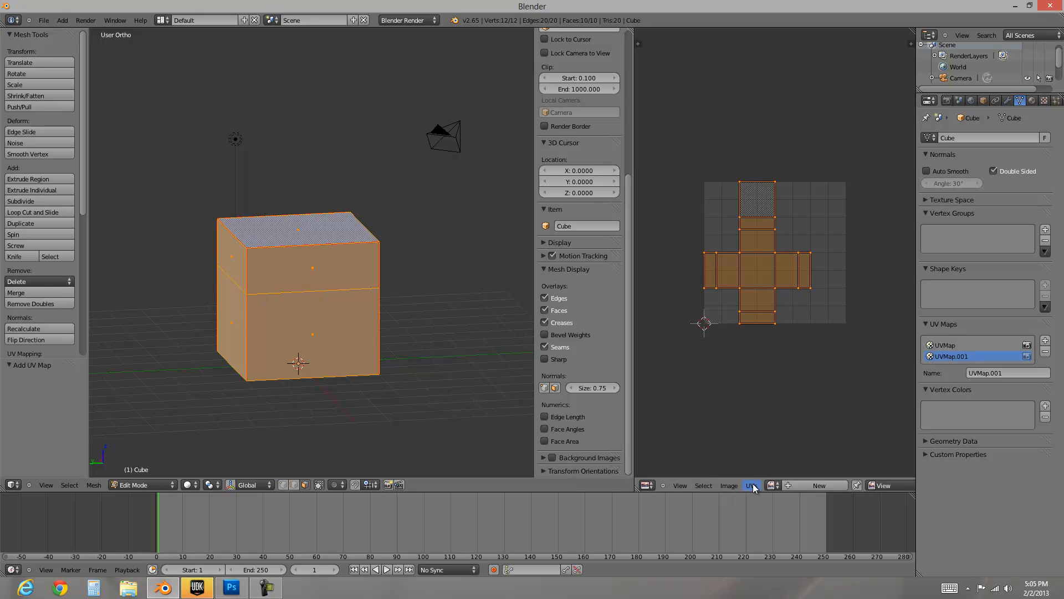
Export the UV layout as a 1024×1024 cardboard.png on the Desktop.
{"action": "left_click", "coordinate": [751, 485]}
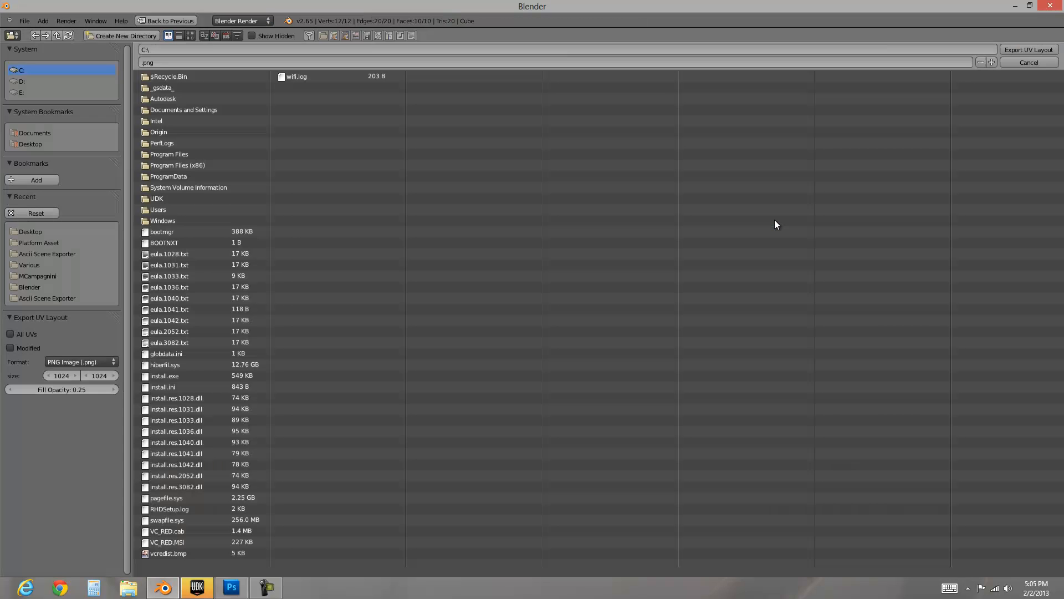
{"action": "left_click", "coordinate": [30, 231]}
{"action": "type", "text": "cardboard"}
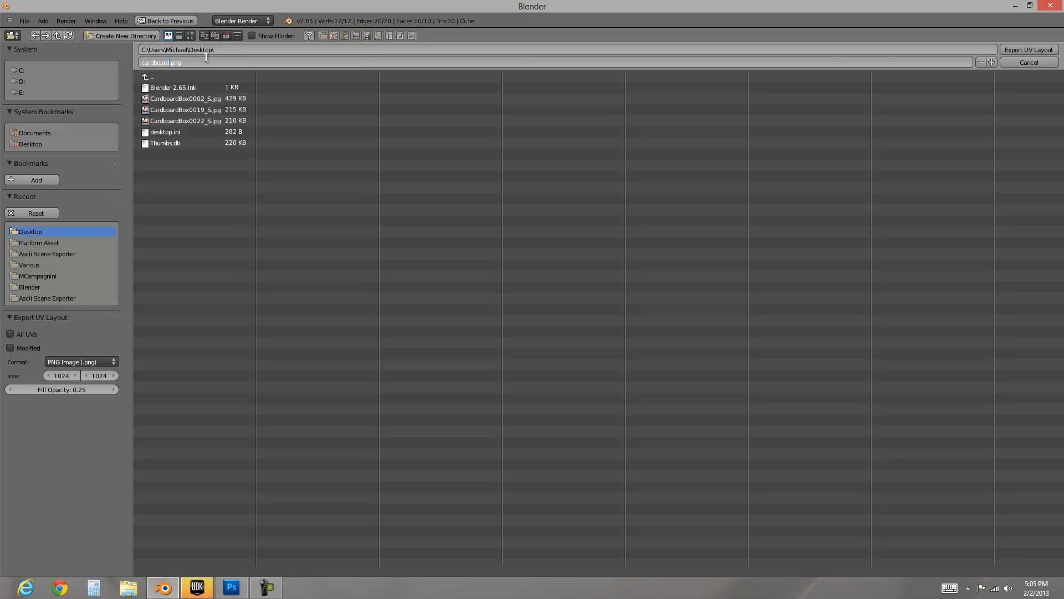
{"action": "left_click", "coordinate": [1028, 50]}
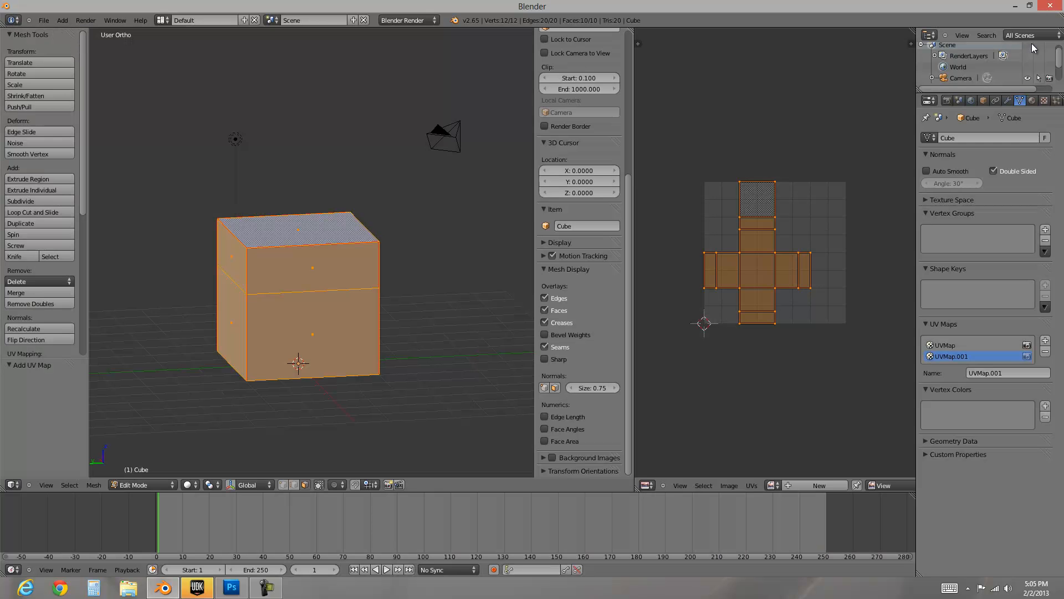
Open cardboard.png in Photoshop, rename the layout layer 'uvs', and select the black layer.
{"action": "left_click", "coordinate": [228, 587]}
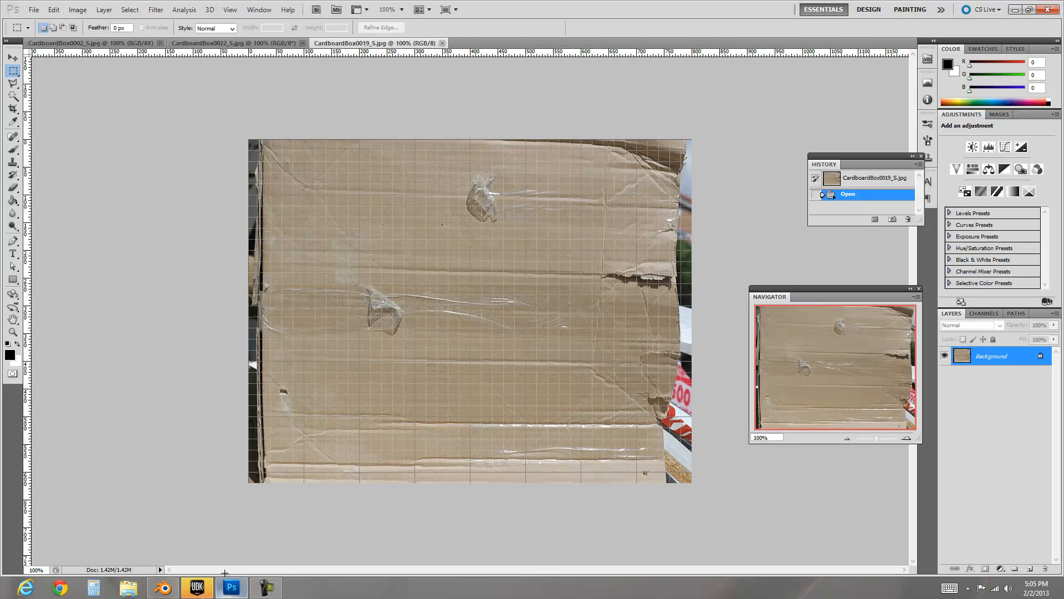
{"action": "left_click", "coordinate": [39, 10]}
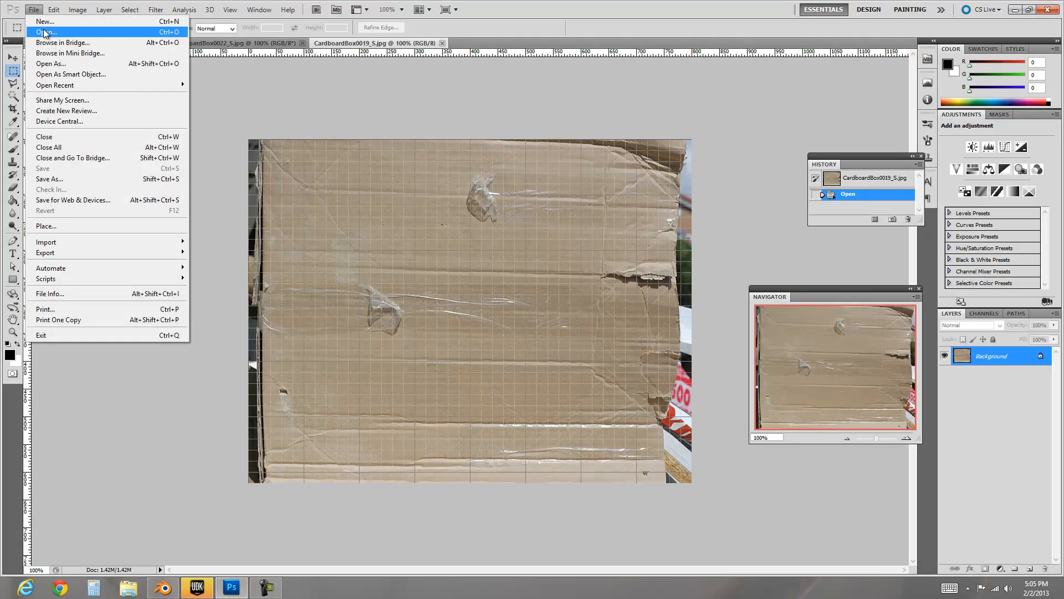
{"action": "left_click", "coordinate": [47, 26]}
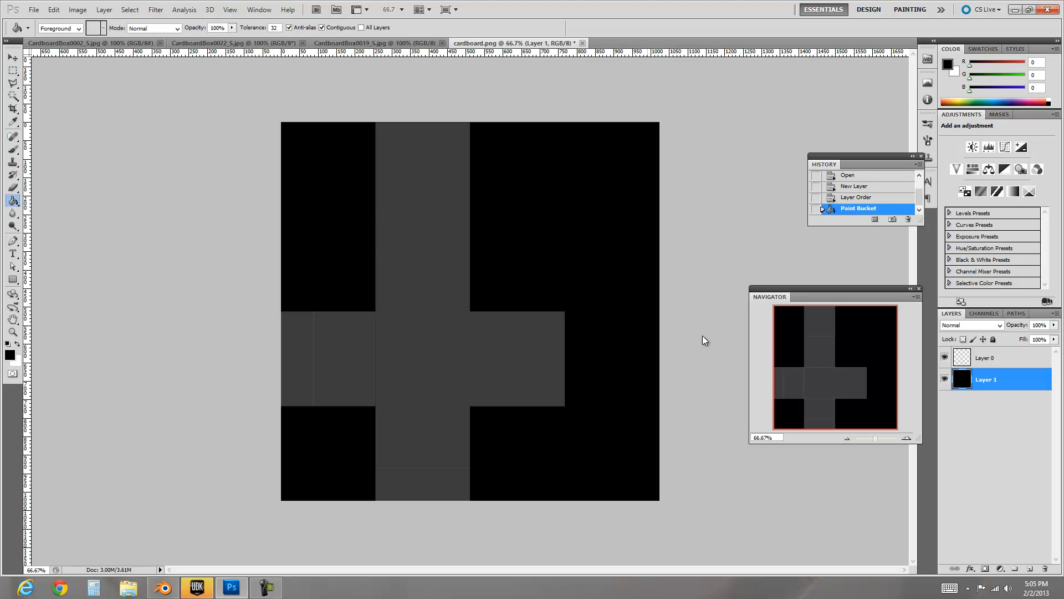
{"action": "double_click", "coordinate": [986, 357]}
{"action": "type", "text": "uvs"}
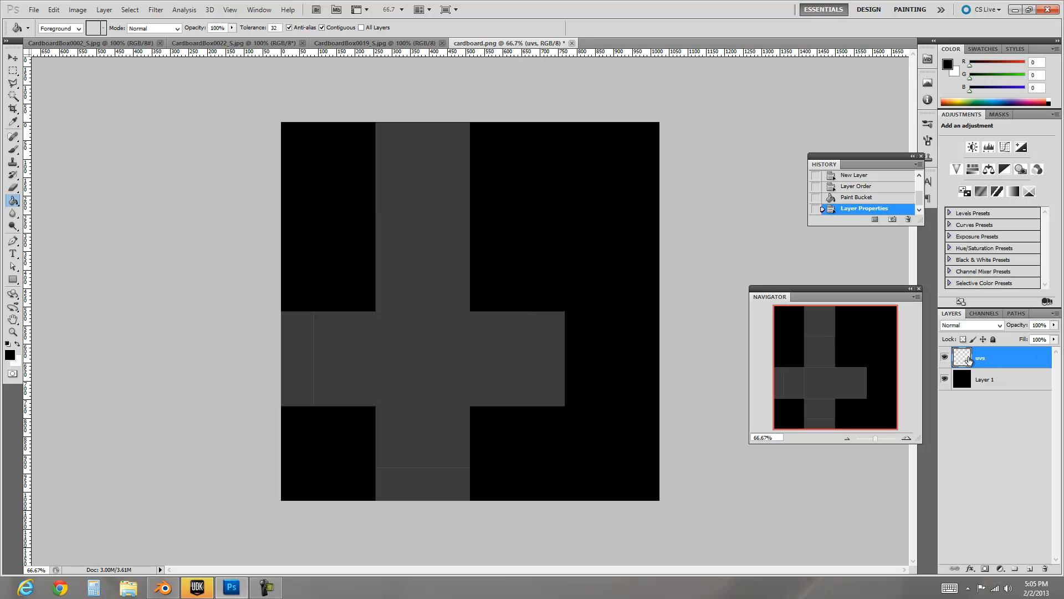
{"action": "left_click", "coordinate": [1002, 379]}
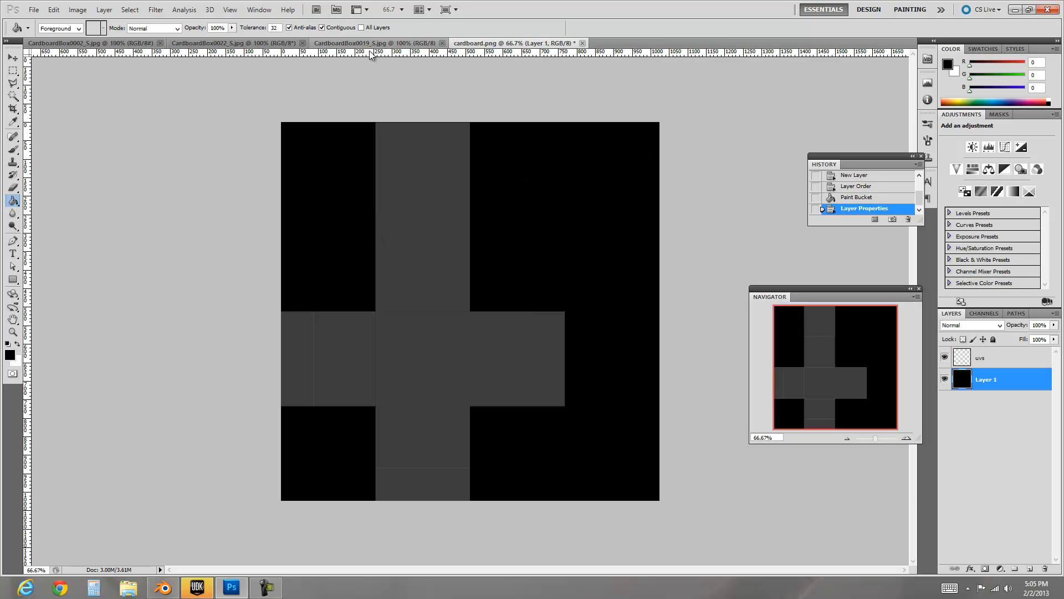
Marquee-select a crease-free rectangle of the plain CardboardBox0022 cardboard photo.
{"action": "left_click", "coordinate": [207, 42]}
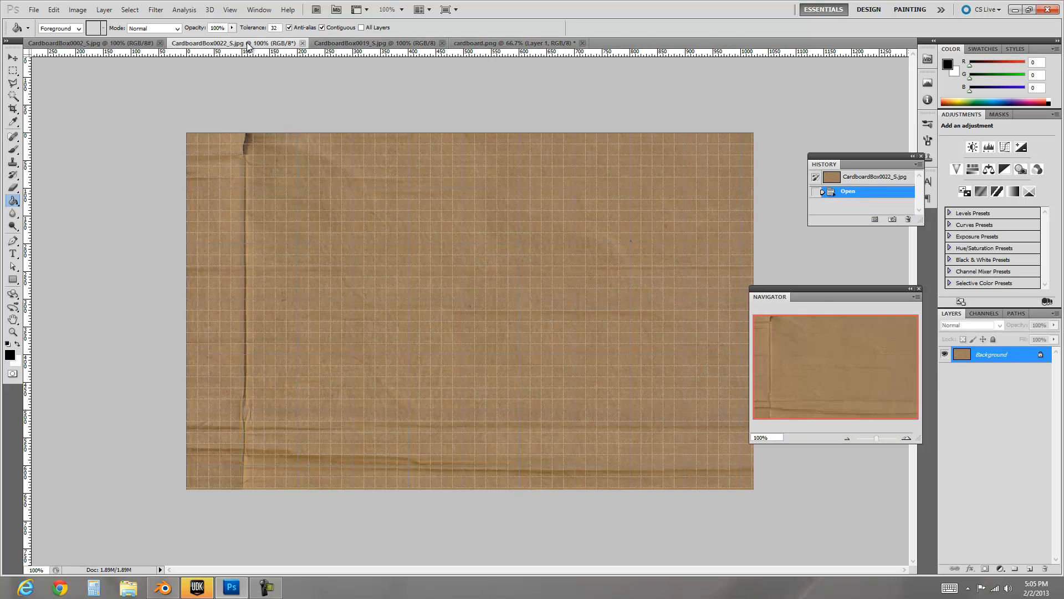
{"action": "left_click", "coordinate": [94, 42]}
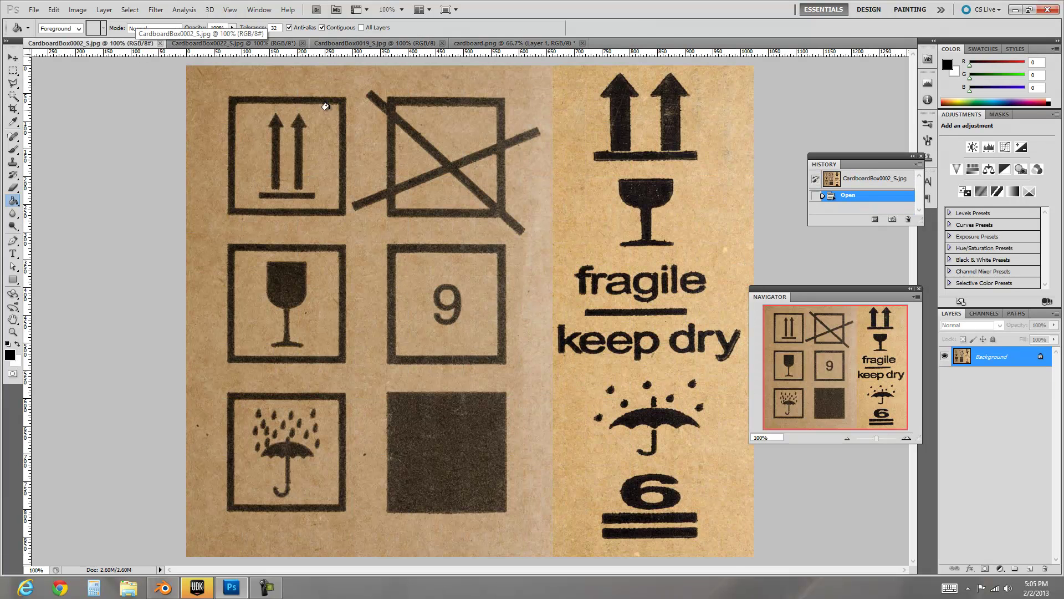
{"action": "left_click", "coordinate": [231, 43]}
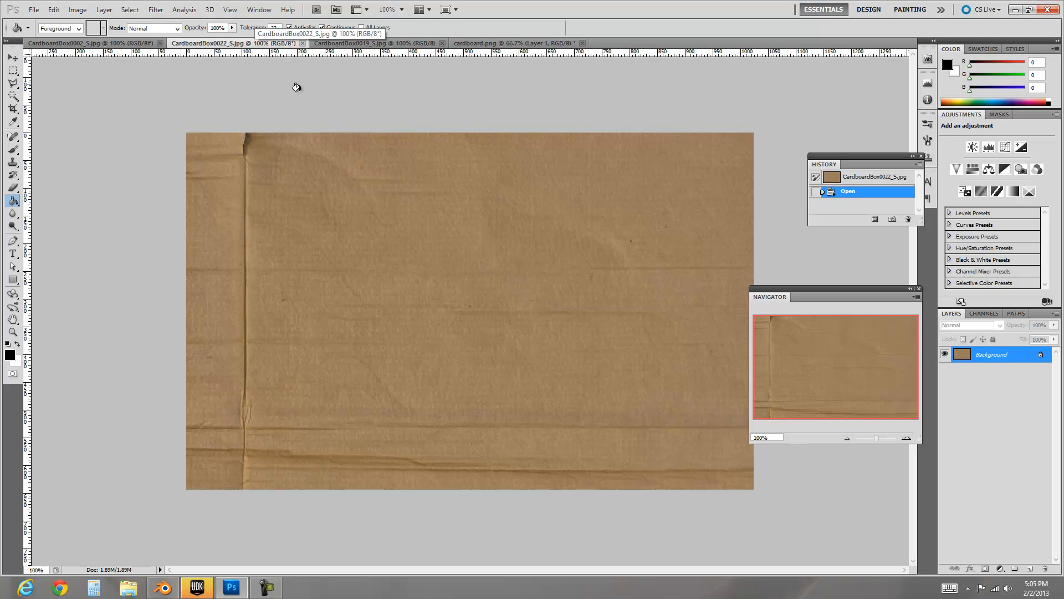
{"action": "left_click", "coordinate": [10, 72]}
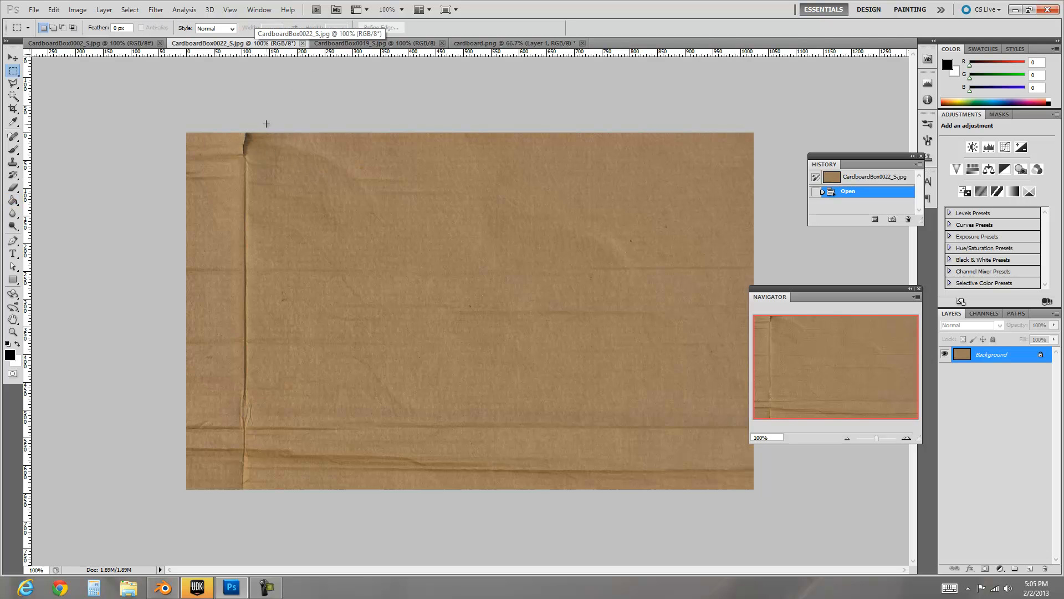
{"action": "left_click_drag", "start_coordinate": [299, 136], "coordinate": [747, 391]}
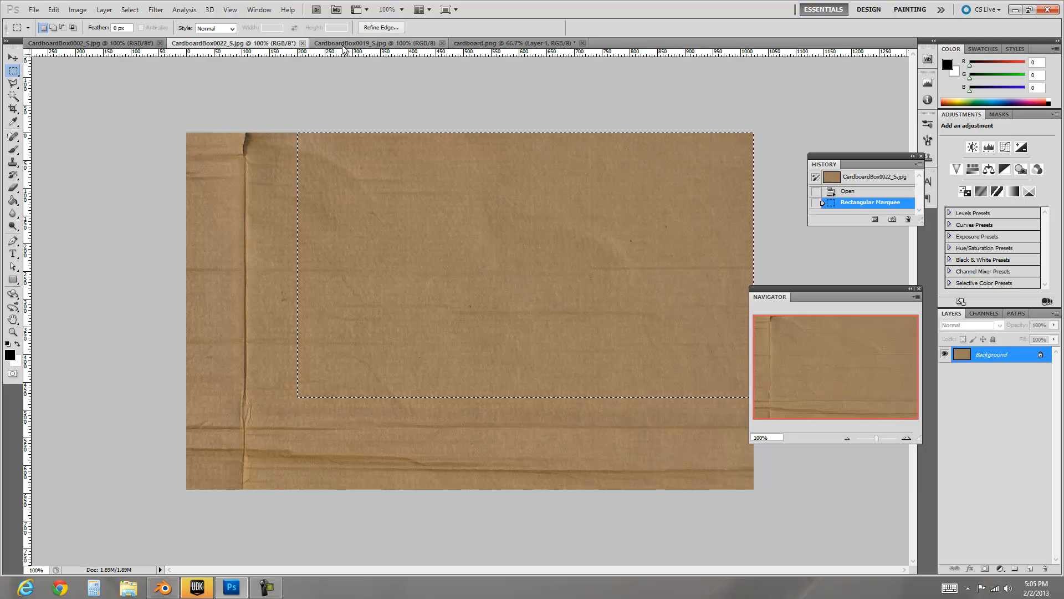
{"action": "left_click", "coordinate": [368, 42]}
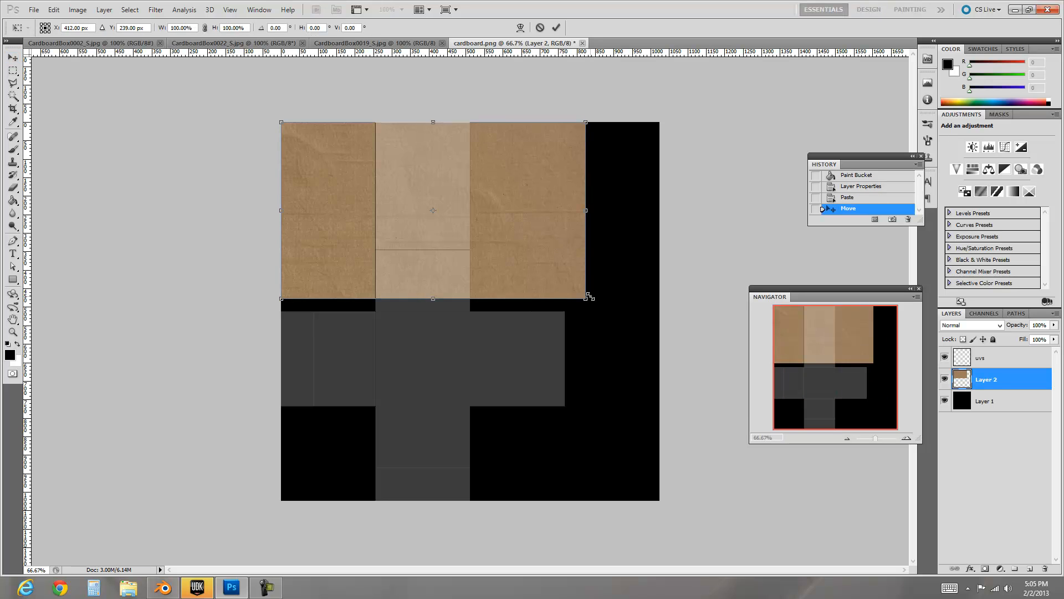
Paste and Free Transform cardboard patches to fill the faces of the UV cross.
{"action": "left_click_drag", "start_coordinate": [586, 296], "coordinate": [608, 312]}
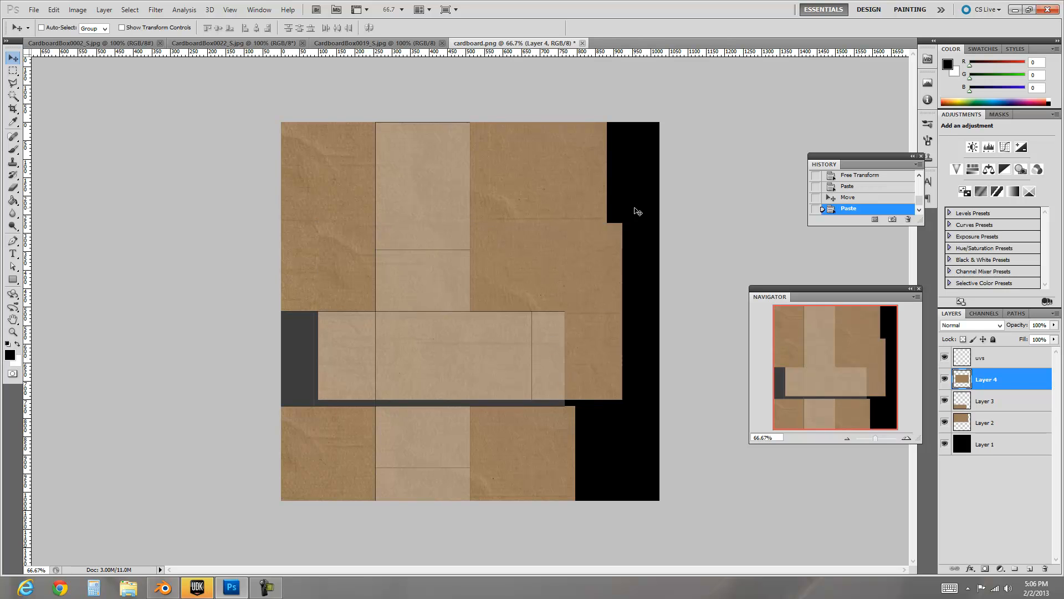
{"action": "key", "text": "Ctrl+t"}
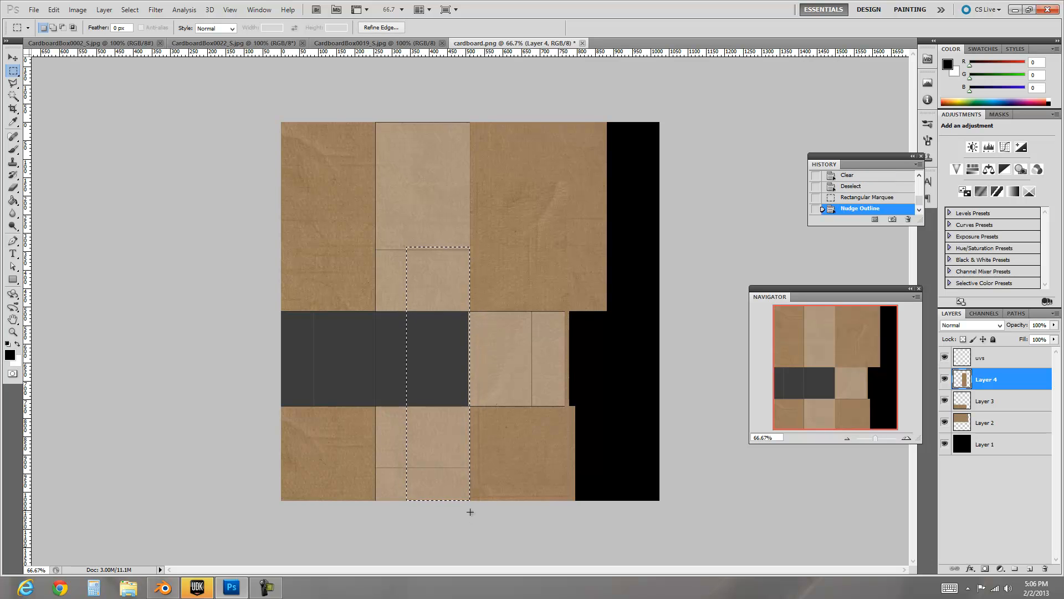
{"action": "key", "text": "ctrl+v"}
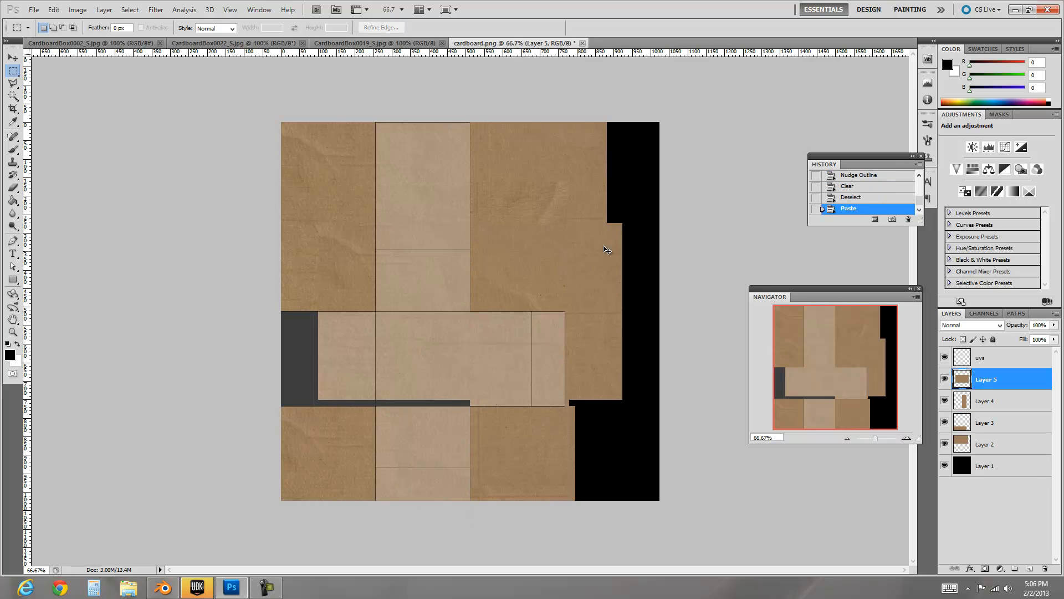
{"action": "key", "text": "Ctrl+t"}
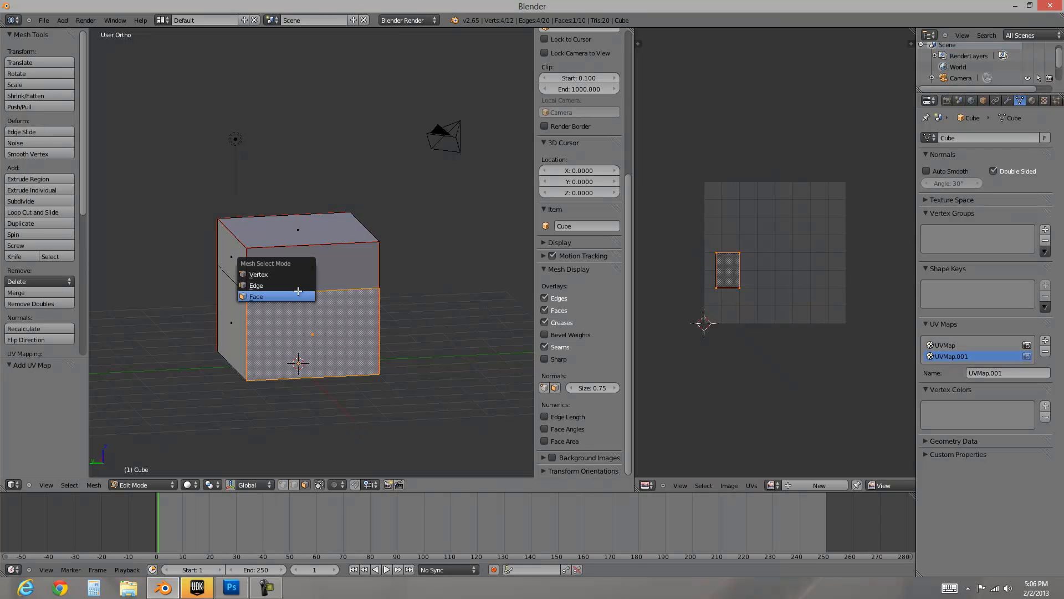
Switch the cube to face, then edge selection, and select its middle edge loop.
{"action": "left_click", "coordinate": [256, 286]}
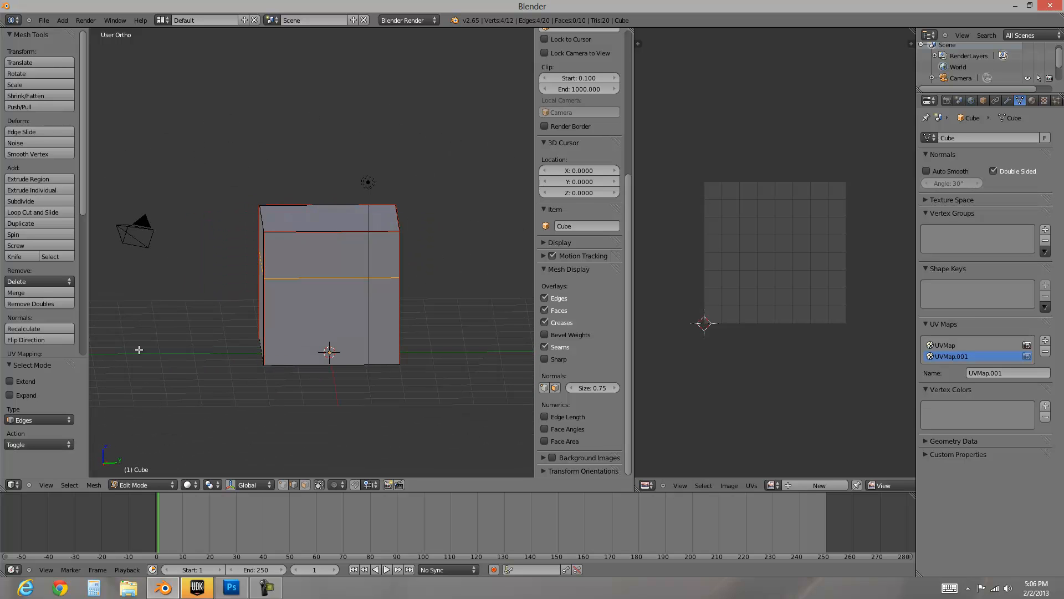
{"action": "left_click", "coordinate": [230, 587]}
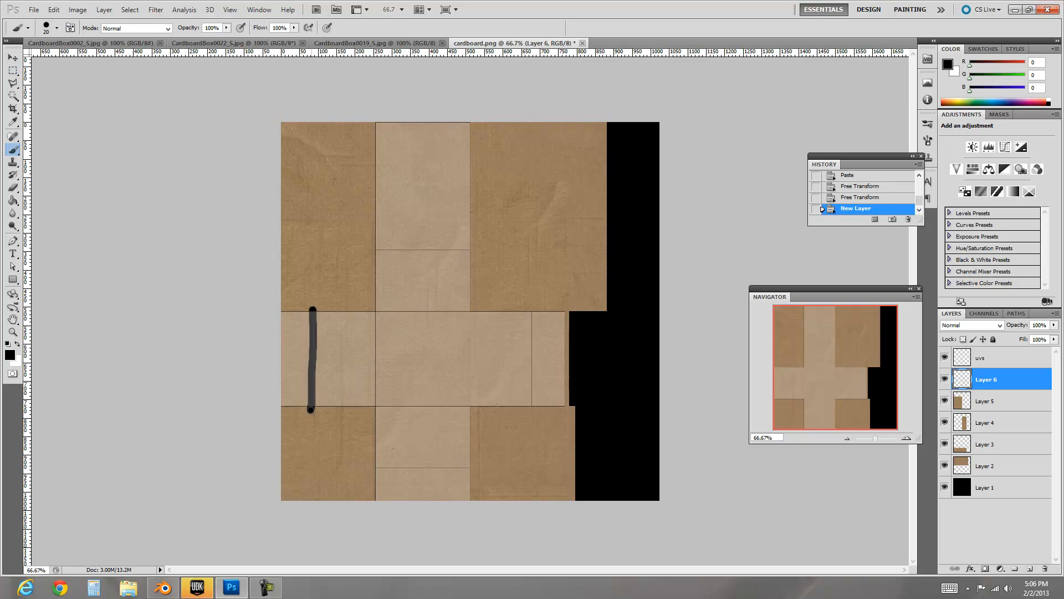
Sketch a dark guide stroke across the left face of the cardboard texture.
{"action": "left_click_drag", "start_coordinate": [372, 253], "coordinate": [478, 253]}
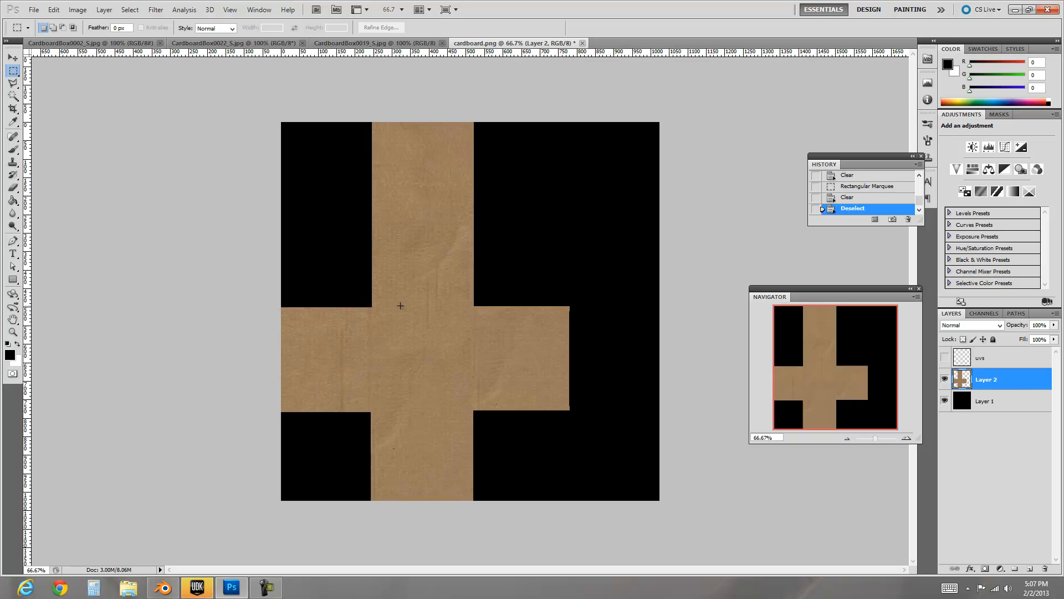
{"action": "mouse_move", "coordinate": [399, 308]}
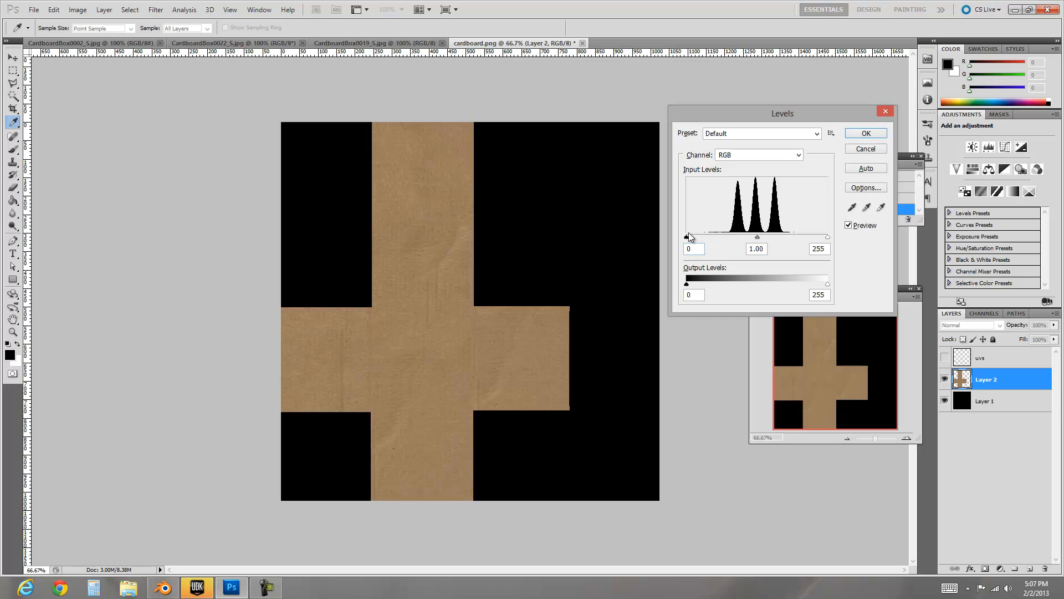
Apply Levels to the cardboard cross with input levels 35, 1.00 and 184.
{"action": "left_click_drag", "start_coordinate": [686, 236], "coordinate": [713, 236]}
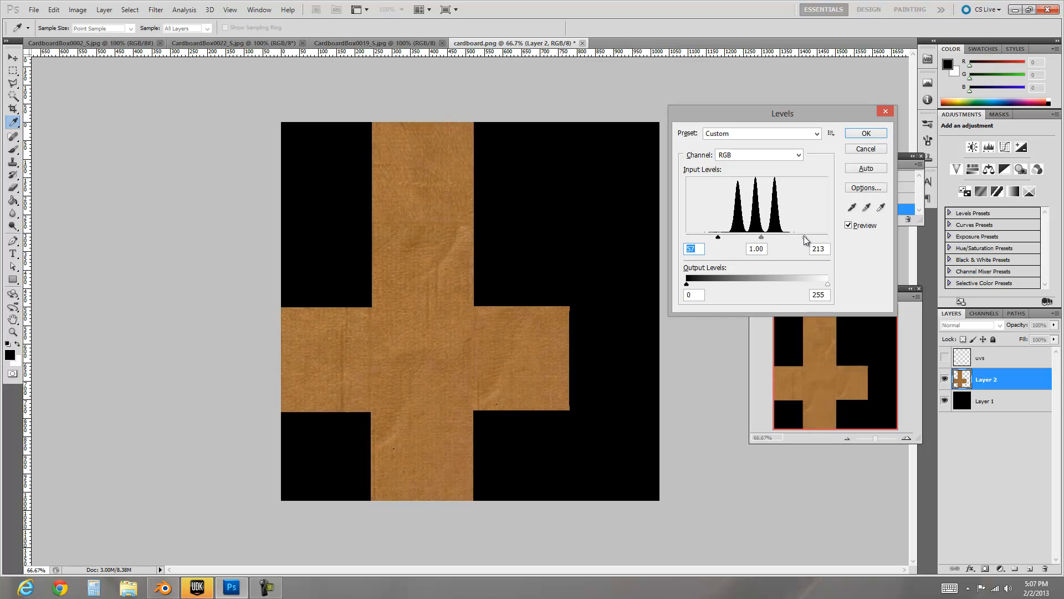
{"action": "left_click_drag", "start_coordinate": [760, 237], "coordinate": [753, 236]}
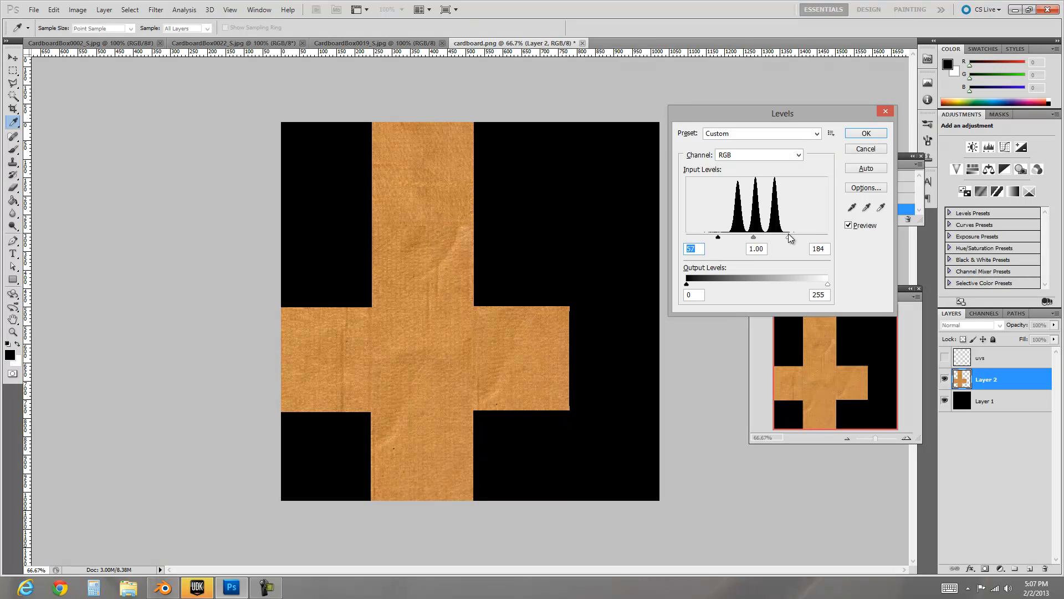
{"action": "left_click_drag", "start_coordinate": [717, 237], "coordinate": [711, 237]}
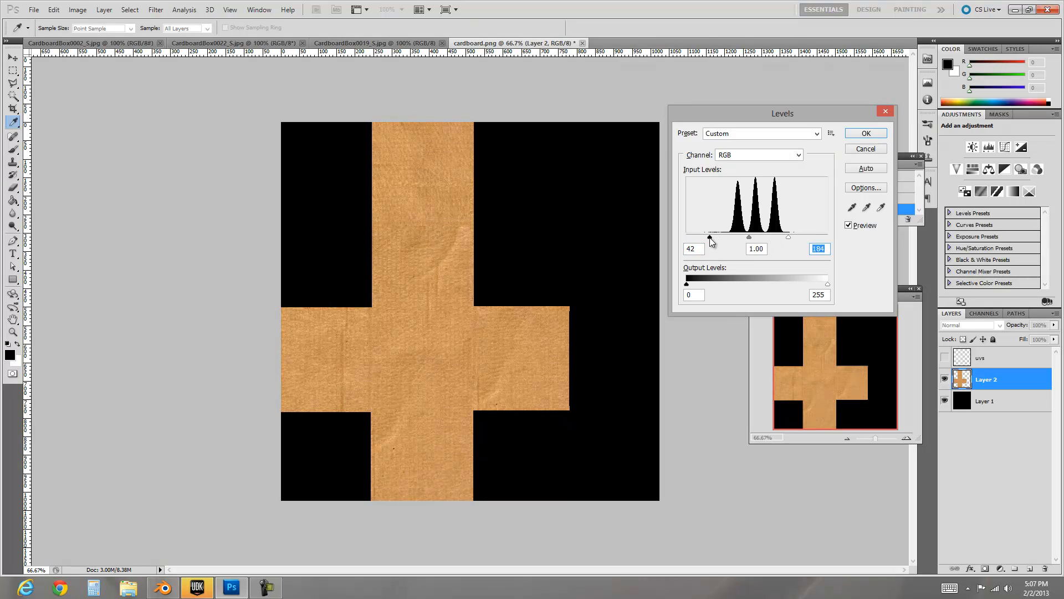
{"action": "left_click_drag", "start_coordinate": [710, 236], "coordinate": [730, 236]}
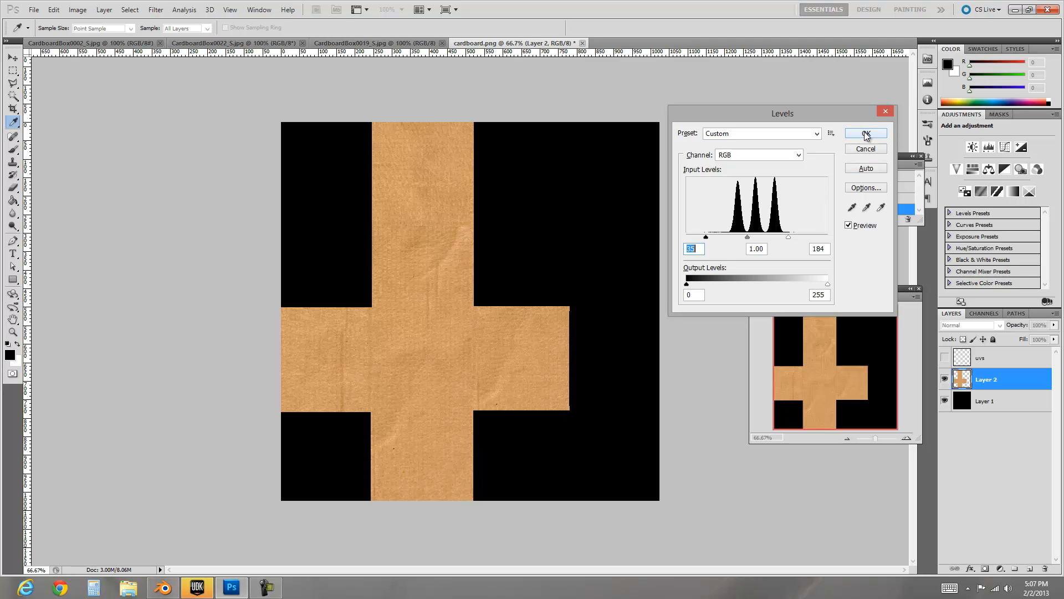
{"action": "left_click", "coordinate": [866, 133]}
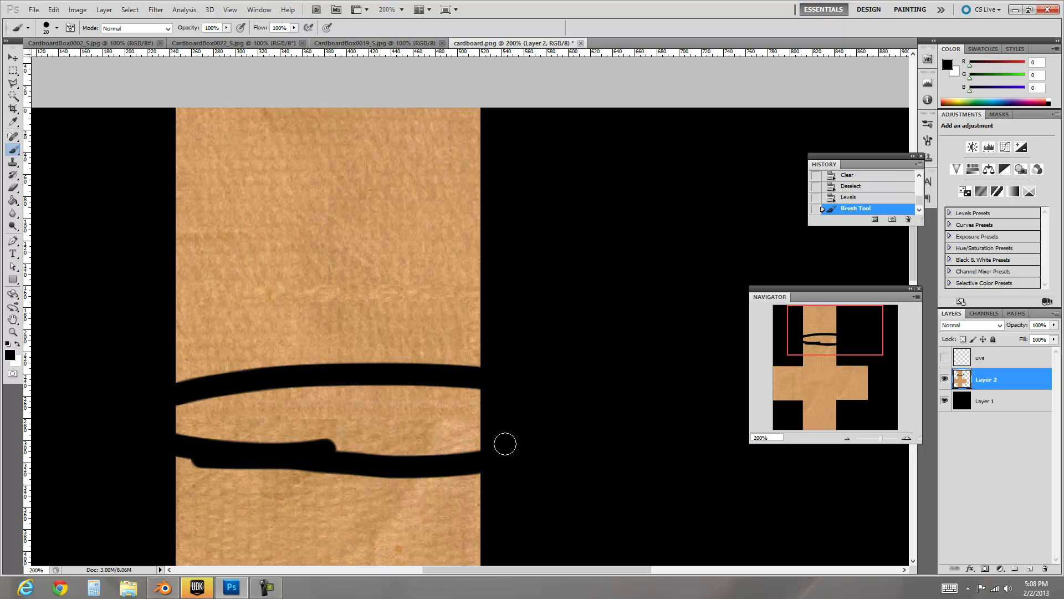
{"action": "mouse_move", "coordinate": [240, 435]}
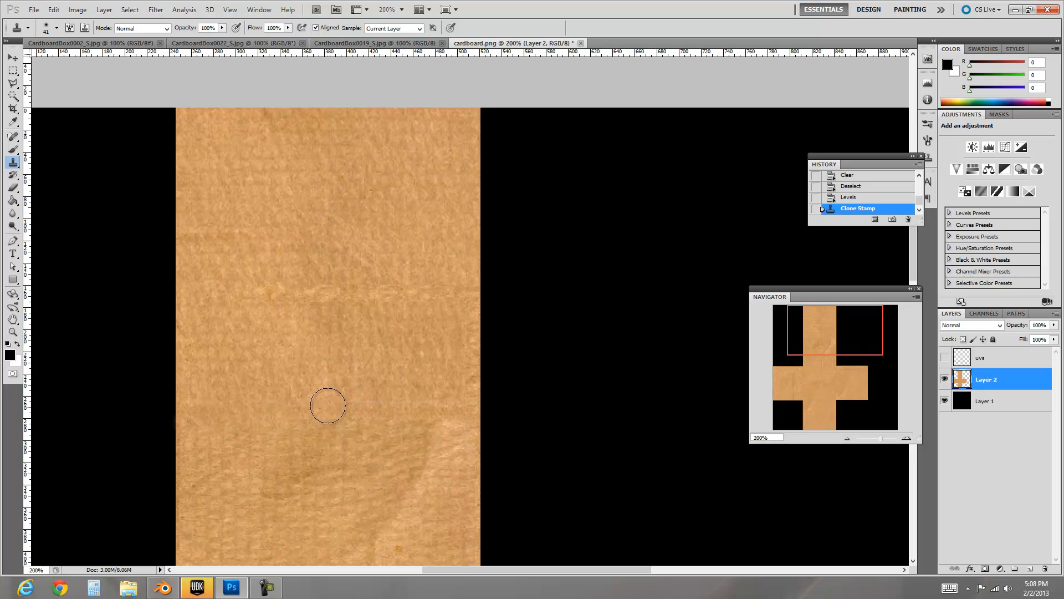
Clone cardboard texture over the visible seam on the top panel.
{"action": "left_click_drag", "start_coordinate": [328, 405], "coordinate": [448, 433]}
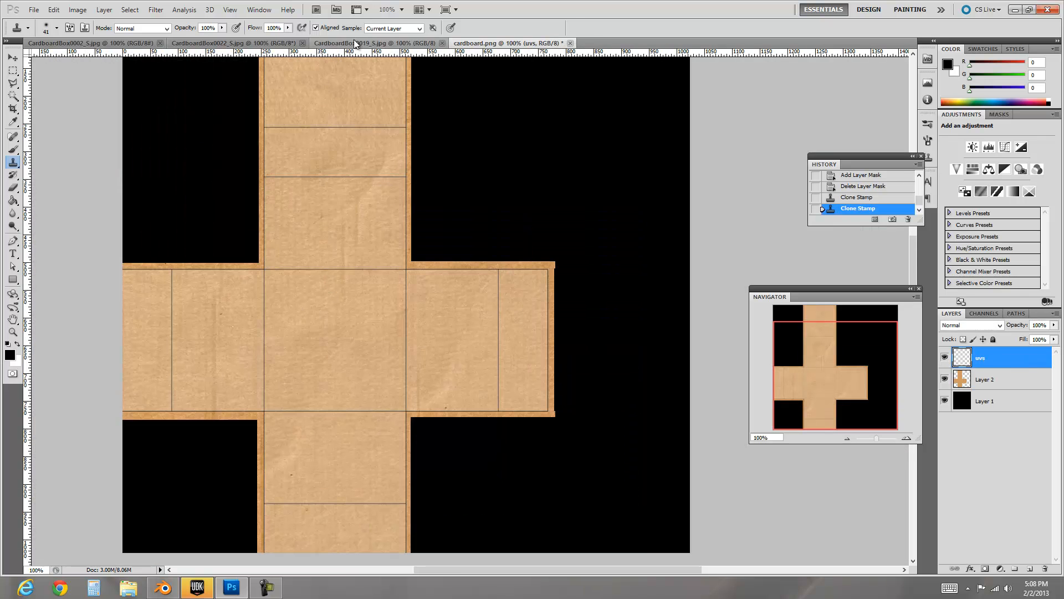
Copy a strip from the taped cardboard photo into cardboard.png.
{"action": "left_click", "coordinate": [379, 43]}
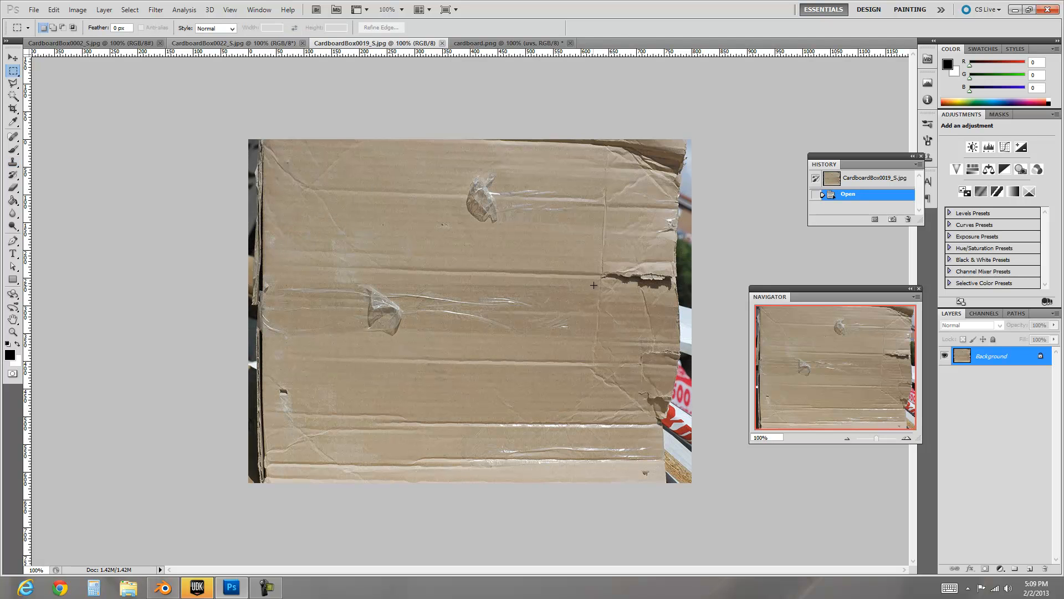
{"action": "left_click_drag", "start_coordinate": [582, 289], "coordinate": [598, 311]}
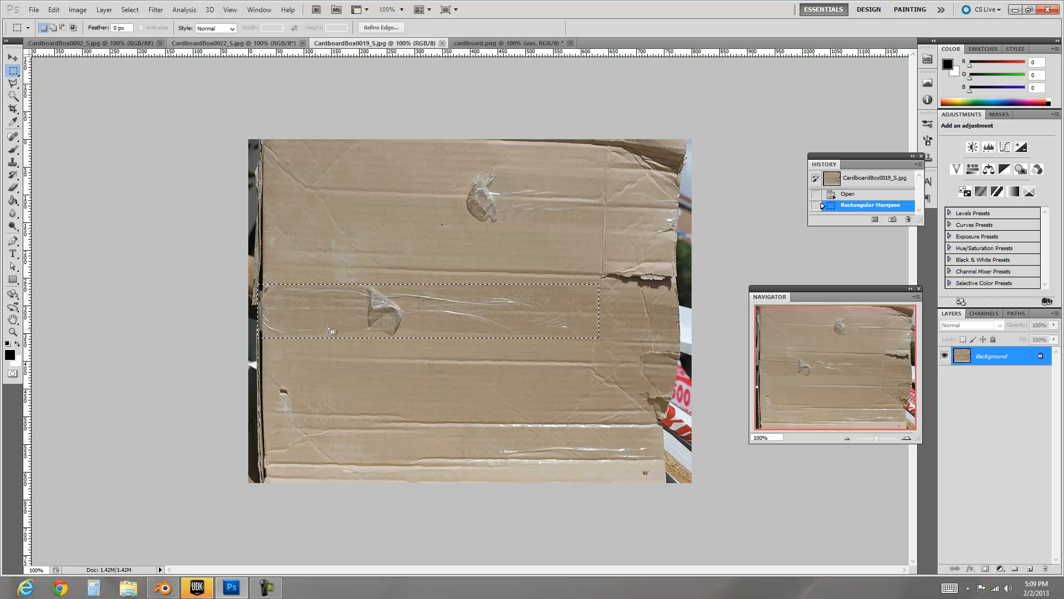
{"action": "left_click", "coordinate": [511, 42]}
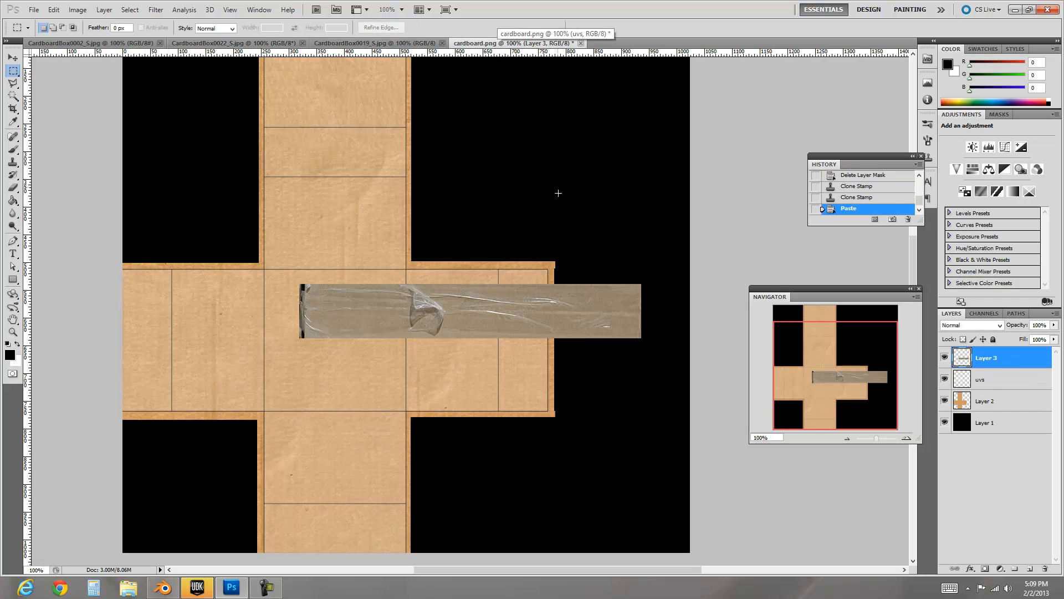
Paste the handling symbols, blend them Darker Color at 70%, and mask the tape layer.
{"action": "left_click", "coordinate": [78, 41]}
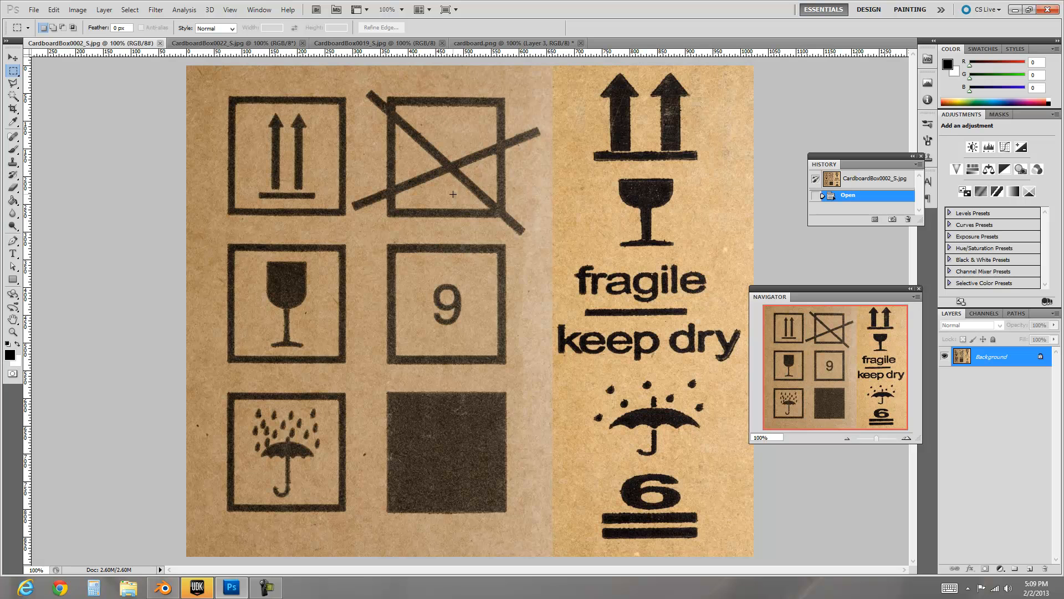
{"action": "left_click_drag", "start_coordinate": [229, 91], "coordinate": [453, 362]}
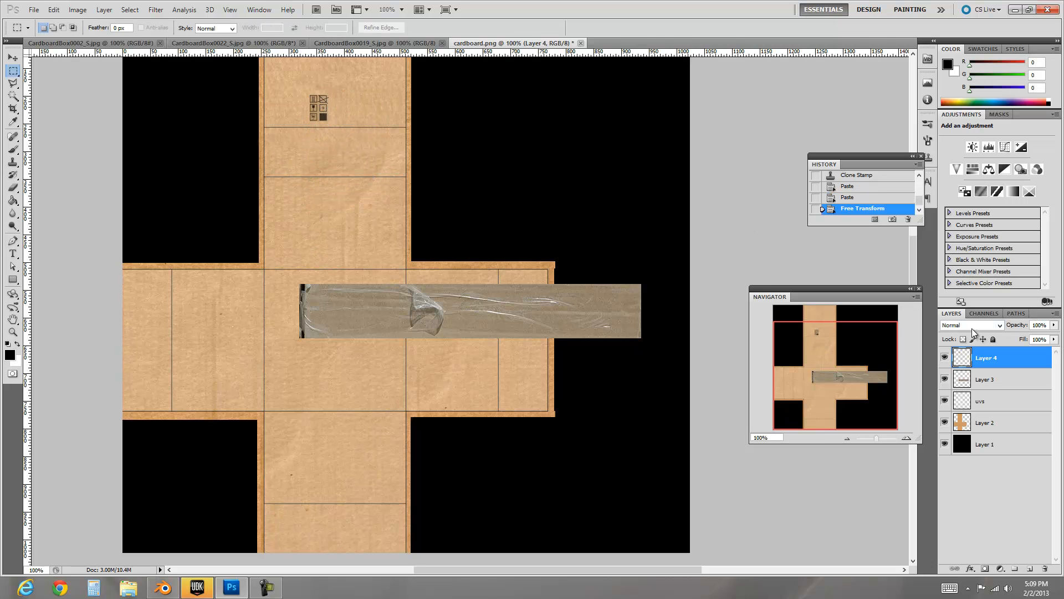
{"action": "left_click", "coordinate": [971, 325]}
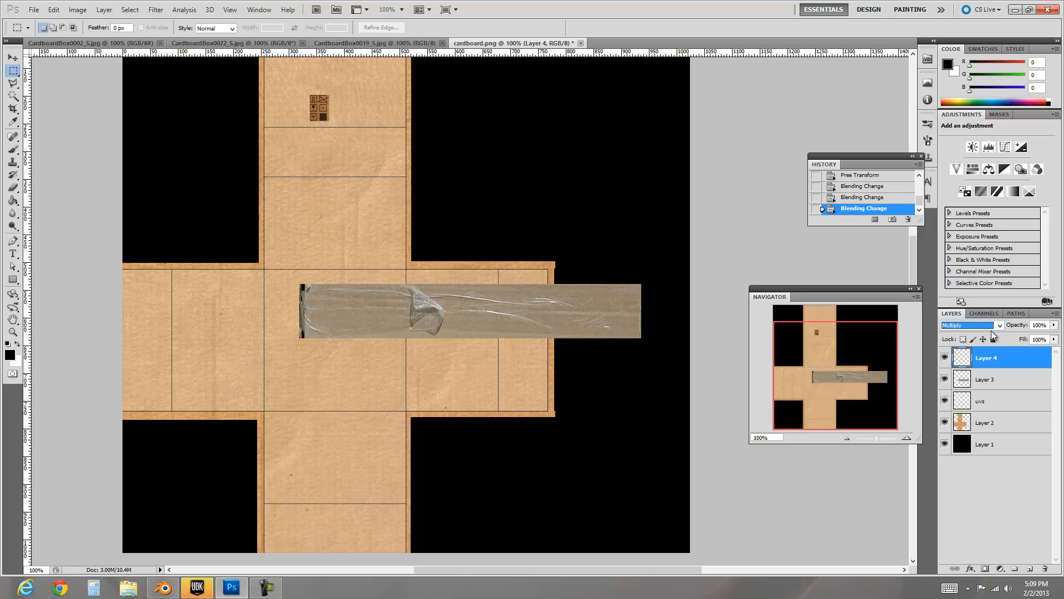
{"action": "left_click", "coordinate": [970, 325]}
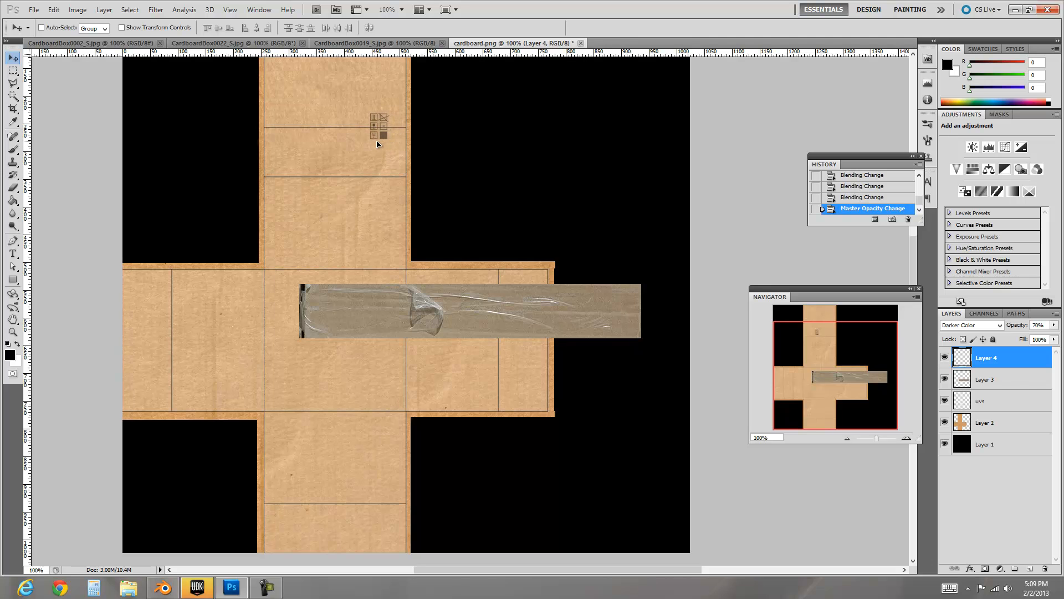
{"action": "left_click", "coordinate": [987, 379]}
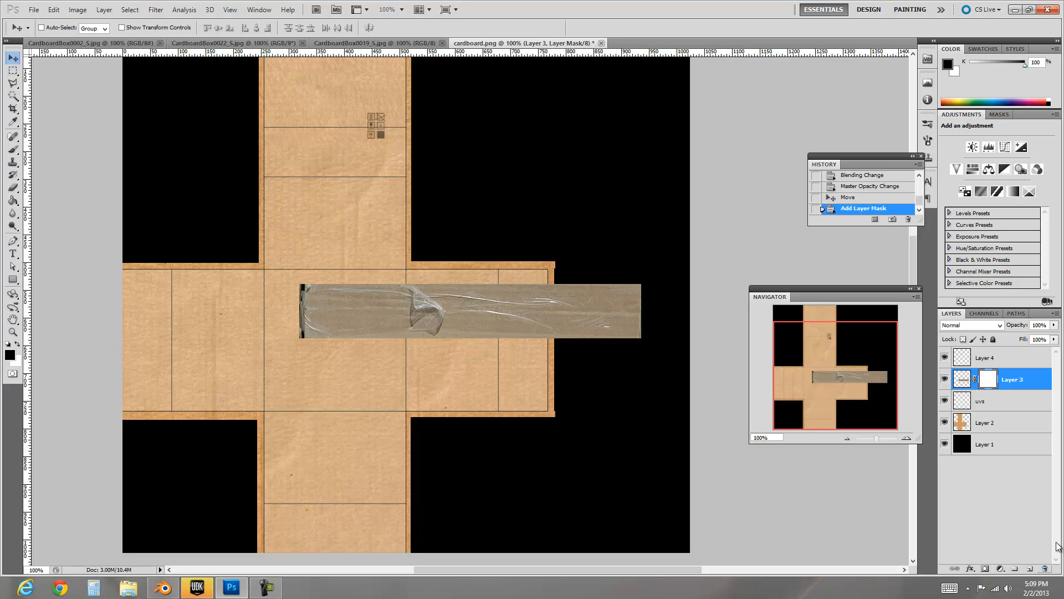
{"action": "mouse_move", "coordinate": [273, 333]}
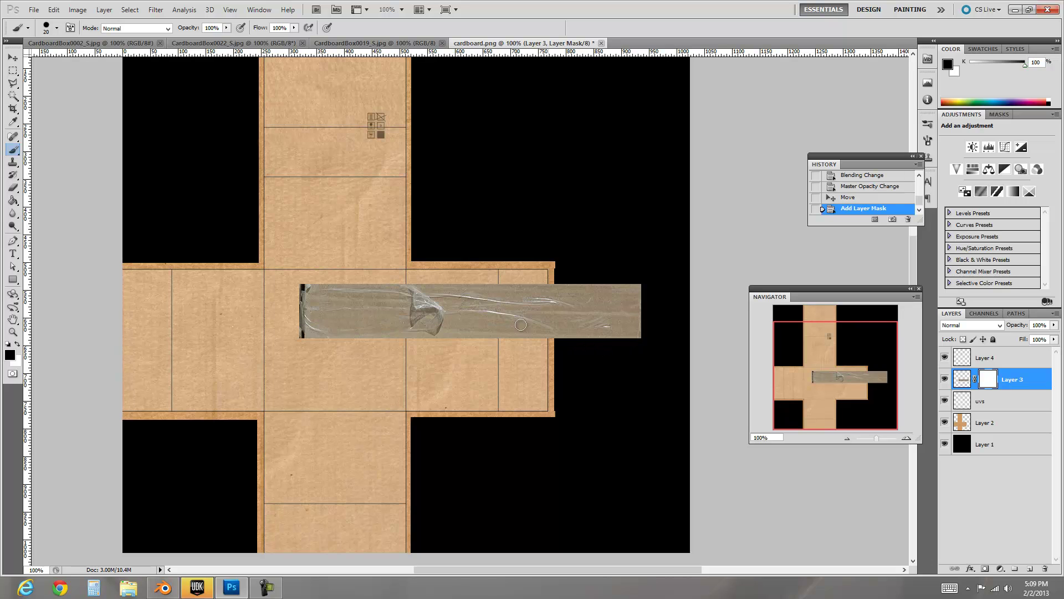
Paint the tape mask to hide its dark left end and roughen its edges and ends.
{"action": "left_click_drag", "start_coordinate": [441, 306], "coordinate": [544, 306]}
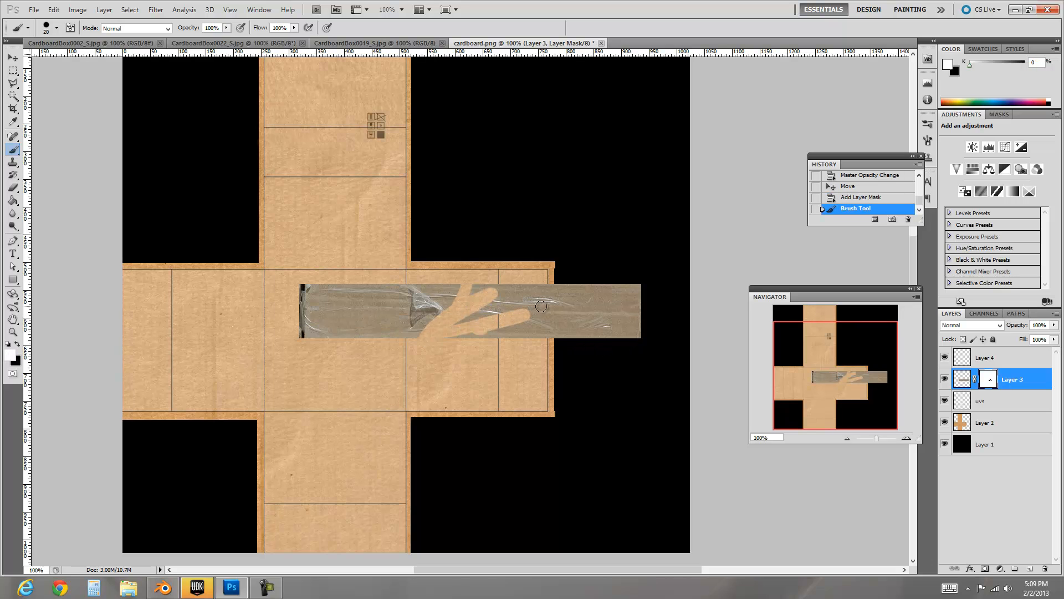
{"action": "left_click_drag", "start_coordinate": [541, 307], "coordinate": [531, 323]}
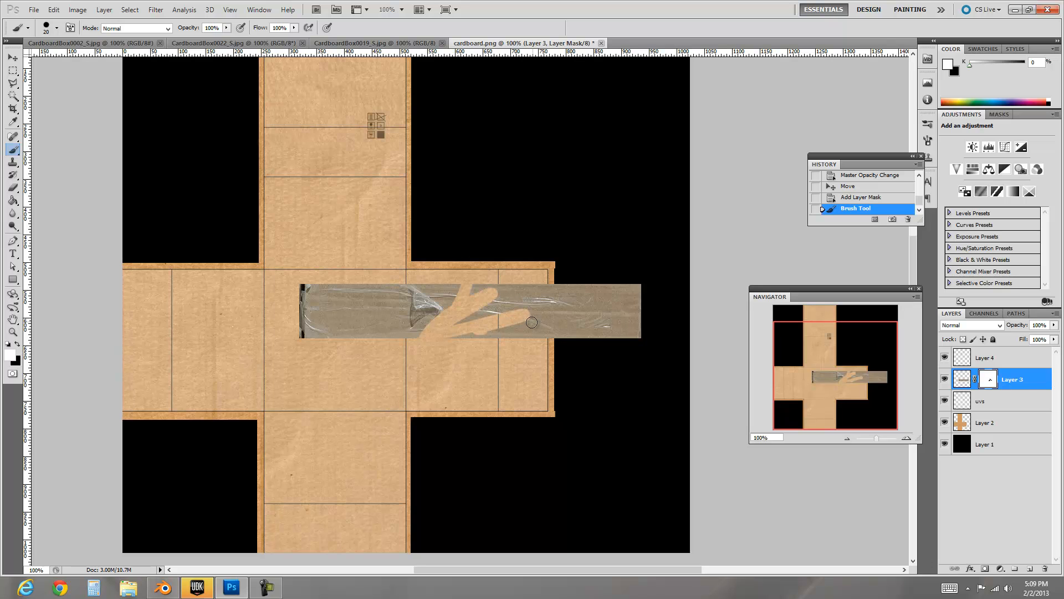
{"action": "left_click_drag", "start_coordinate": [532, 322], "coordinate": [561, 300]}
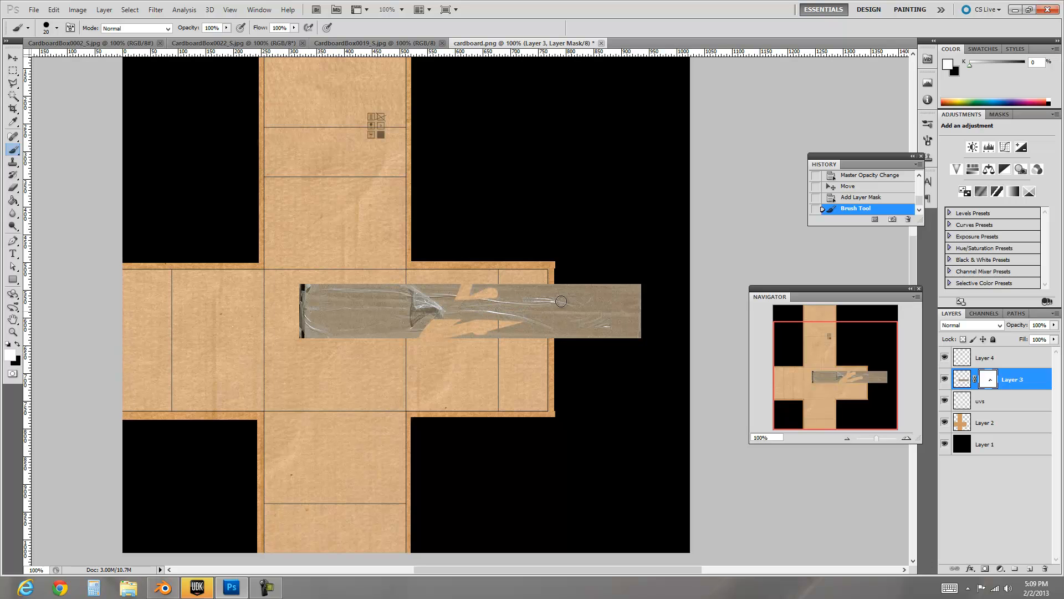
{"action": "left_click_drag", "start_coordinate": [560, 300], "coordinate": [408, 338]}
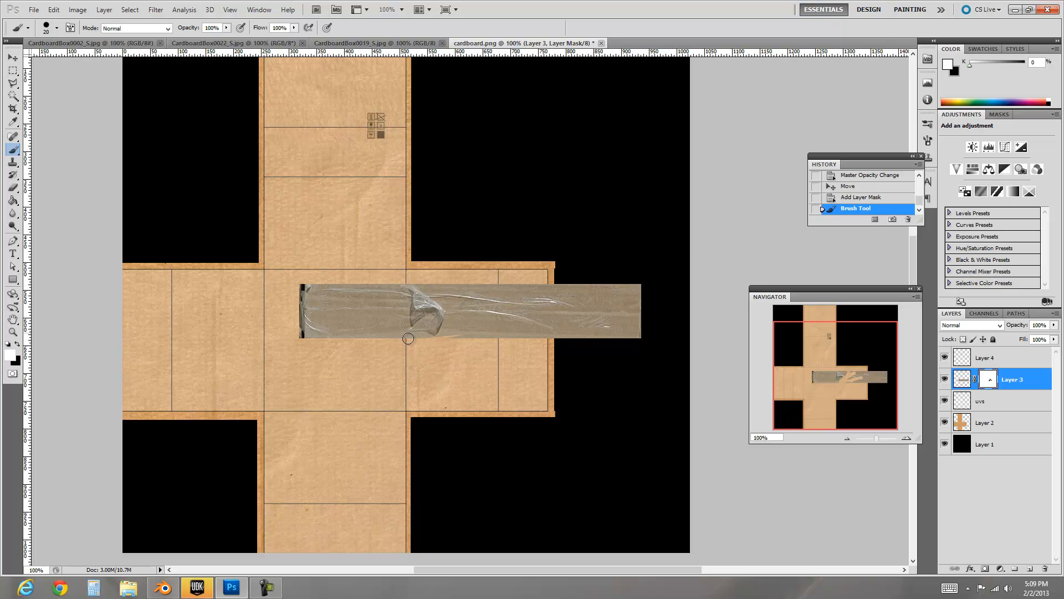
{"action": "left_click_drag", "start_coordinate": [407, 338], "coordinate": [609, 277]}
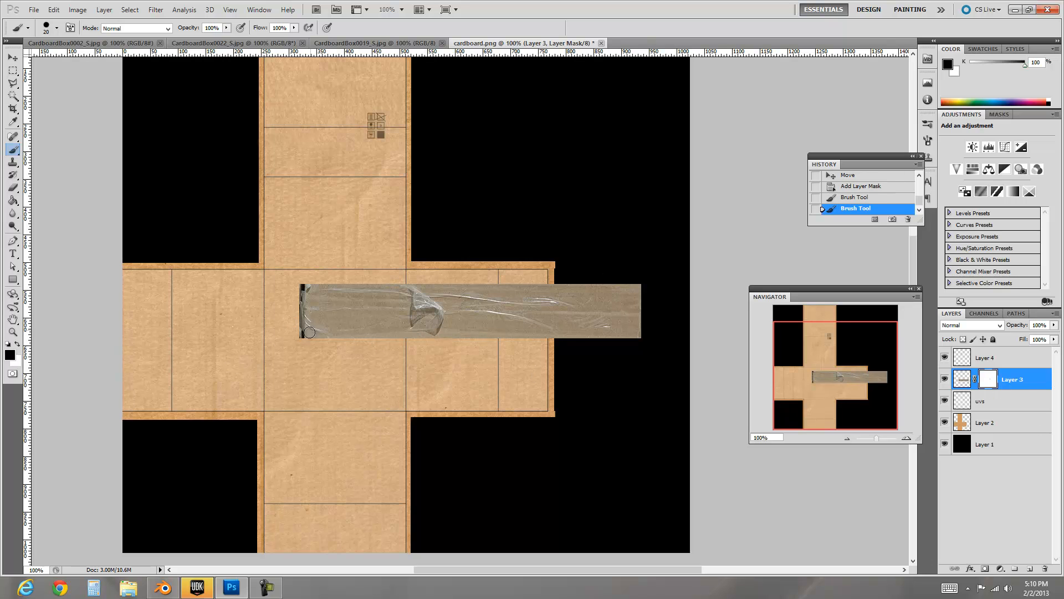
{"action": "left_click_drag", "start_coordinate": [309, 332], "coordinate": [290, 331]}
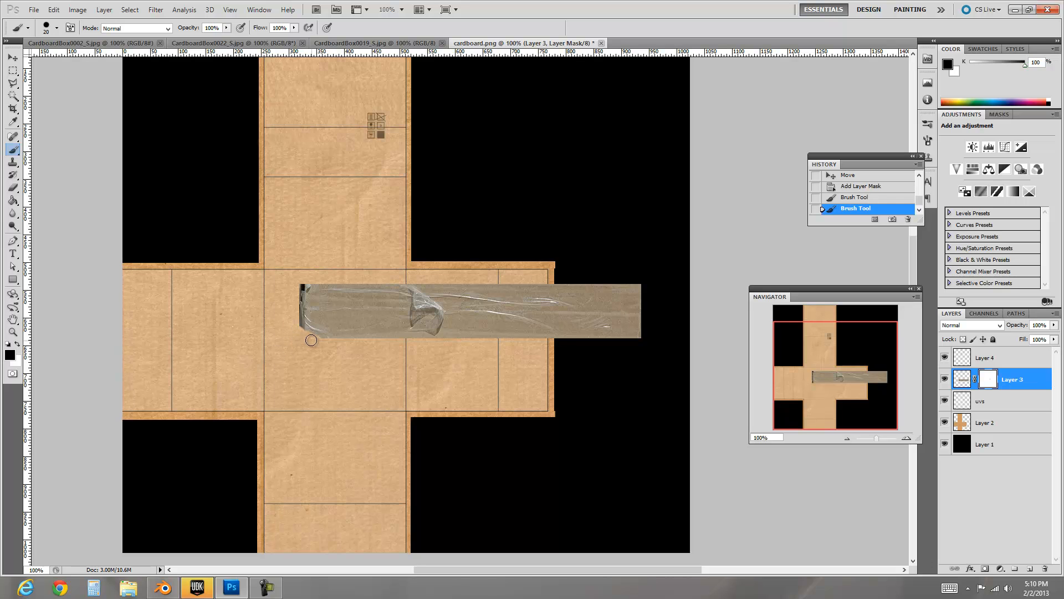
{"action": "left_click_drag", "start_coordinate": [311, 339], "coordinate": [425, 339]}
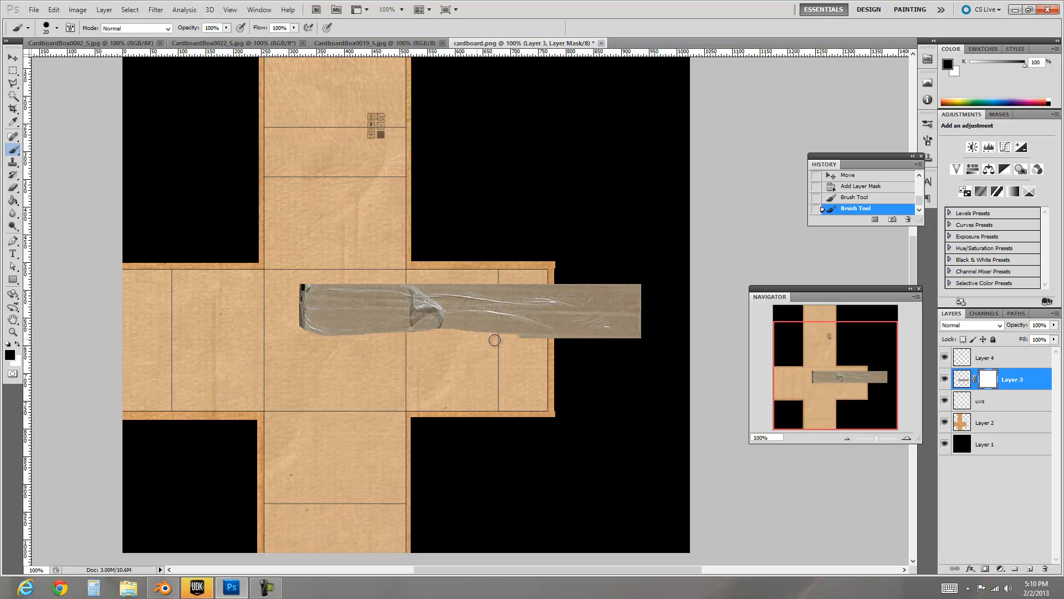
{"action": "left_click_drag", "start_coordinate": [493, 339], "coordinate": [423, 293]}
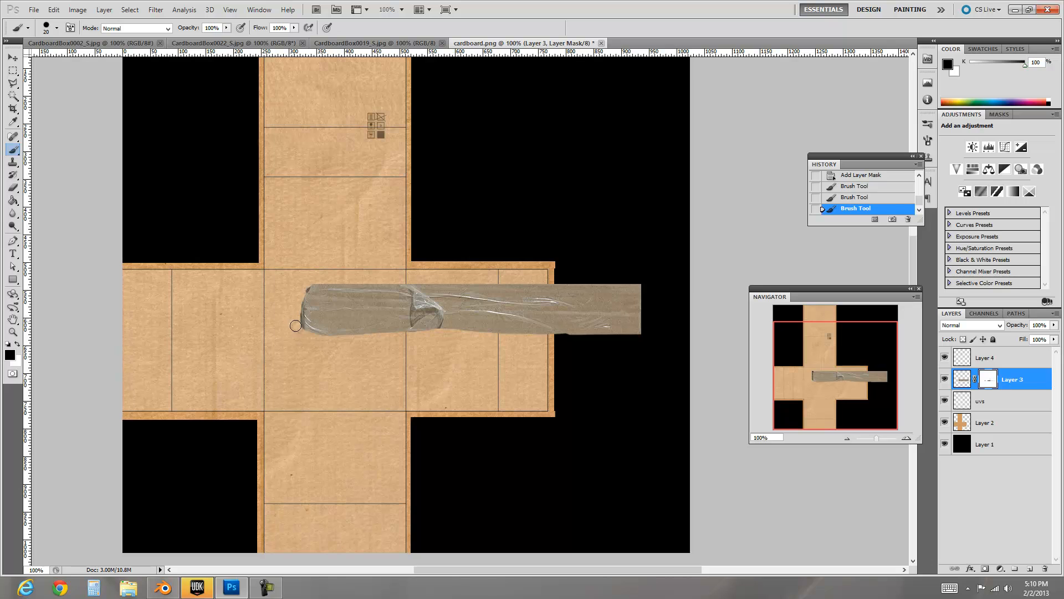
{"action": "left_click_drag", "start_coordinate": [295, 325], "coordinate": [303, 284]}
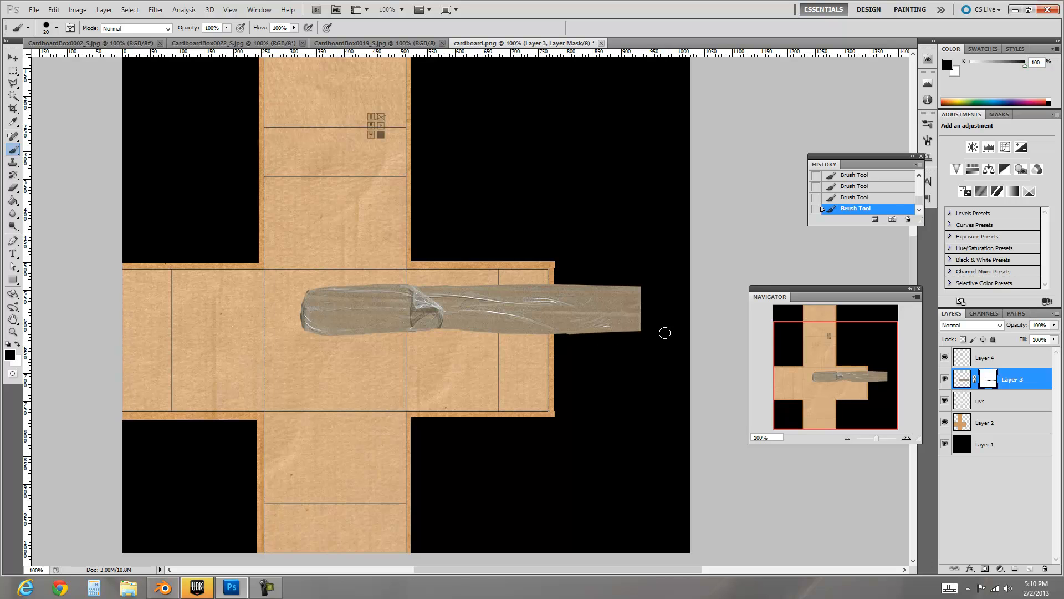
{"action": "mouse_move", "coordinate": [528, 377]}
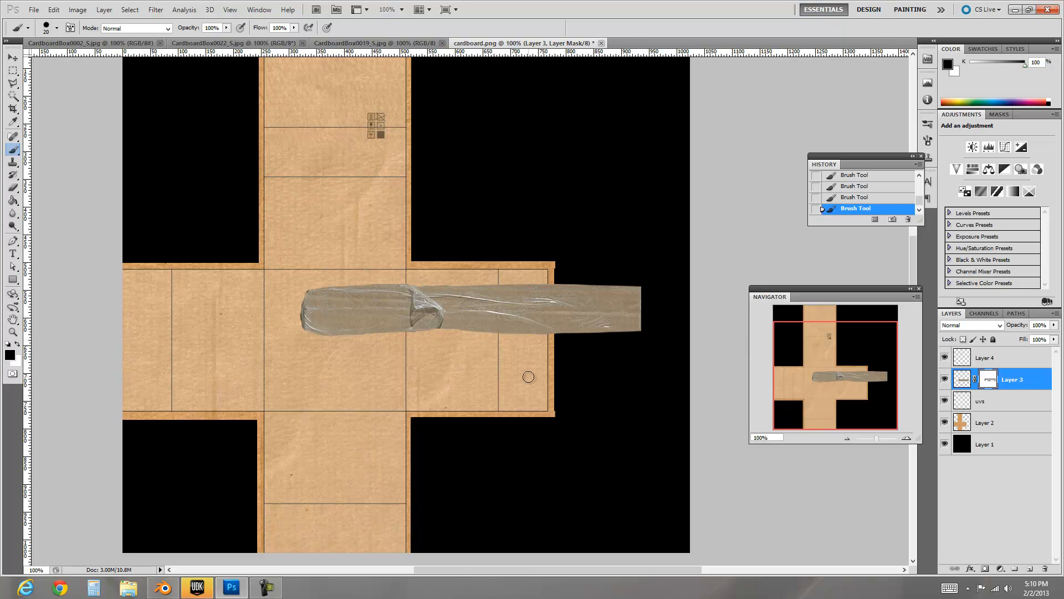
Try Darken, Lighten, Color Dodge, Pin Light and Divide on the tape, settling on Luminosity.
{"action": "left_click", "coordinate": [972, 325]}
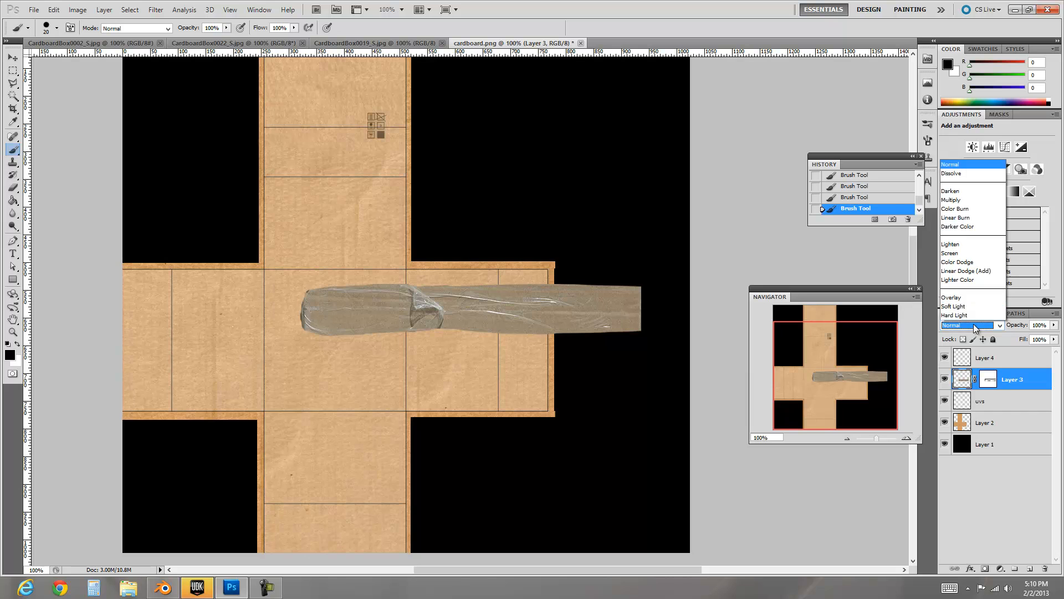
{"action": "left_click", "coordinate": [950, 190]}
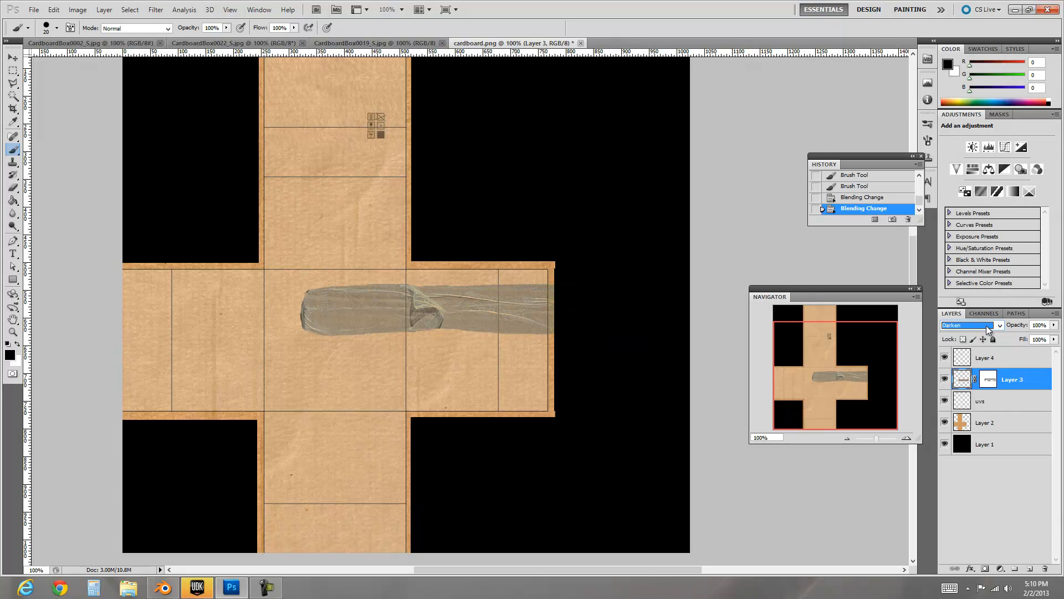
{"action": "left_click", "coordinate": [972, 325]}
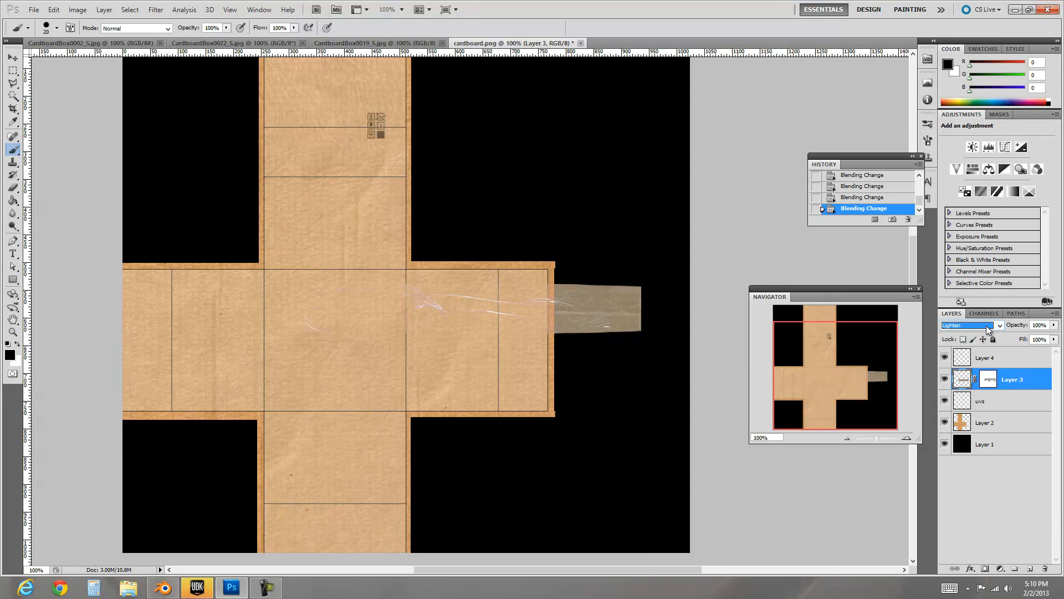
{"action": "left_click", "coordinate": [970, 325]}
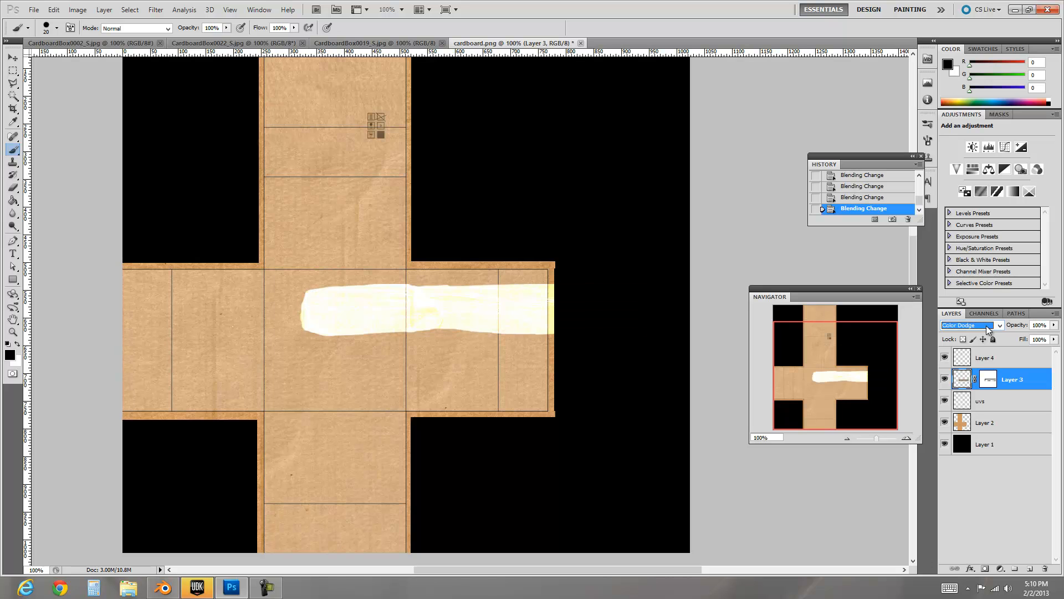
{"action": "left_click", "coordinate": [999, 325]}
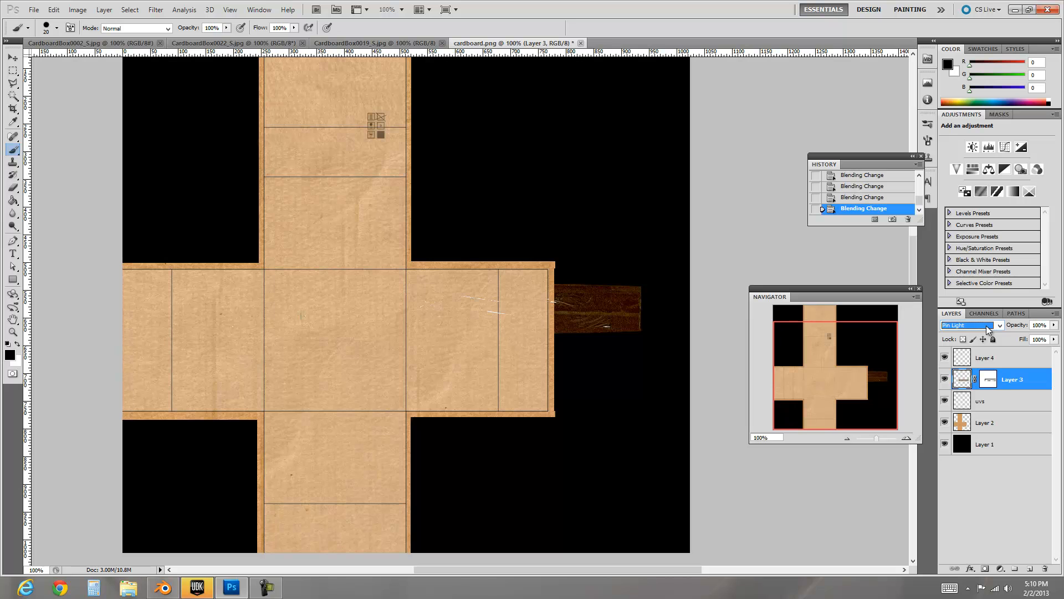
{"action": "left_click", "coordinate": [970, 325]}
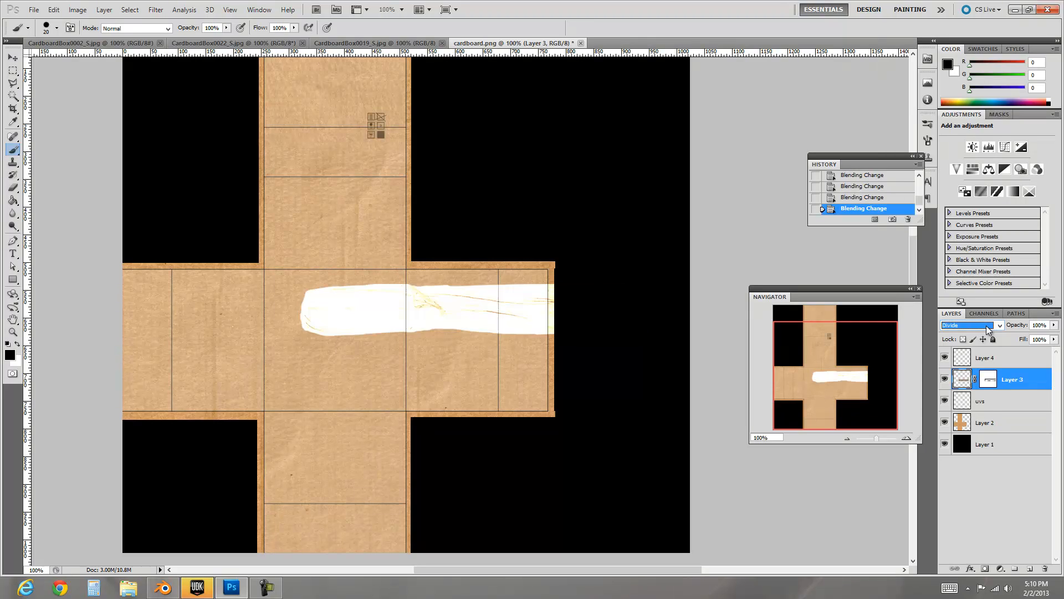
{"action": "left_click", "coordinate": [970, 325]}
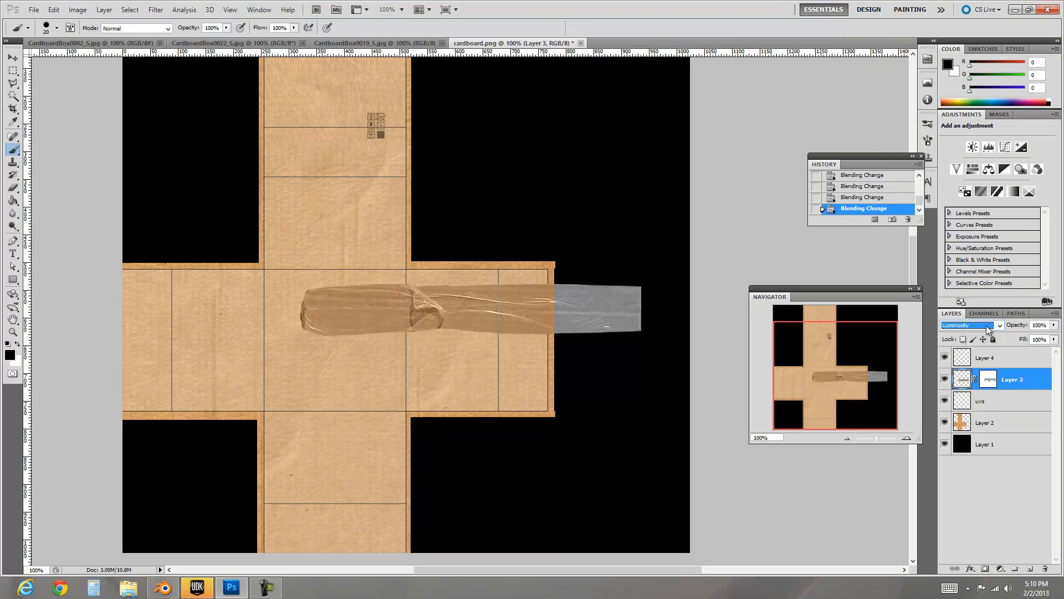
{"action": "mouse_move", "coordinate": [104, 407]}
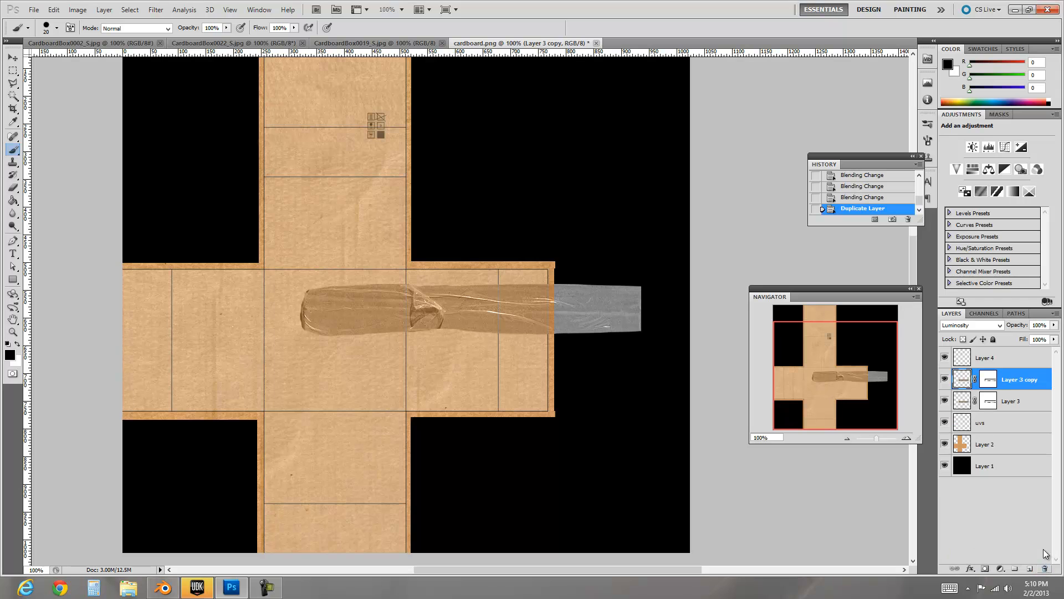
Apply the copied tape's mask, place it on the centre panel, and blend it Luminosity.
{"action": "right_click", "coordinate": [988, 379]}
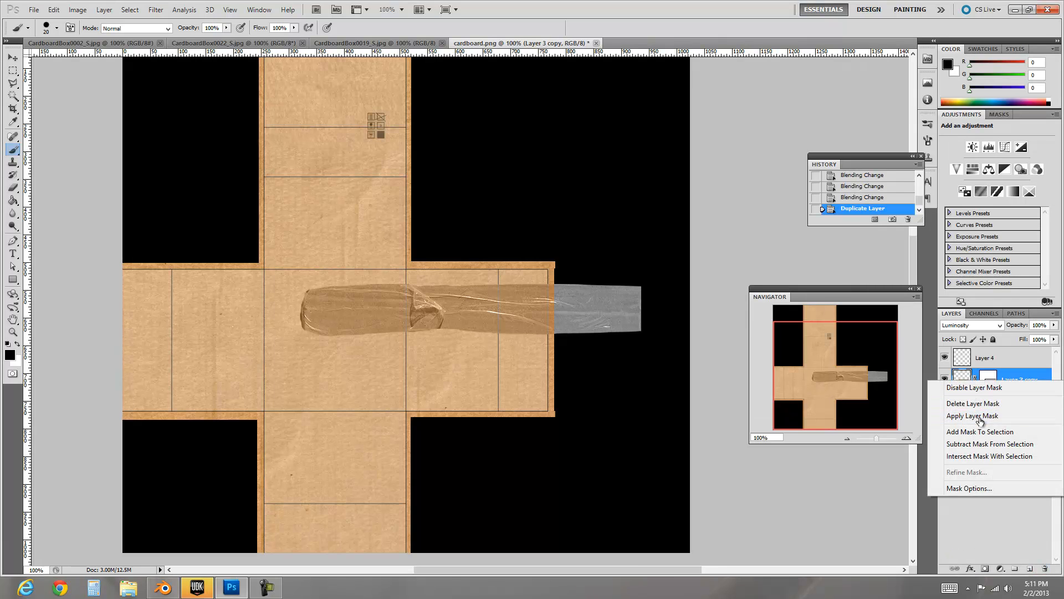
{"action": "left_click", "coordinate": [972, 416]}
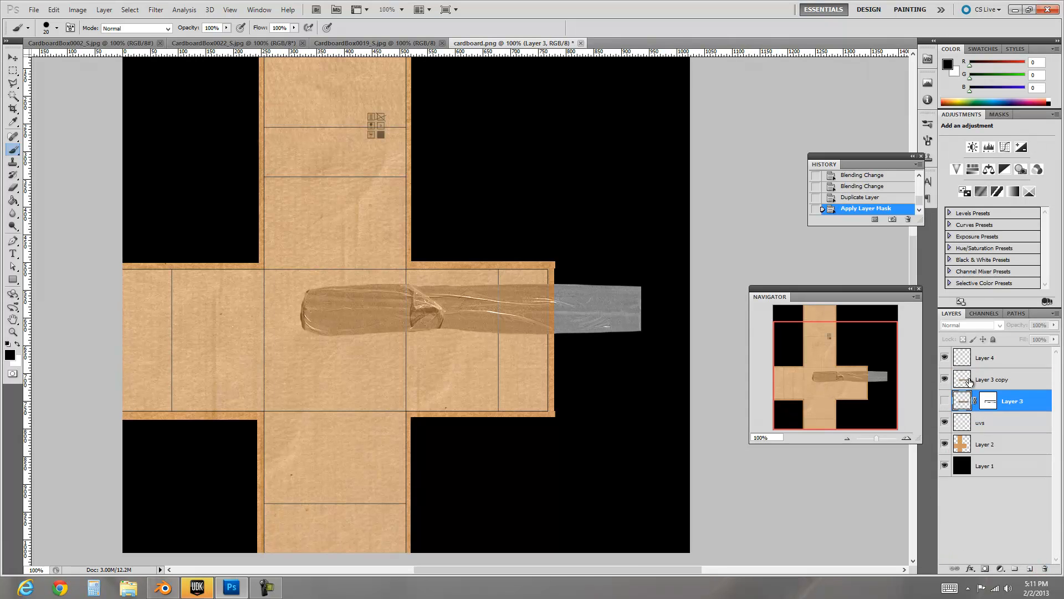
{"action": "left_click", "coordinate": [992, 379]}
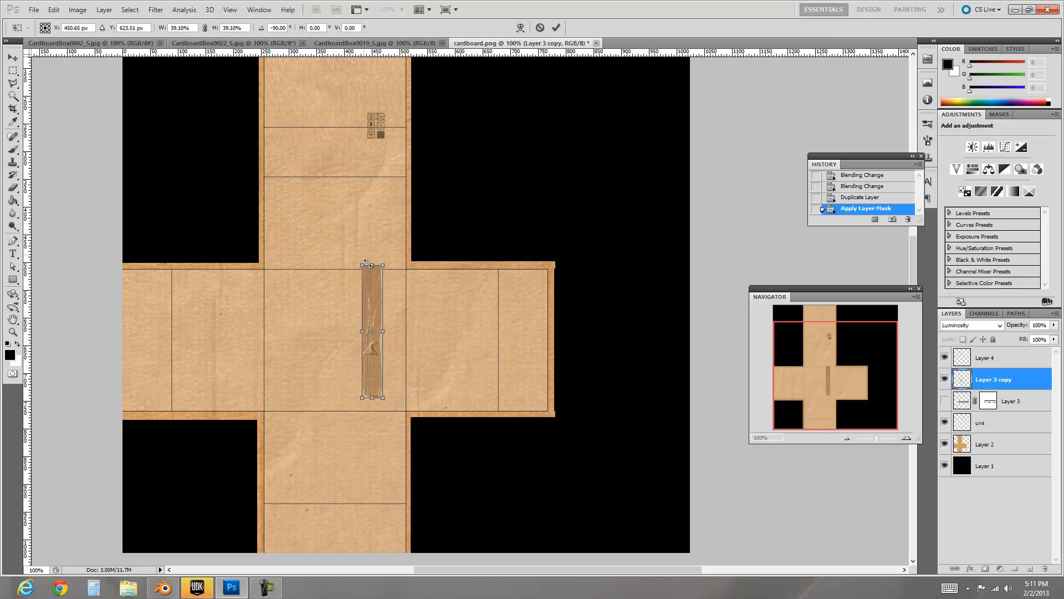
{"action": "left_click_drag", "start_coordinate": [370, 336], "coordinate": [187, 329]}
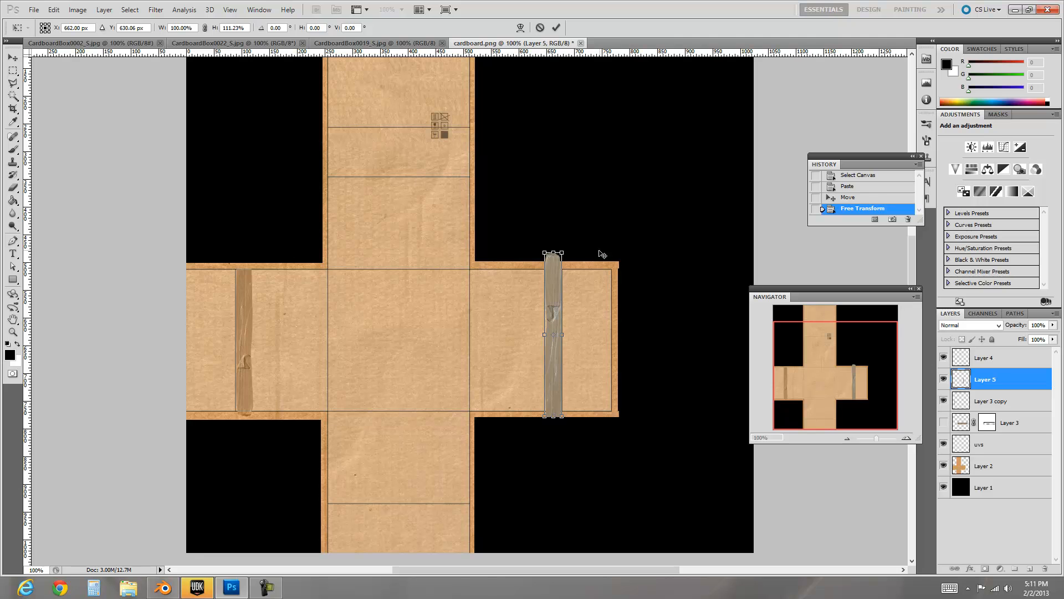
{"action": "left_click", "coordinate": [1003, 325]}
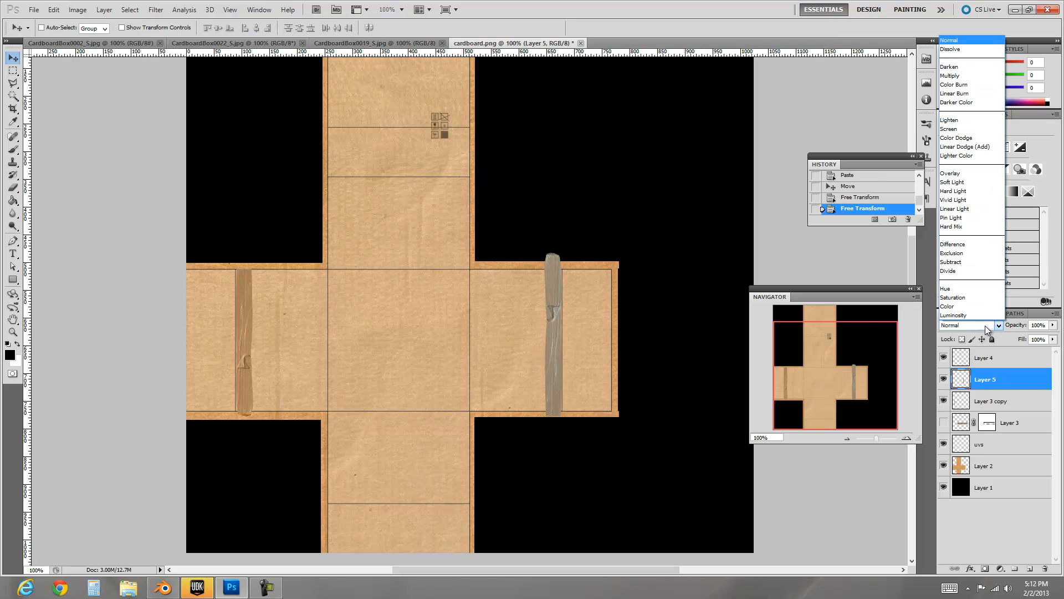
{"action": "left_click", "coordinate": [953, 314]}
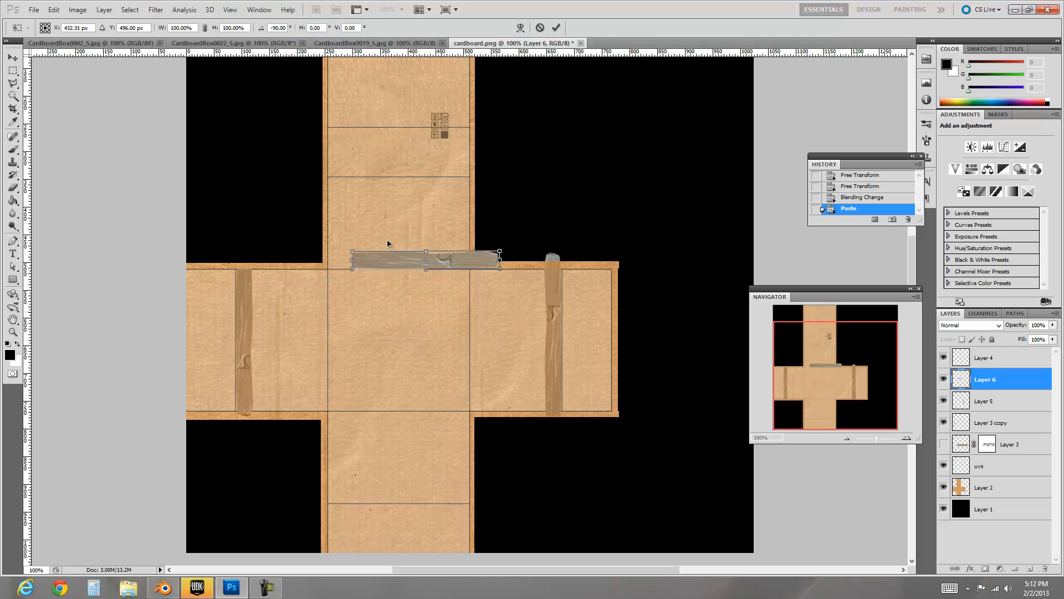
Move a widened tape strip onto the top panel and blend top and bottom strips Luminosity.
{"action": "left_click_drag", "start_coordinate": [424, 256], "coordinate": [401, 138]}
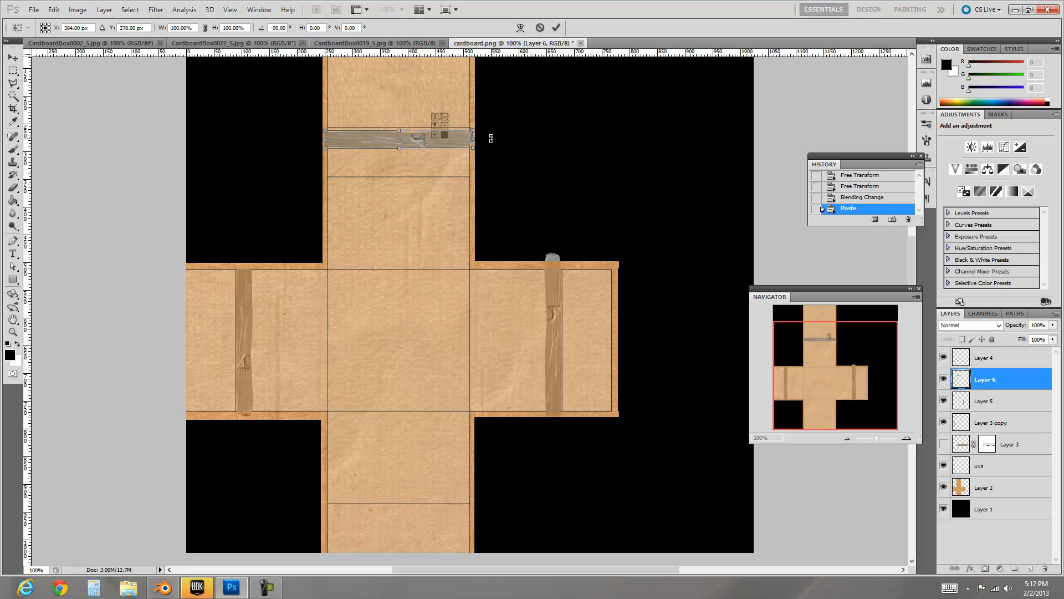
{"action": "left_click_drag", "start_coordinate": [468, 138], "coordinate": [481, 138]}
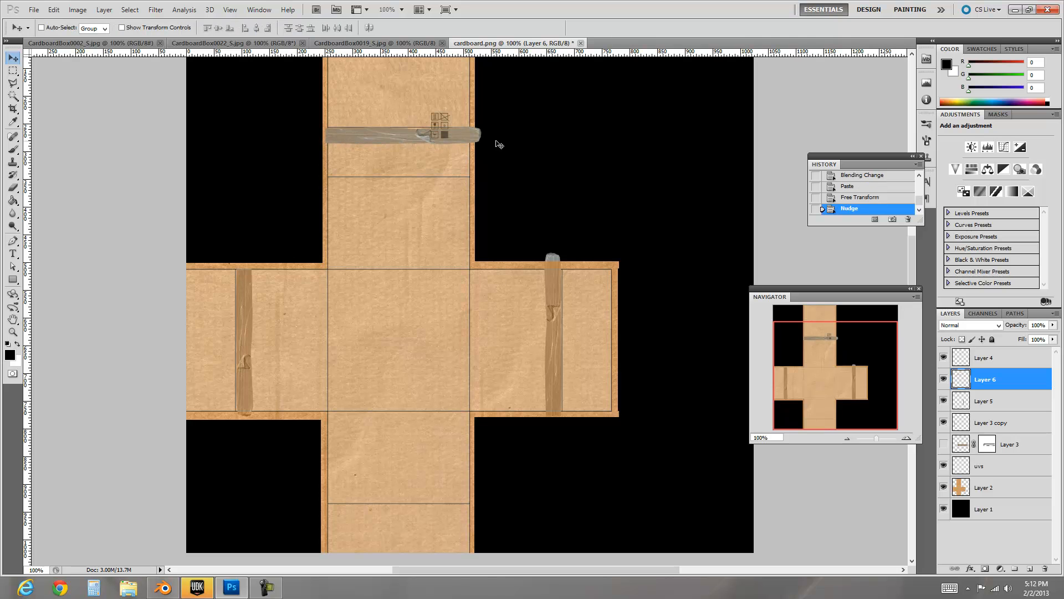
{"action": "left_click", "coordinate": [970, 325]}
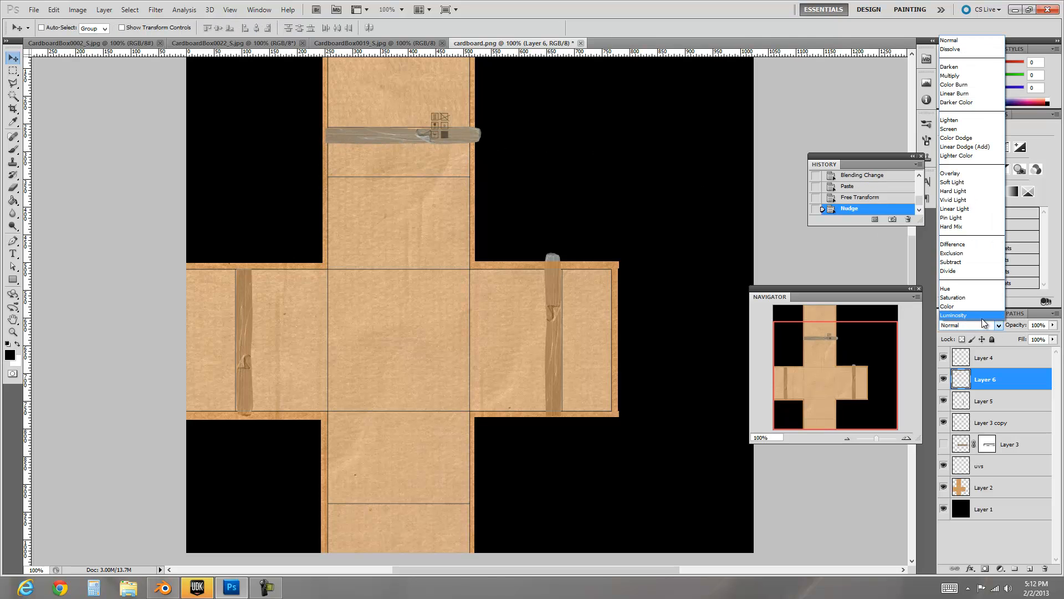
{"action": "left_click", "coordinate": [953, 315]}
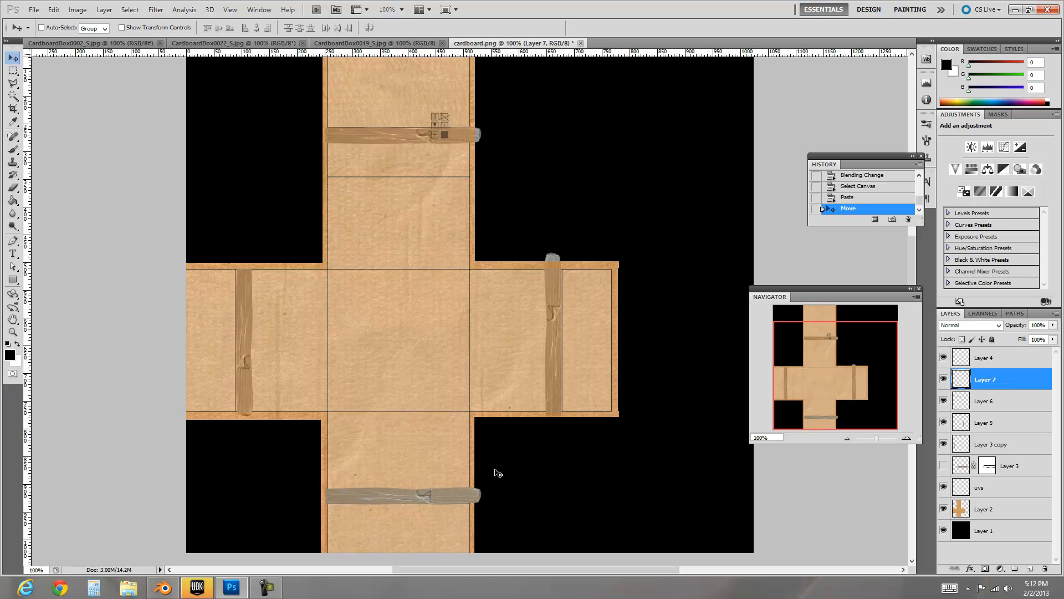
{"action": "left_click", "coordinate": [970, 325]}
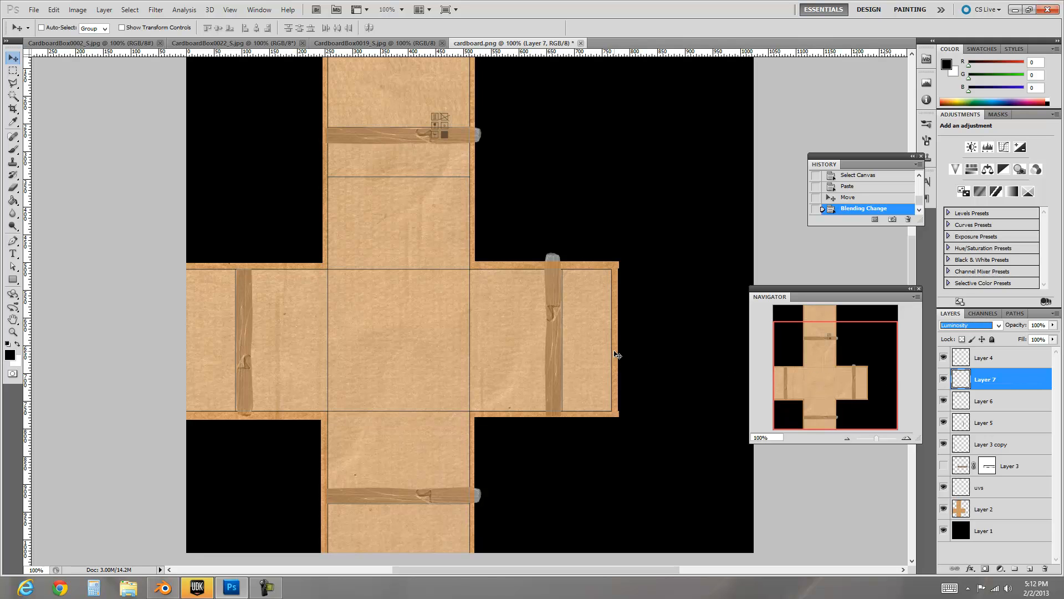
{"action": "mouse_move", "coordinate": [763, 298]}
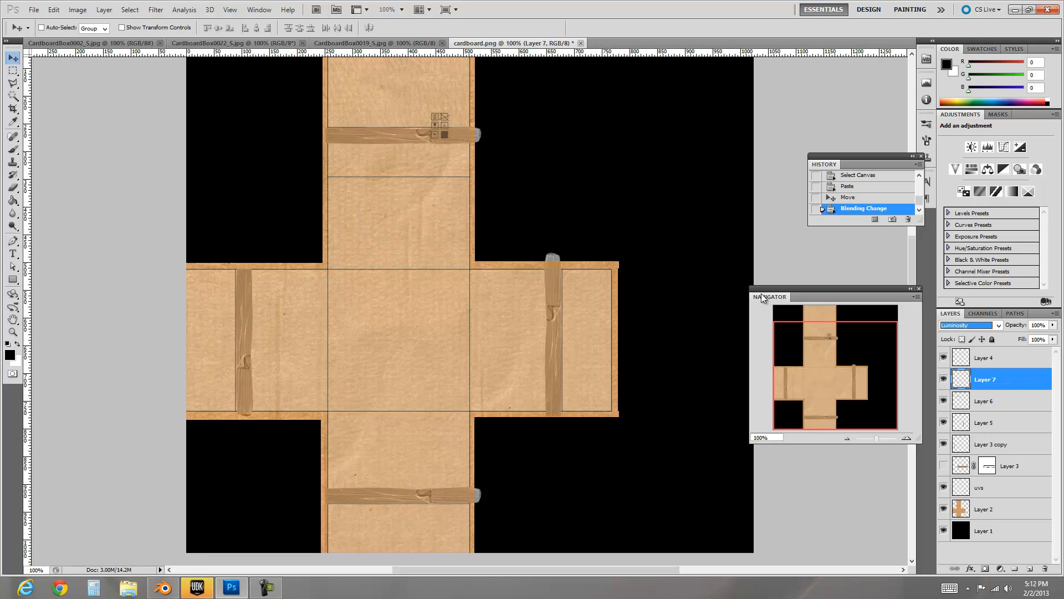
{"action": "mouse_move", "coordinate": [991, 336]}
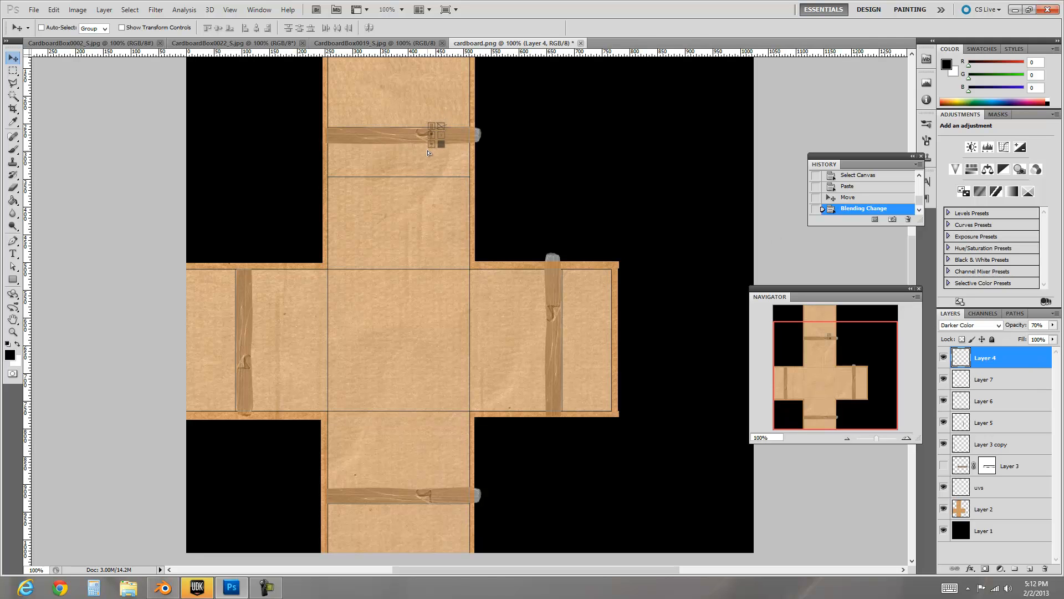
Move the stamp to the tape's left end, toggle its visibility, and hide the UV lines.
{"action": "left_click_drag", "start_coordinate": [432, 134], "coordinate": [369, 133]}
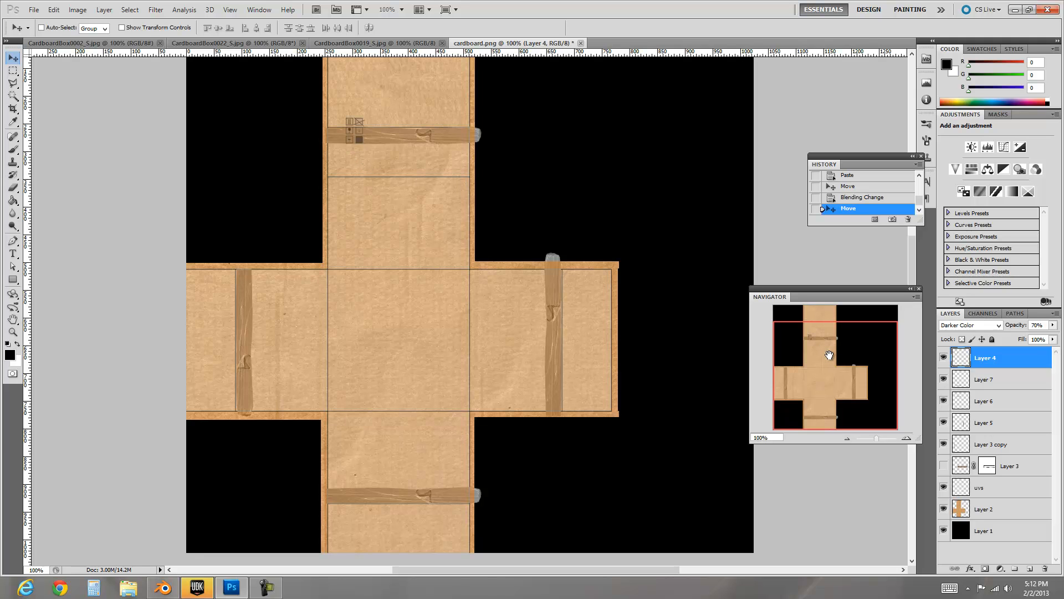
{"action": "mouse_move", "coordinate": [865, 334]}
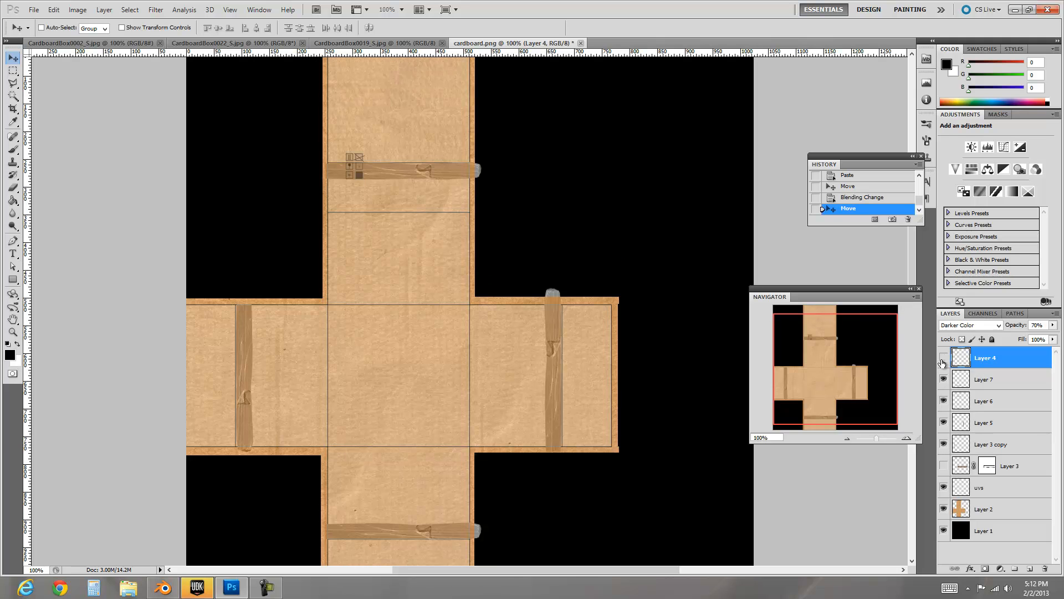
{"action": "left_click", "coordinate": [984, 379]}
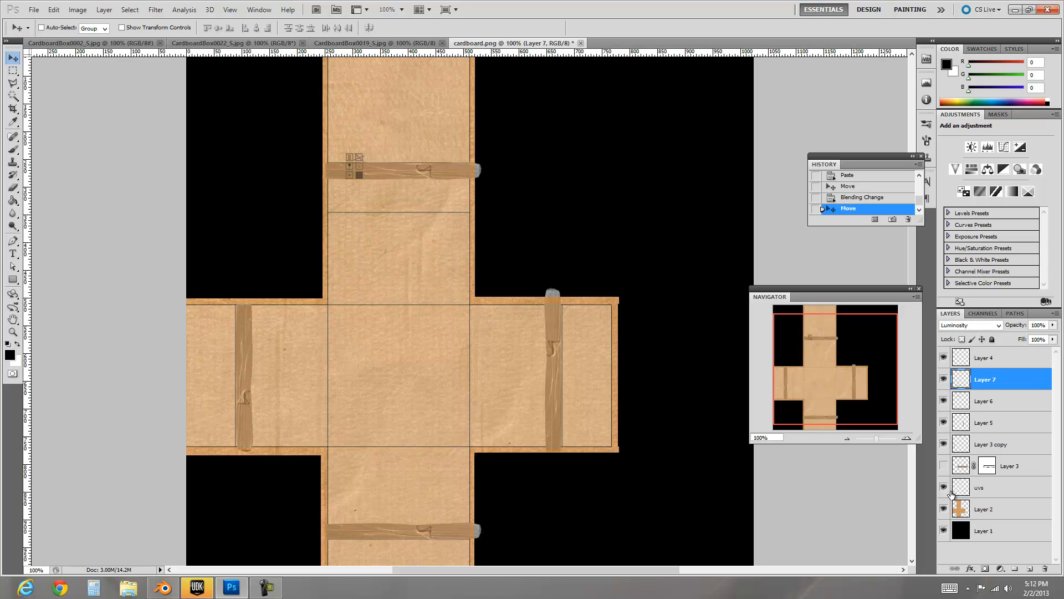
{"action": "left_click", "coordinate": [979, 486]}
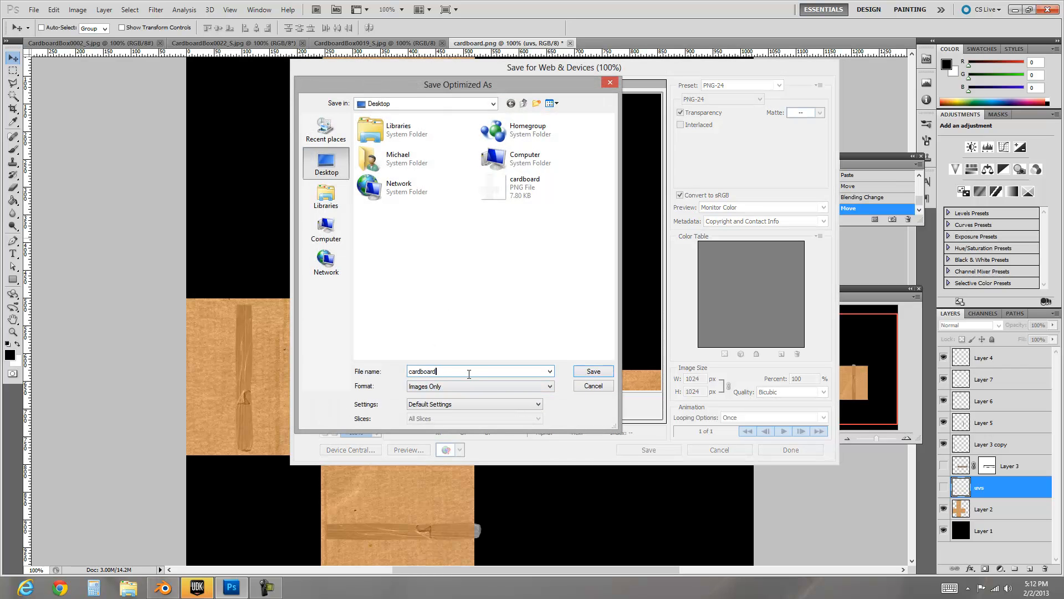
Save the optimized PNG under the name cardboard-uv.
{"action": "type", "text": "-uv"}
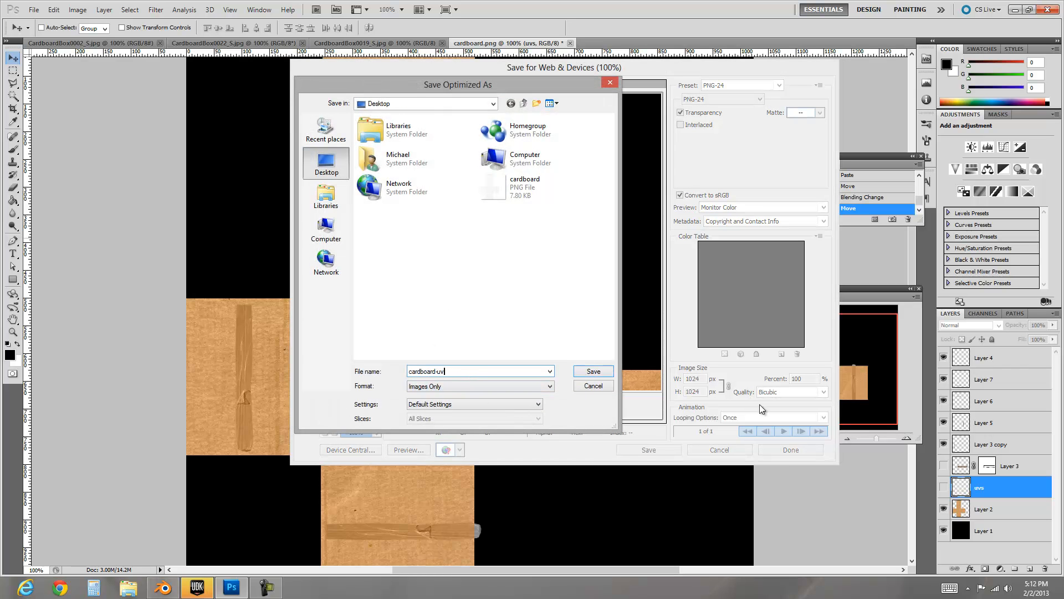
{"action": "left_click", "coordinate": [594, 371]}
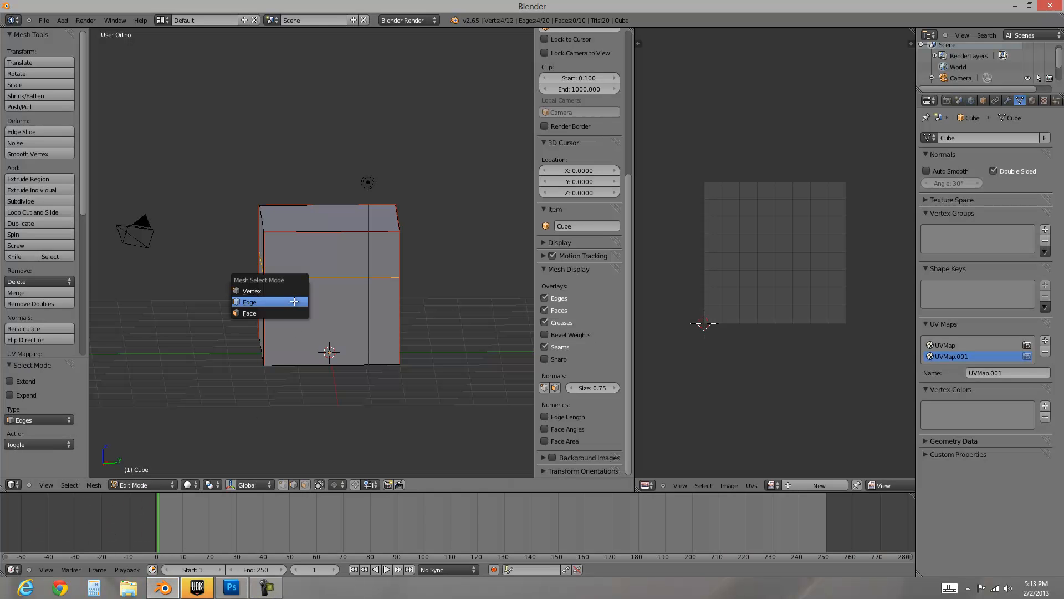
In edge select mode, mark the selected edges and then all edges sharp.
{"action": "left_click", "coordinate": [251, 291]}
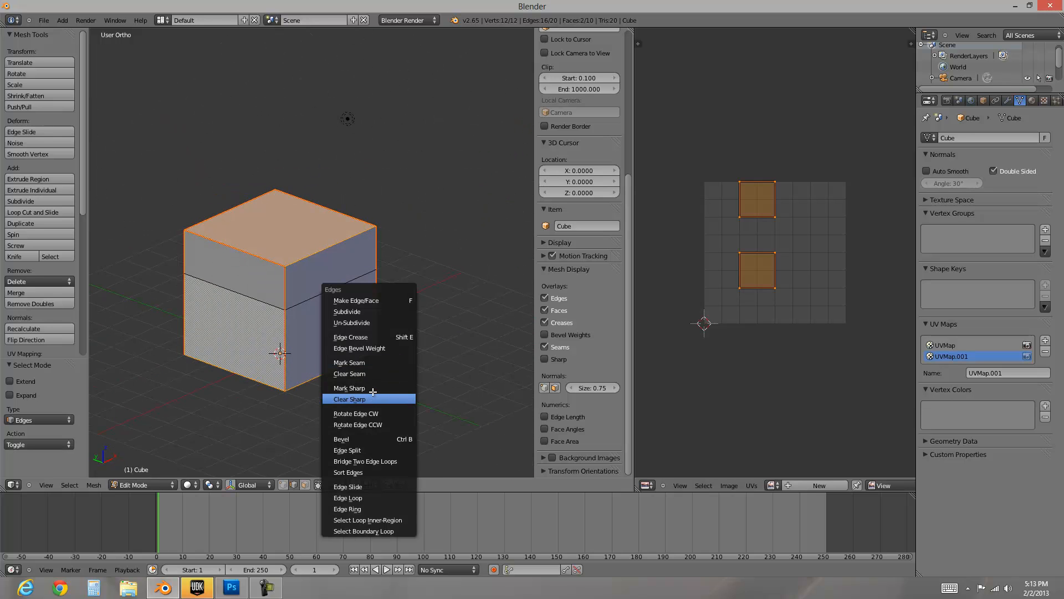
{"action": "left_click", "coordinate": [350, 388]}
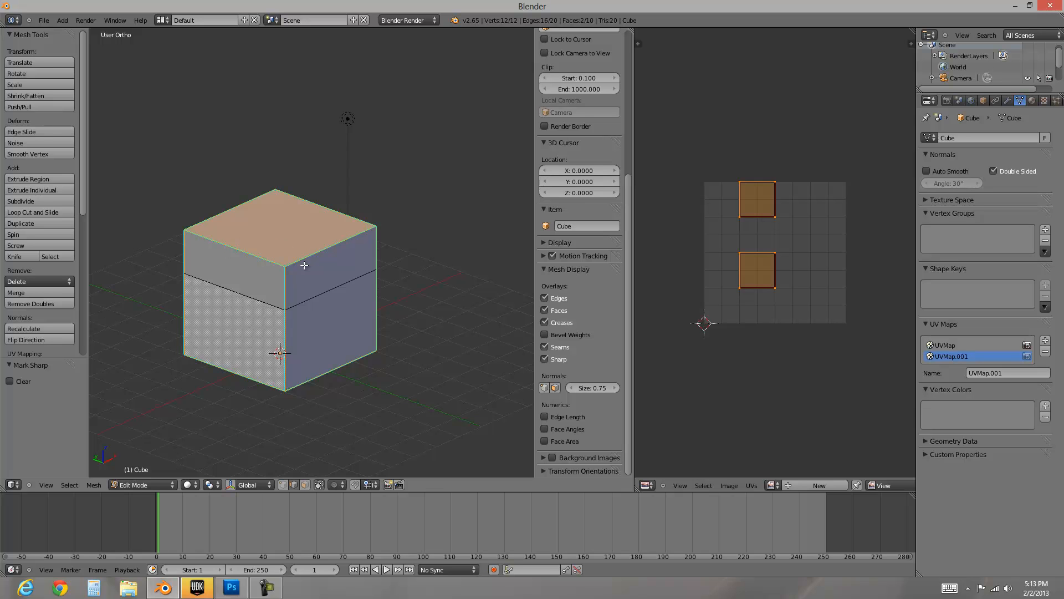
{"action": "left_click_drag", "start_coordinate": [305, 265], "coordinate": [360, 292]}
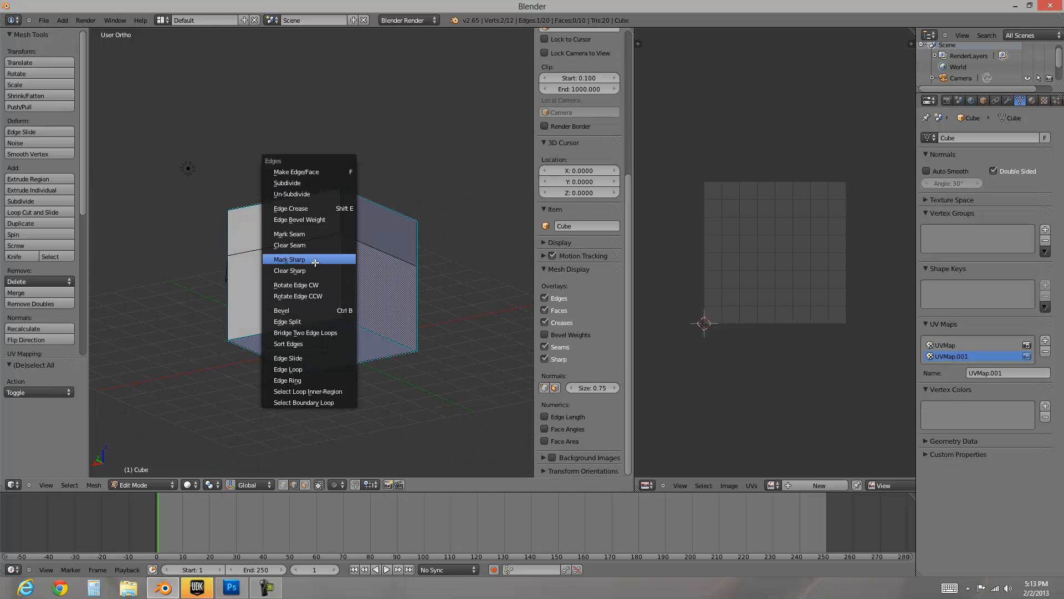
{"action": "left_click", "coordinate": [289, 259]}
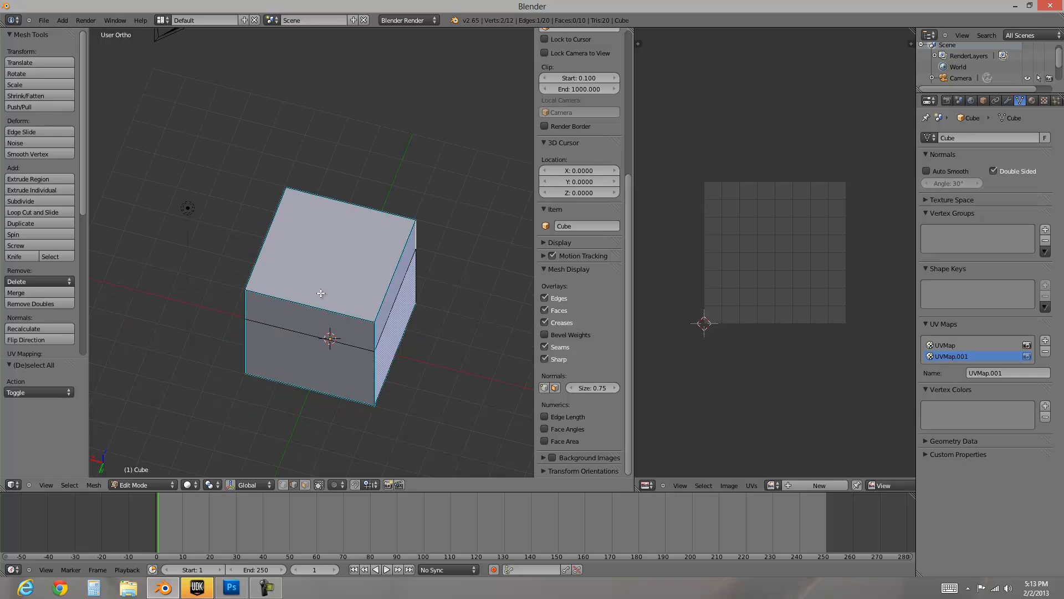
{"action": "mouse_move", "coordinate": [313, 291]}
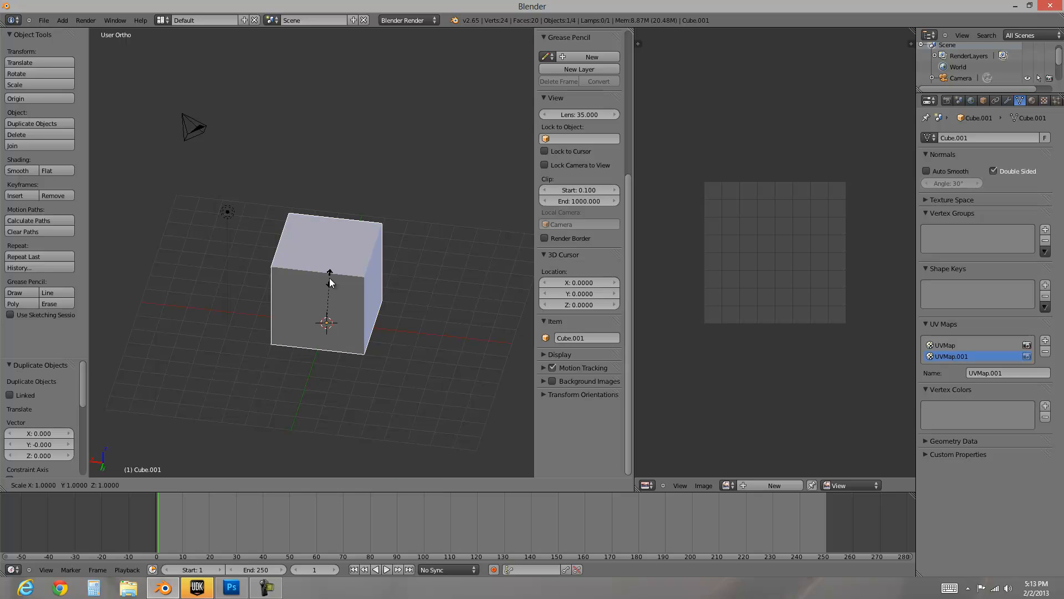
Create a UCX_Cube collision copy scaled to 1.027 and export the box as box.ase.
{"action": "left_click", "coordinate": [331, 283]}
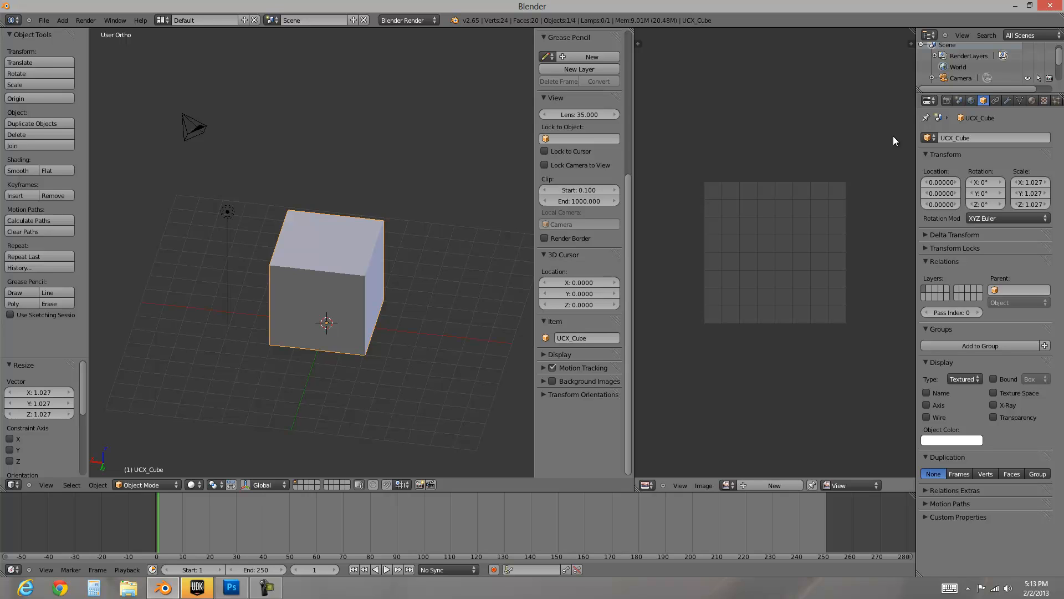
{"action": "mouse_move", "coordinate": [927, 132]}
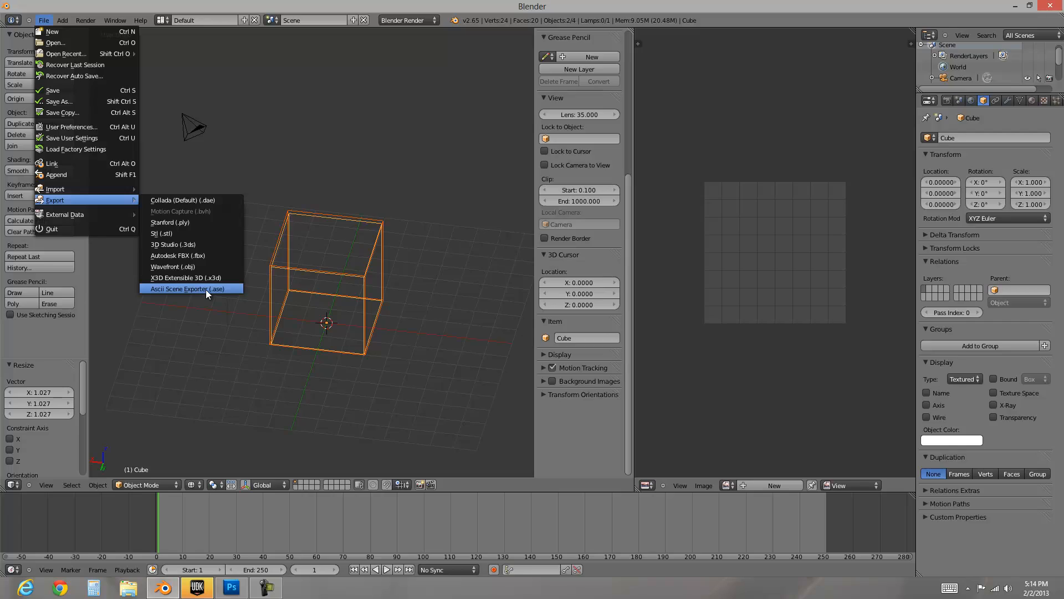
{"action": "left_click", "coordinate": [184, 289]}
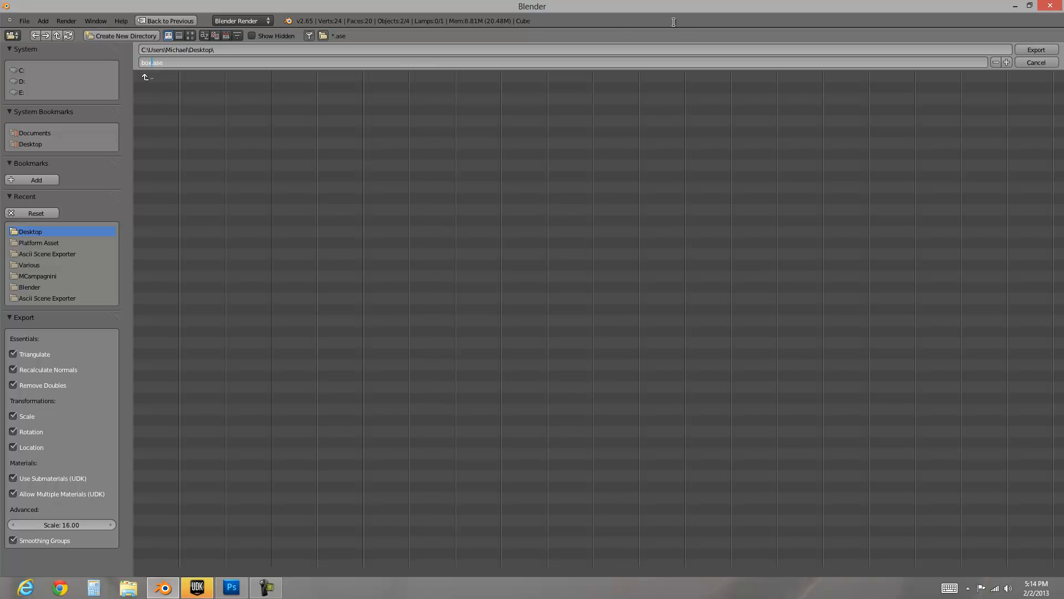
{"action": "left_click", "coordinate": [1036, 50]}
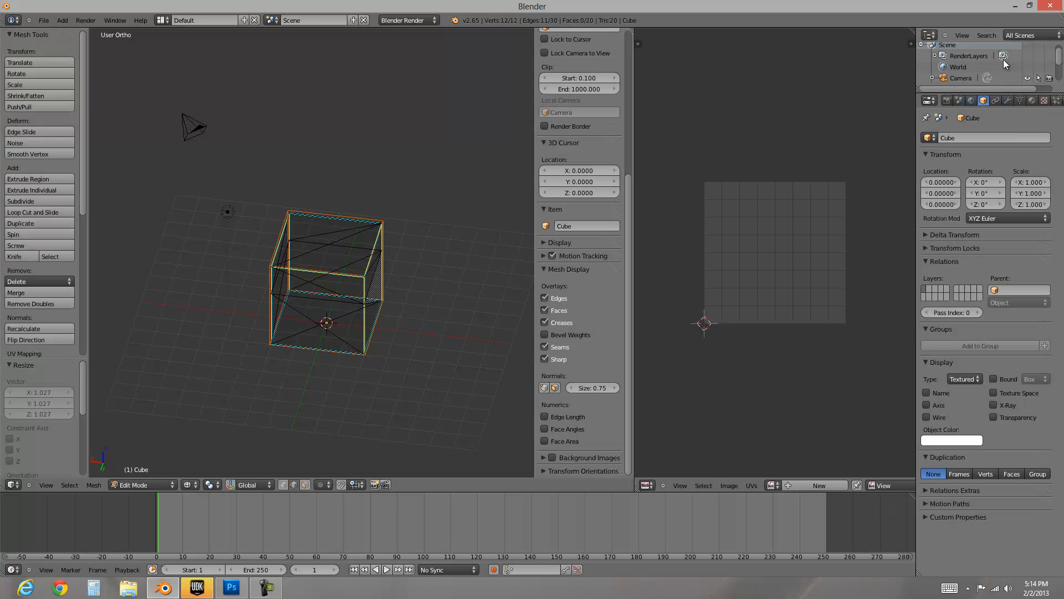
{"action": "left_click", "coordinate": [197, 588]}
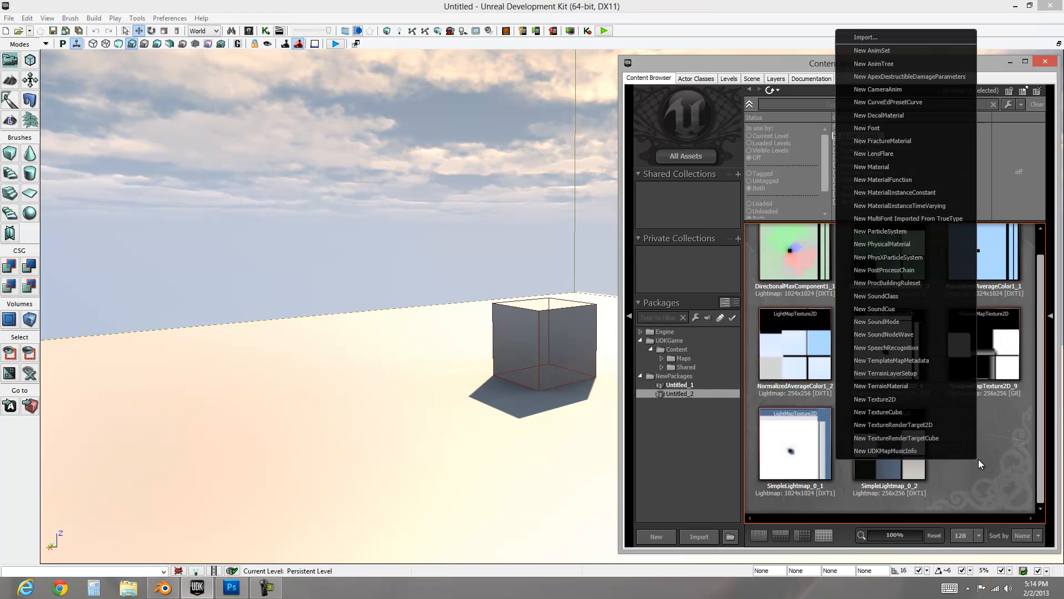
Import the exported box mesh from the desktop into the Content Browser.
{"action": "left_click", "coordinate": [866, 37]}
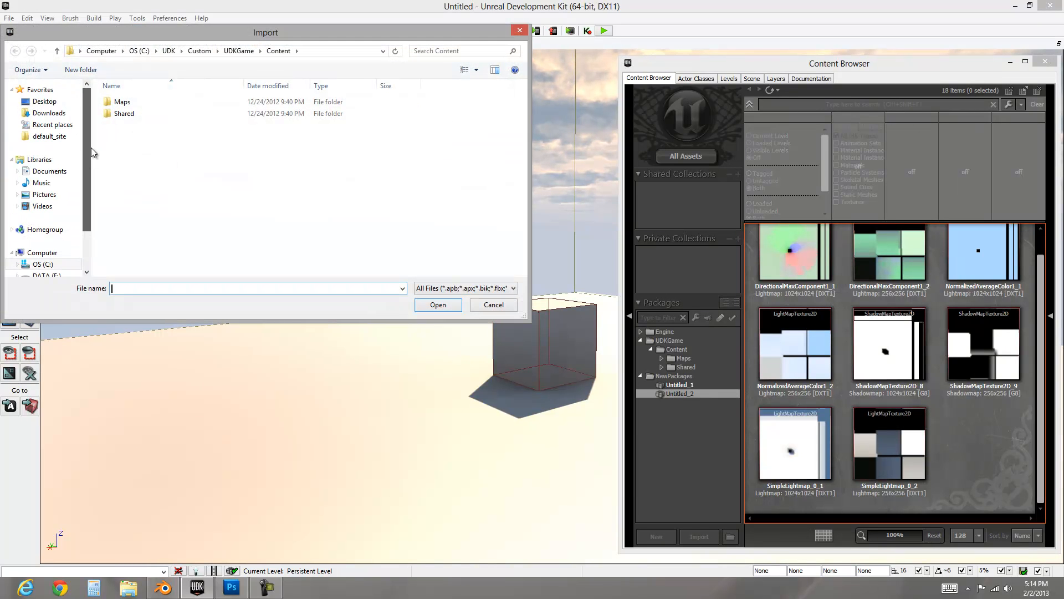
{"action": "left_click", "coordinate": [44, 100]}
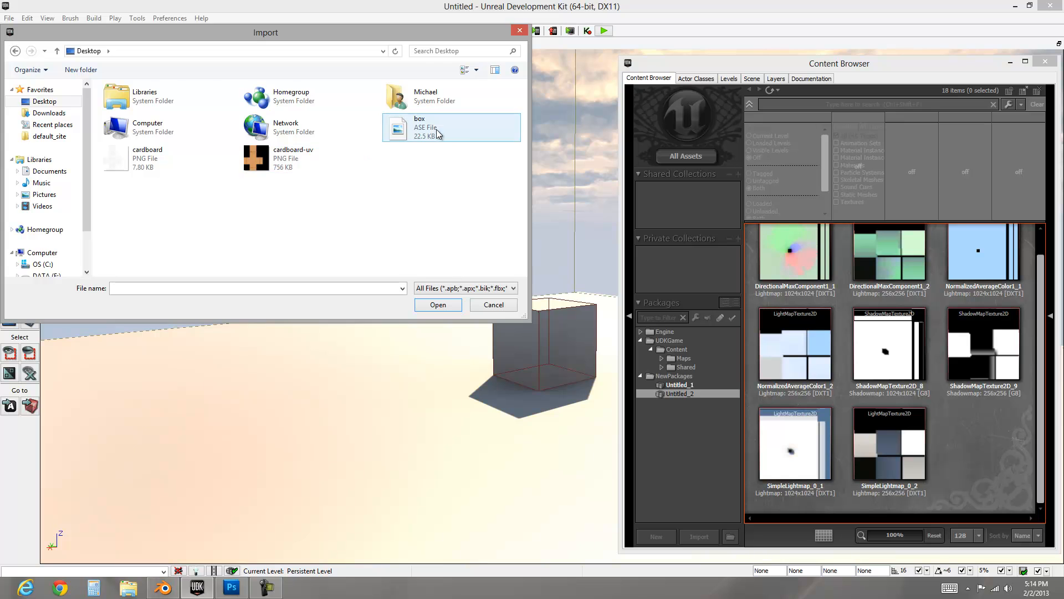
{"action": "left_click", "coordinate": [438, 305]}
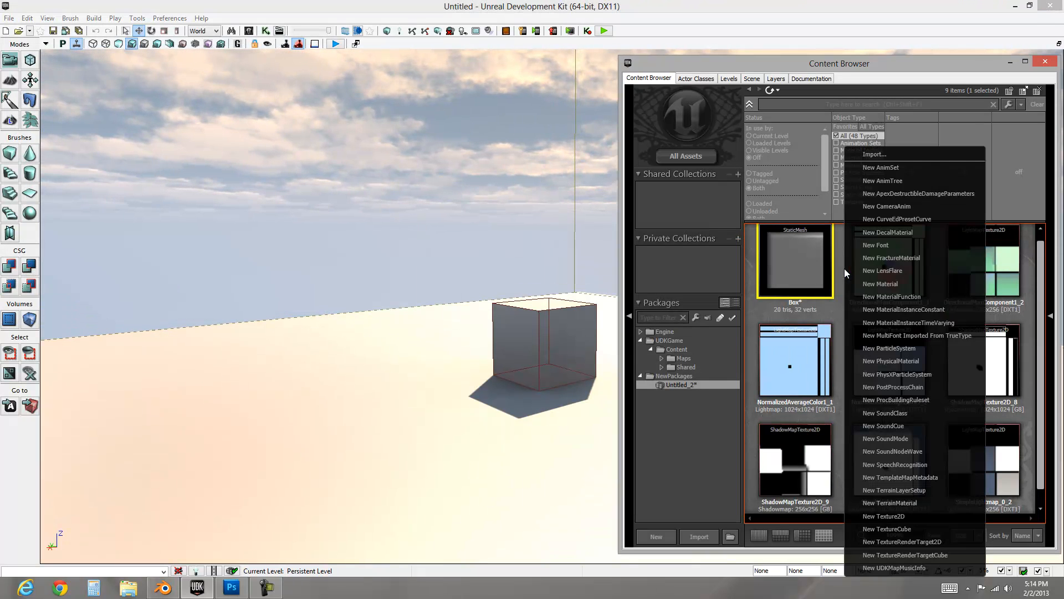
{"action": "left_click", "coordinate": [875, 154]}
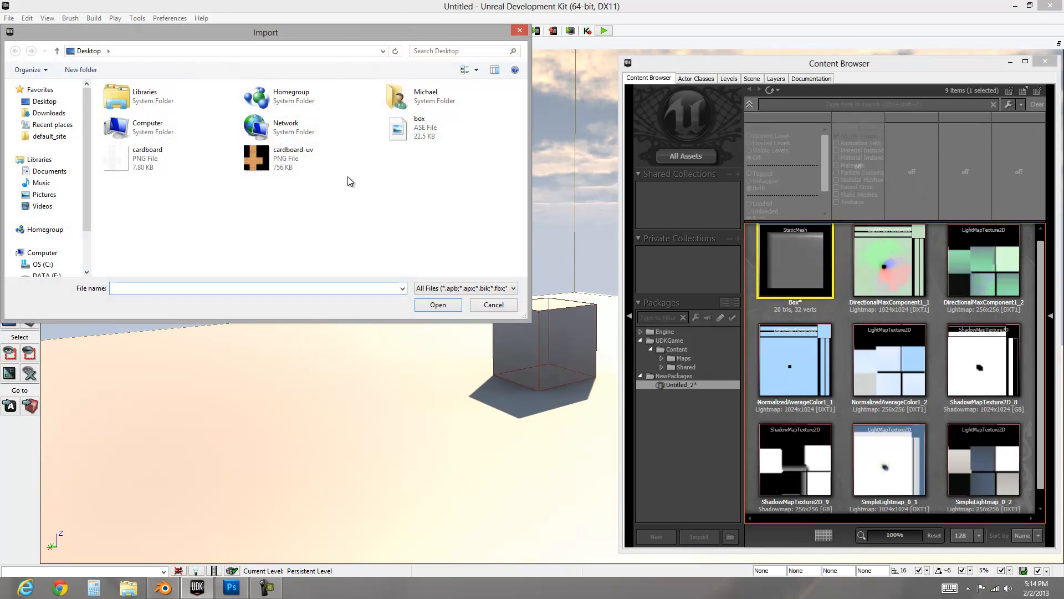
Import cardboard-uv.png as a texture with Create Material? ticked.
{"action": "left_click", "coordinate": [285, 158]}
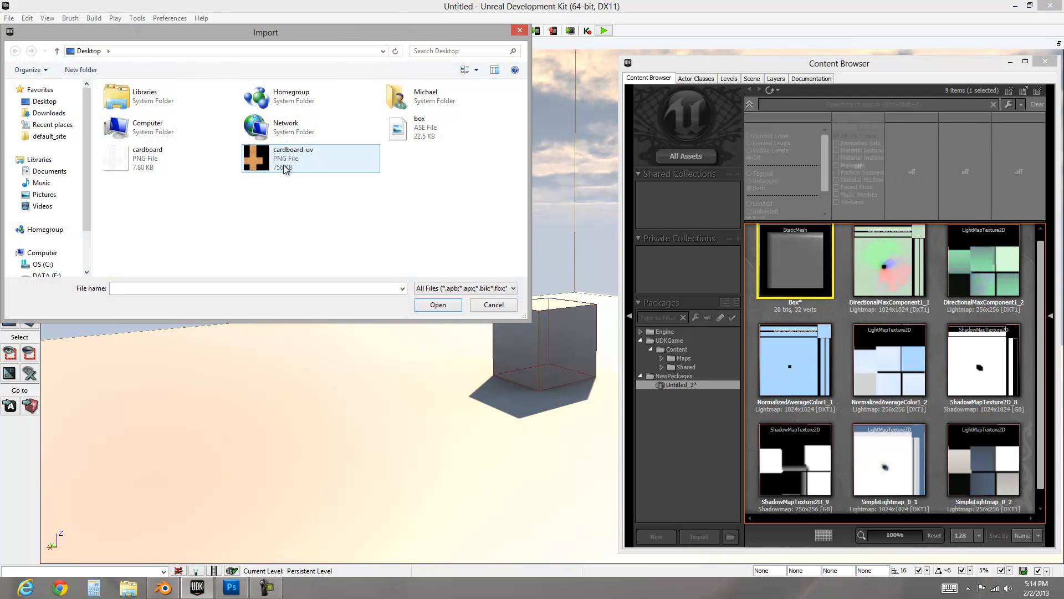
{"action": "left_click", "coordinate": [438, 304]}
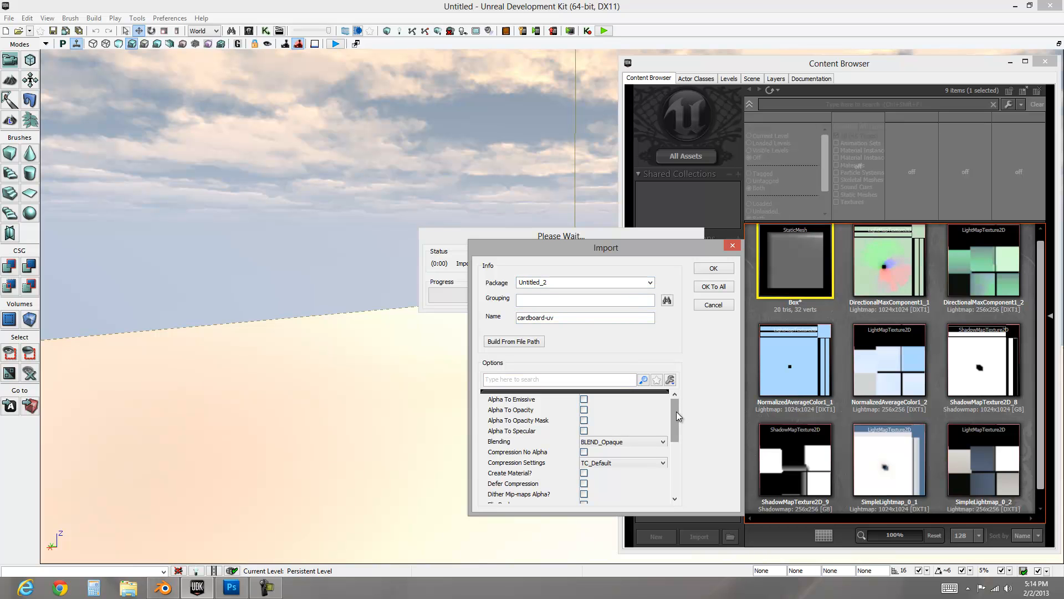
{"action": "scroll", "scroll_direction": "down", "scroll_amount": 3}
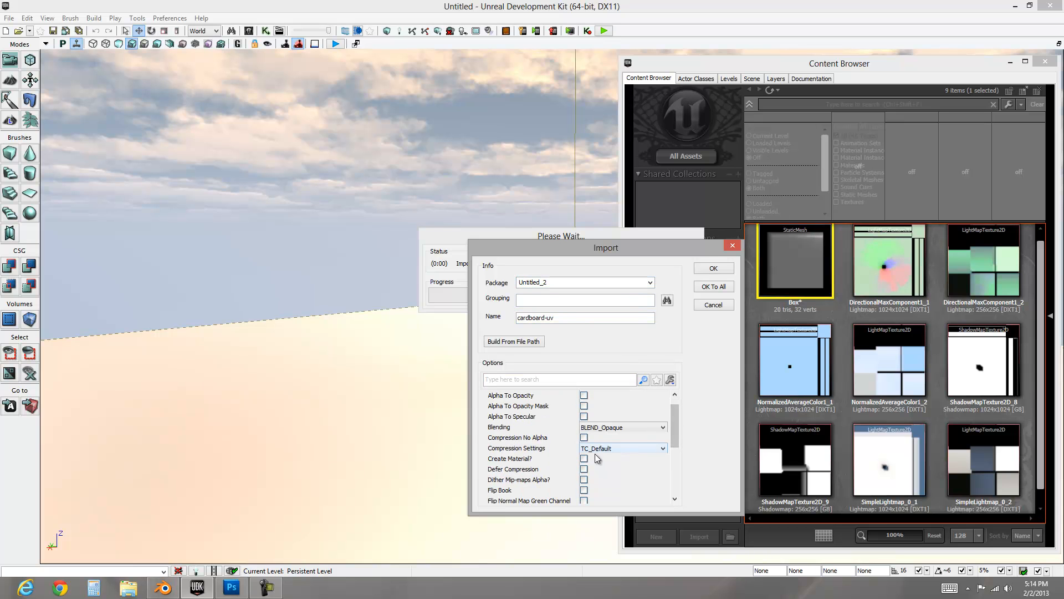
{"action": "left_click", "coordinate": [583, 459]}
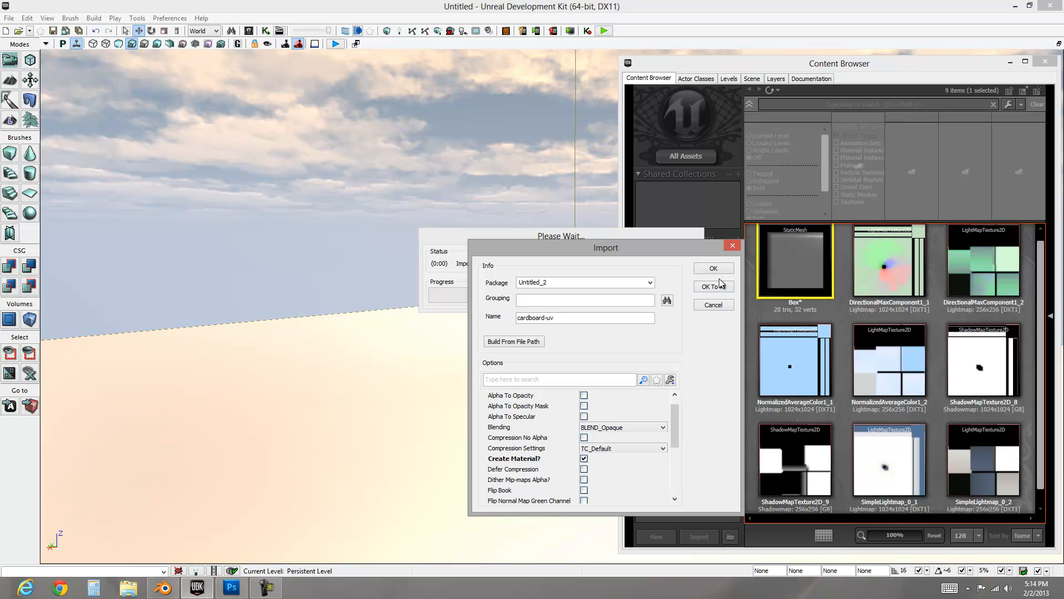
{"action": "left_click", "coordinate": [714, 286]}
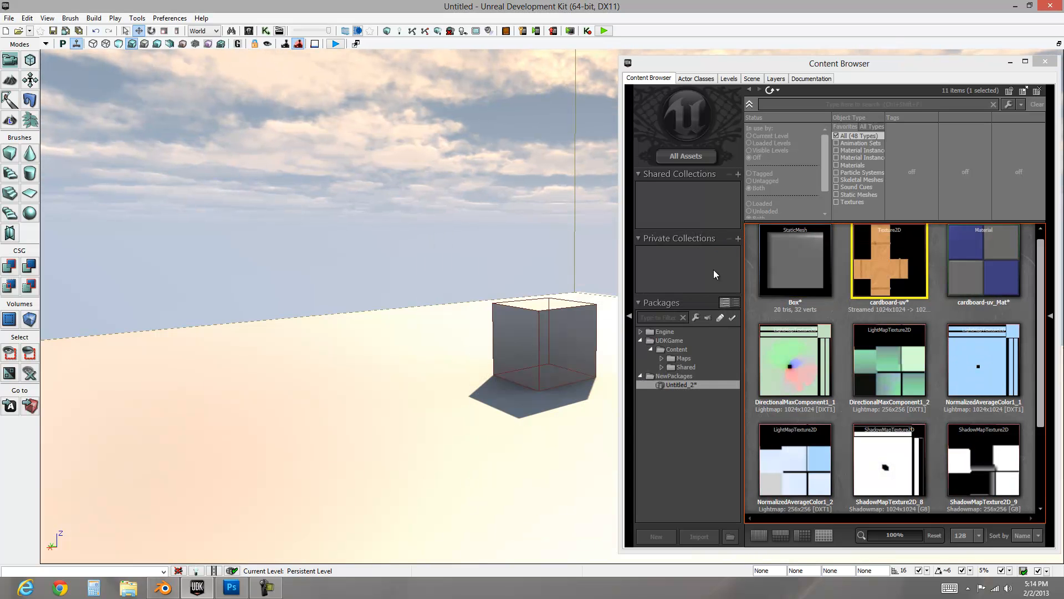
{"action": "mouse_move", "coordinate": [978, 258]}
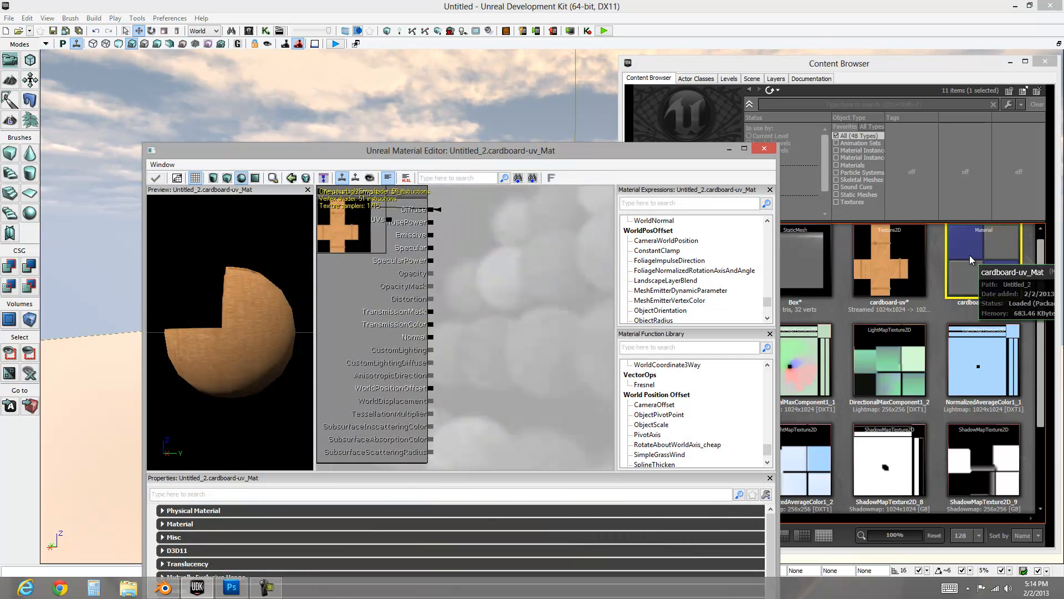
{"action": "mouse_move", "coordinate": [974, 284]}
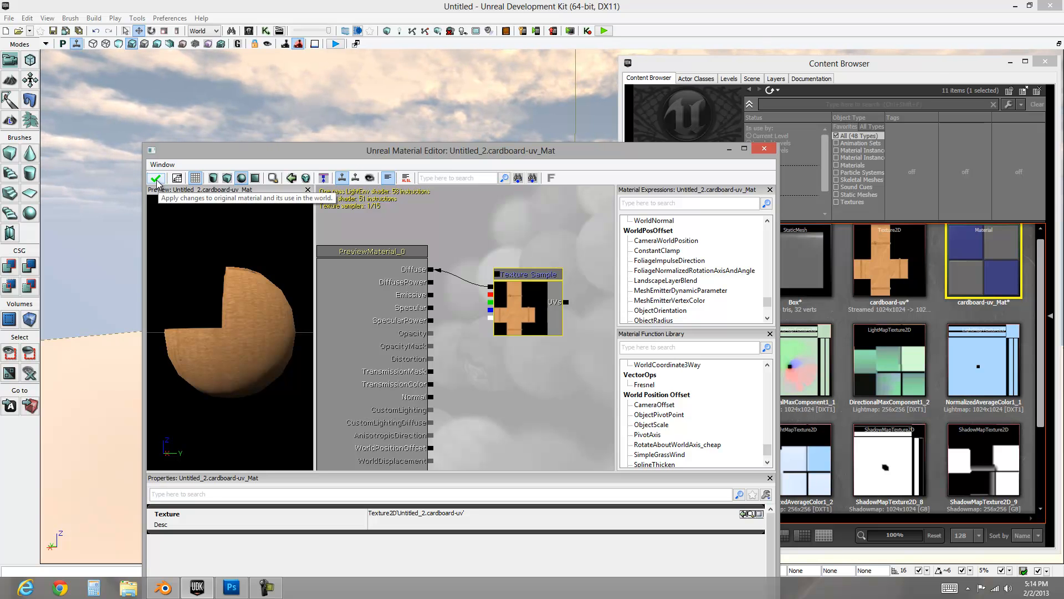
Apply the Texture Sample-to-Diffuse changes on cardboard-uv_Mat and close the Material Editor.
{"action": "left_click", "coordinate": [156, 177]}
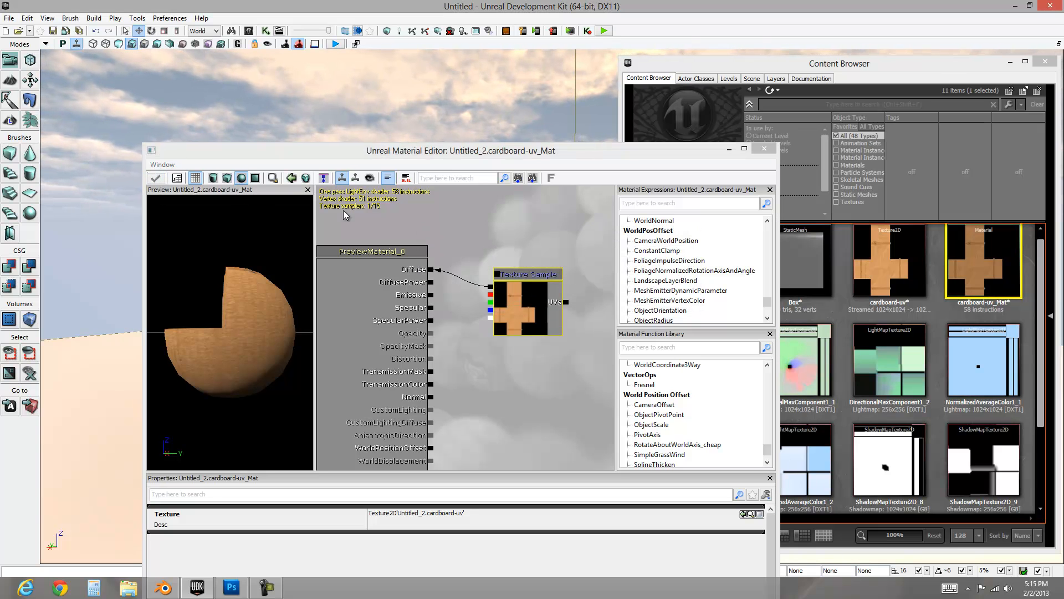
{"action": "mouse_move", "coordinate": [1005, 258]}
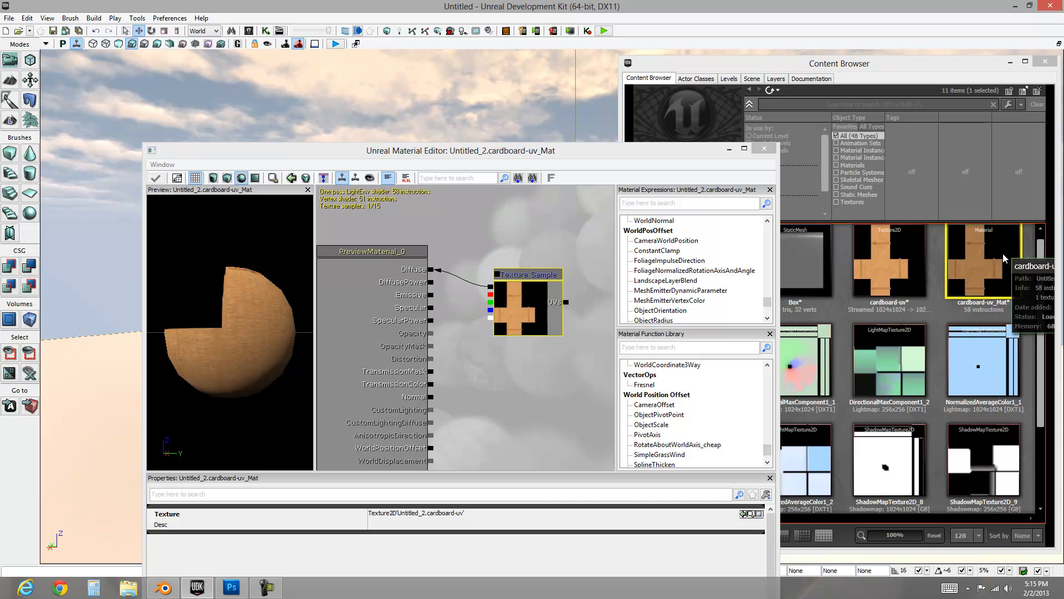
{"action": "left_click", "coordinate": [765, 148]}
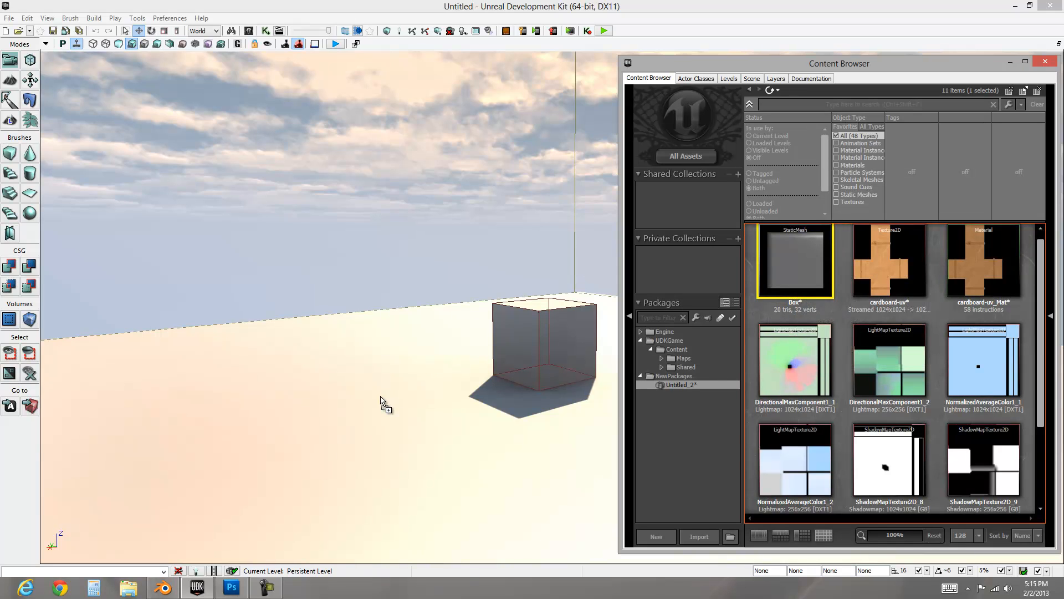
Place the Box mesh, build lighting, and preview the cardboard box with Play In Editor.
{"action": "left_click", "coordinate": [381, 403]}
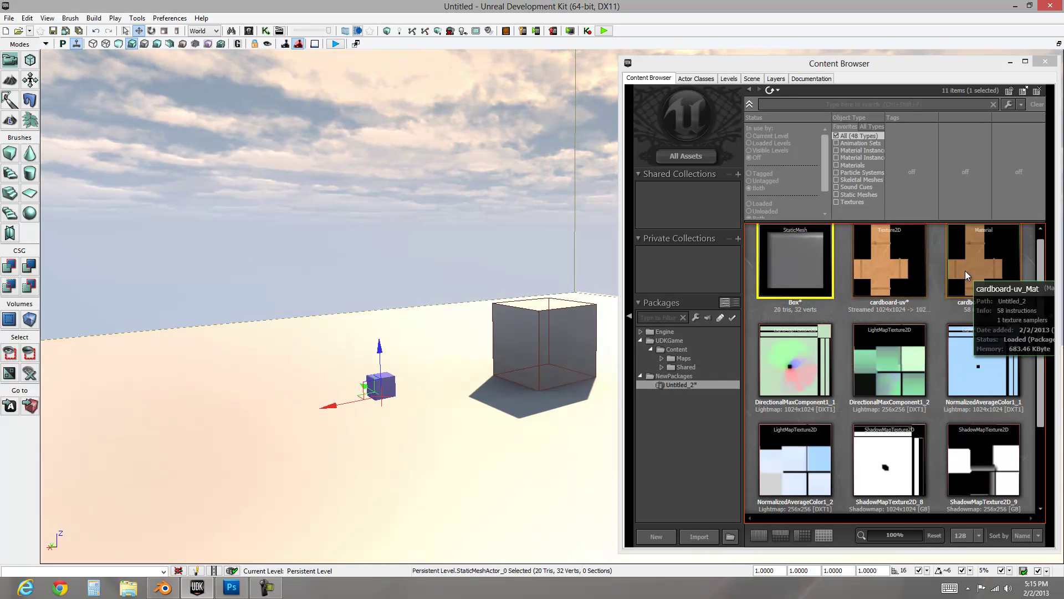
{"action": "left_click", "coordinate": [984, 261]}
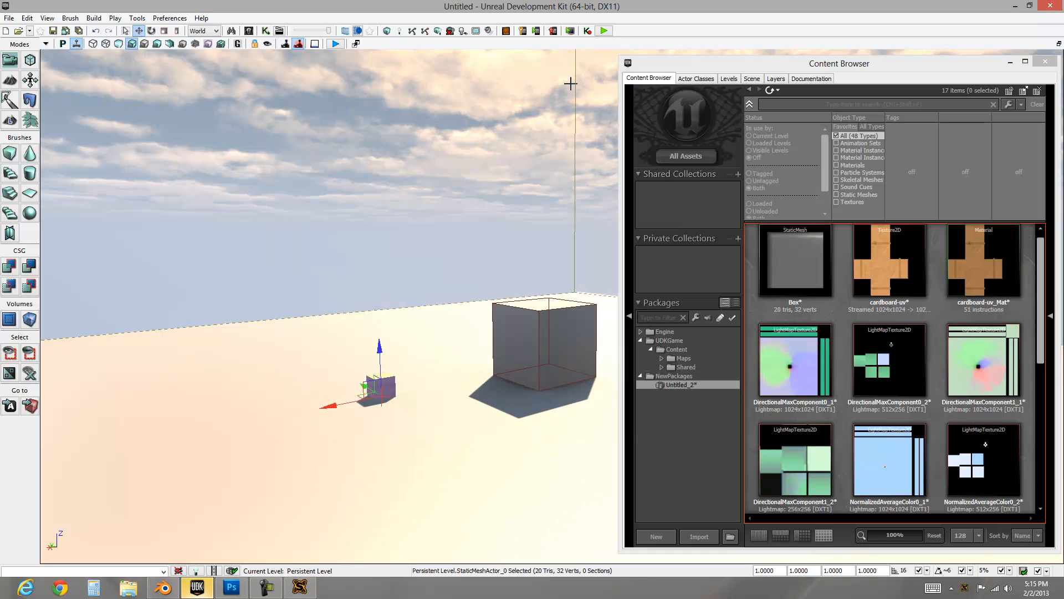
{"action": "left_click", "coordinate": [607, 30]}
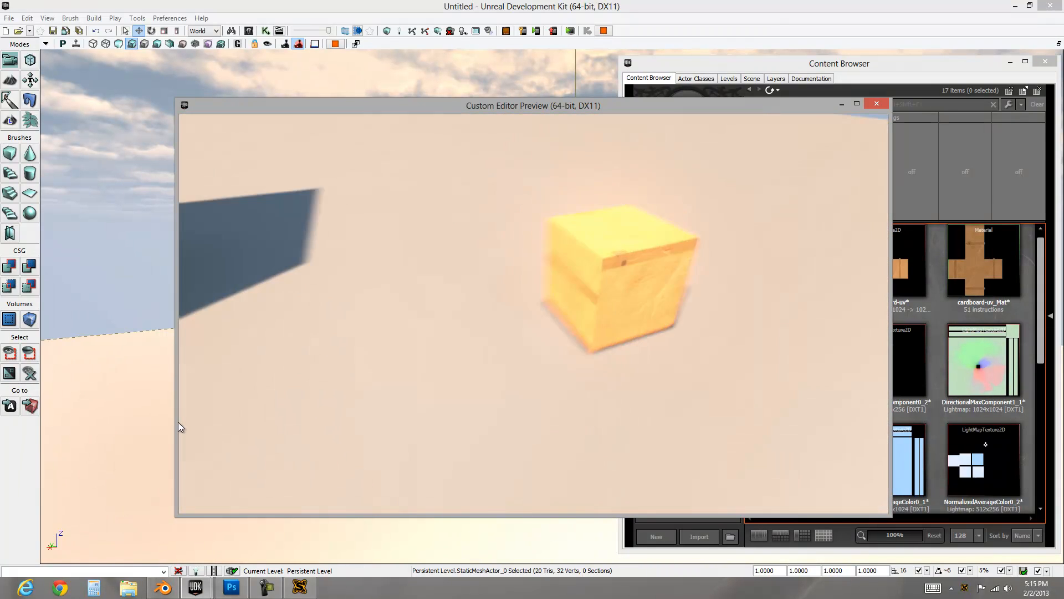
{"action": "left_click", "coordinate": [876, 103]}
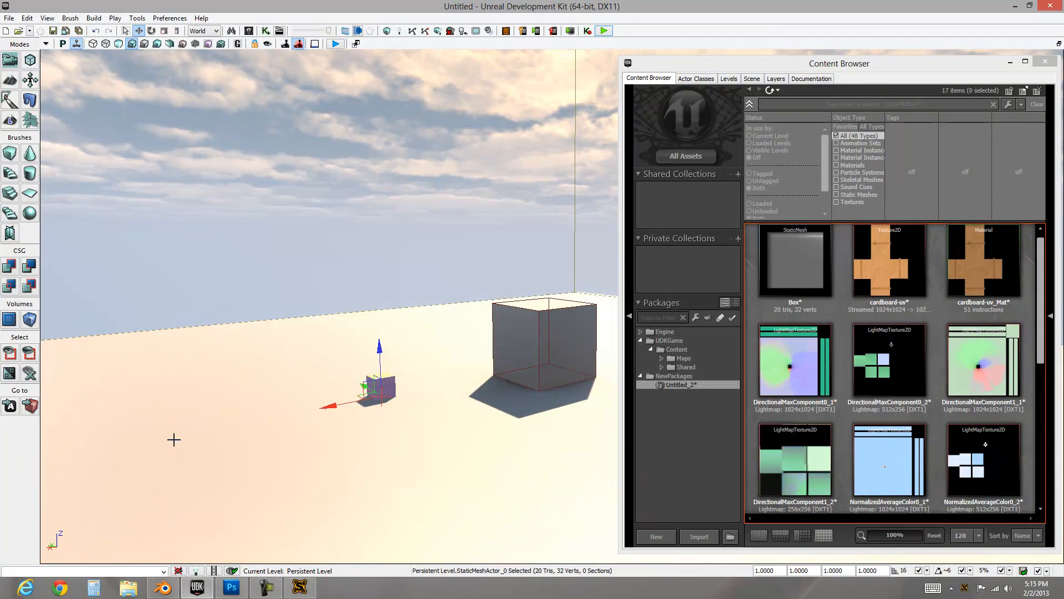
{"action": "left_click", "coordinate": [232, 586]}
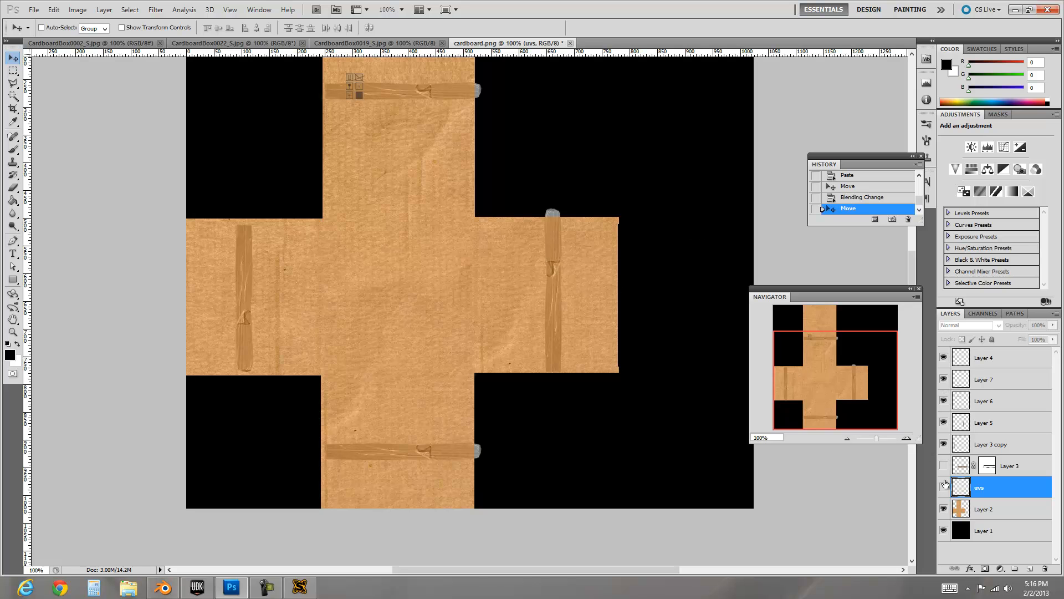
Toggle the UV guide layer, select Layers 4 and 6, and re-save over cardboard-uv.png.
{"action": "left_click", "coordinate": [944, 487]}
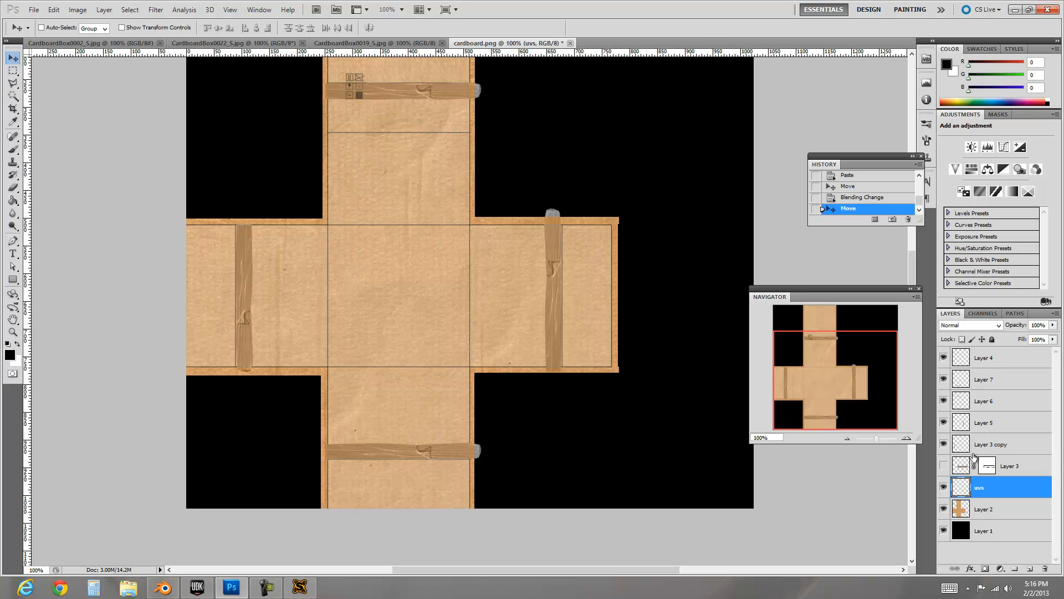
{"action": "left_click", "coordinate": [985, 357]}
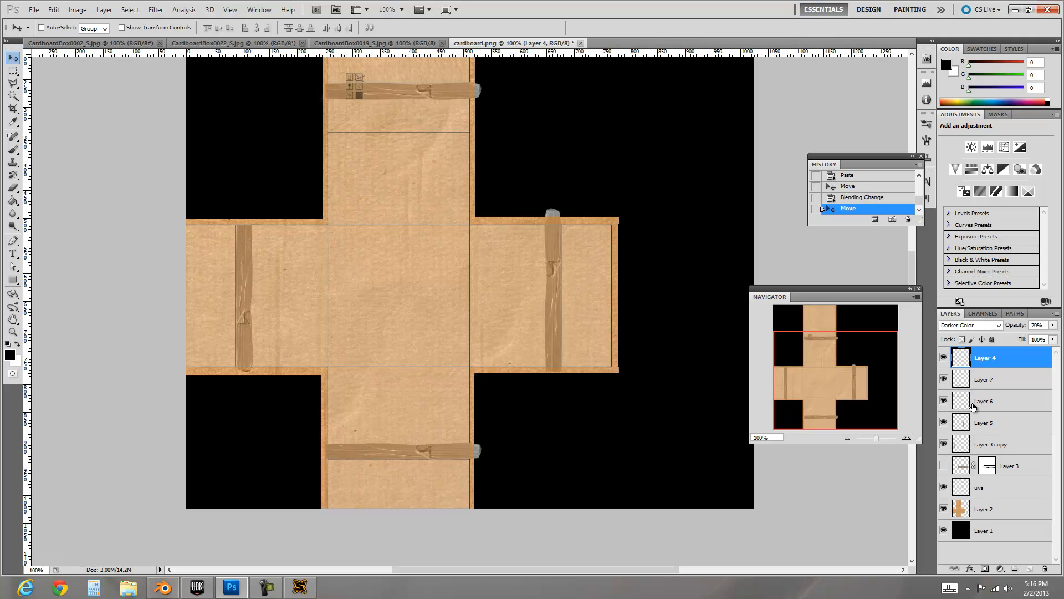
{"action": "left_click", "coordinate": [985, 401]}
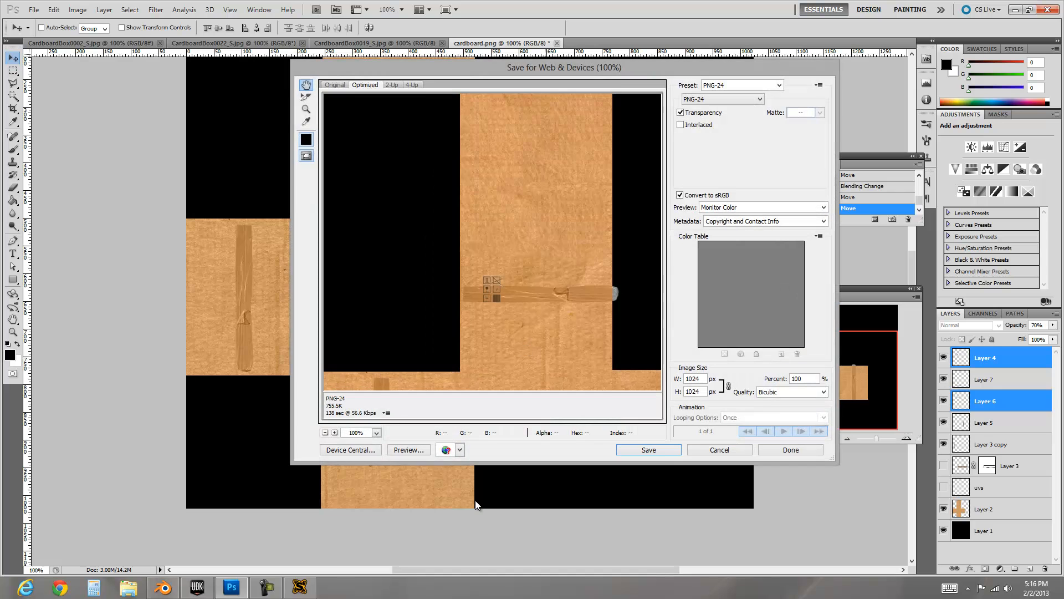
{"action": "left_click", "coordinate": [649, 450]}
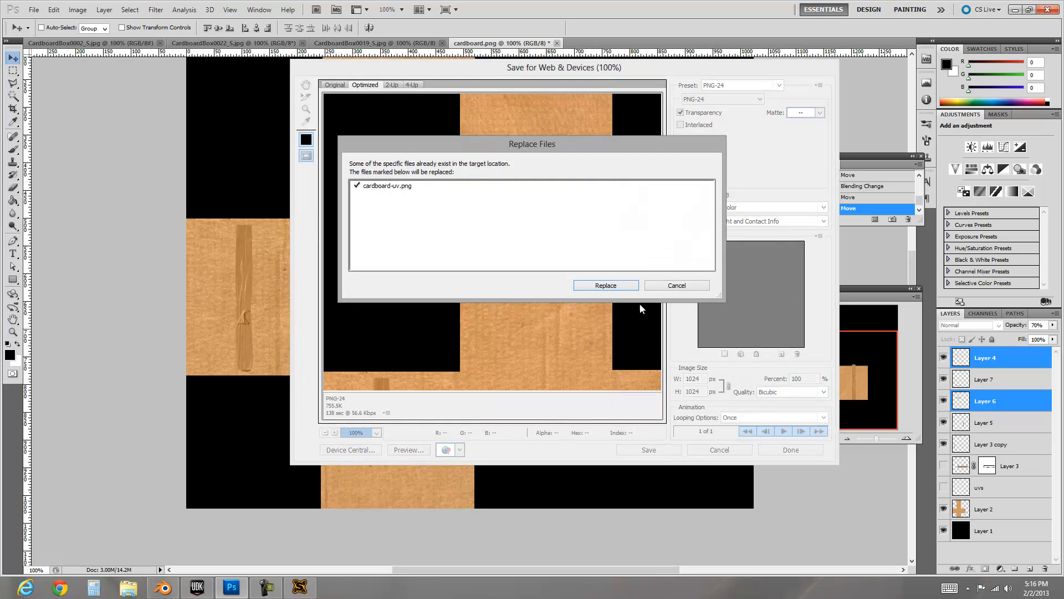
{"action": "left_click", "coordinate": [197, 587]}
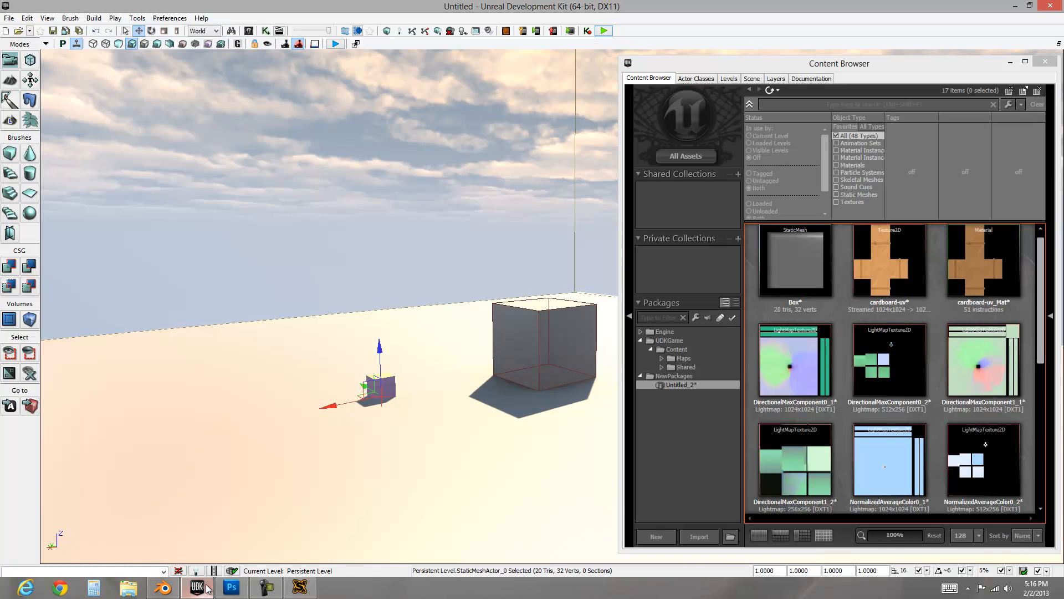
Reimport the cardboard-uv texture and look around the taped box in the play preview.
{"action": "left_click", "coordinate": [983, 261]}
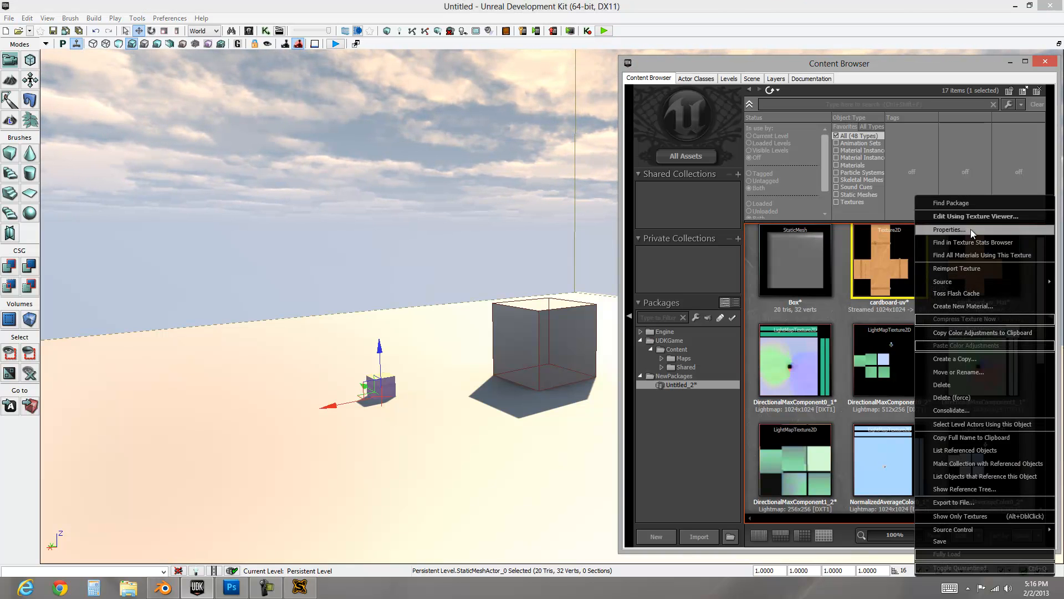
{"action": "left_click", "coordinate": [964, 305]}
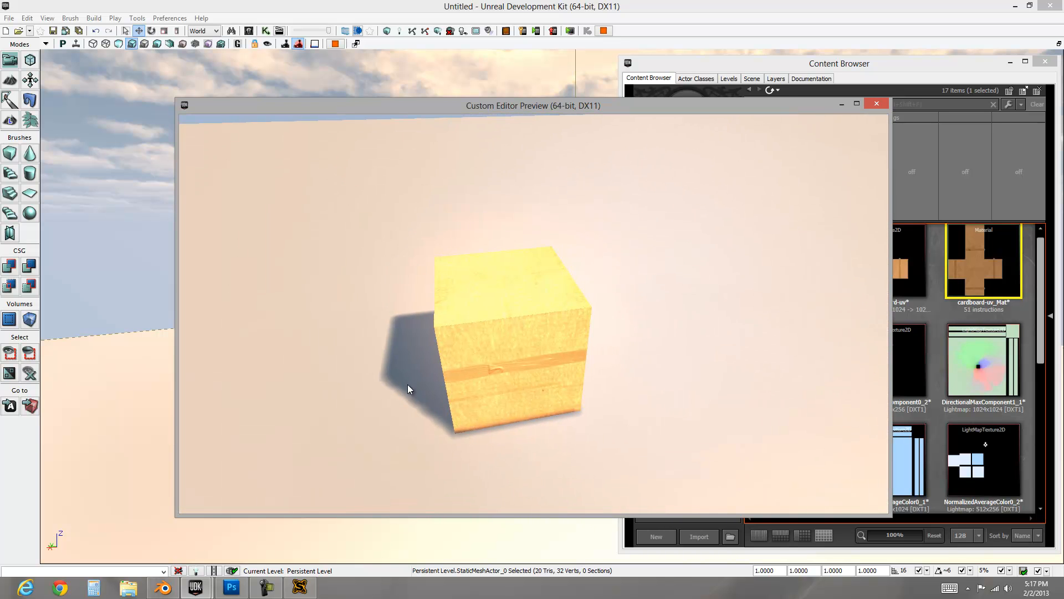
{"action": "left_click_drag", "start_coordinate": [408, 389], "coordinate": [496, 382]}
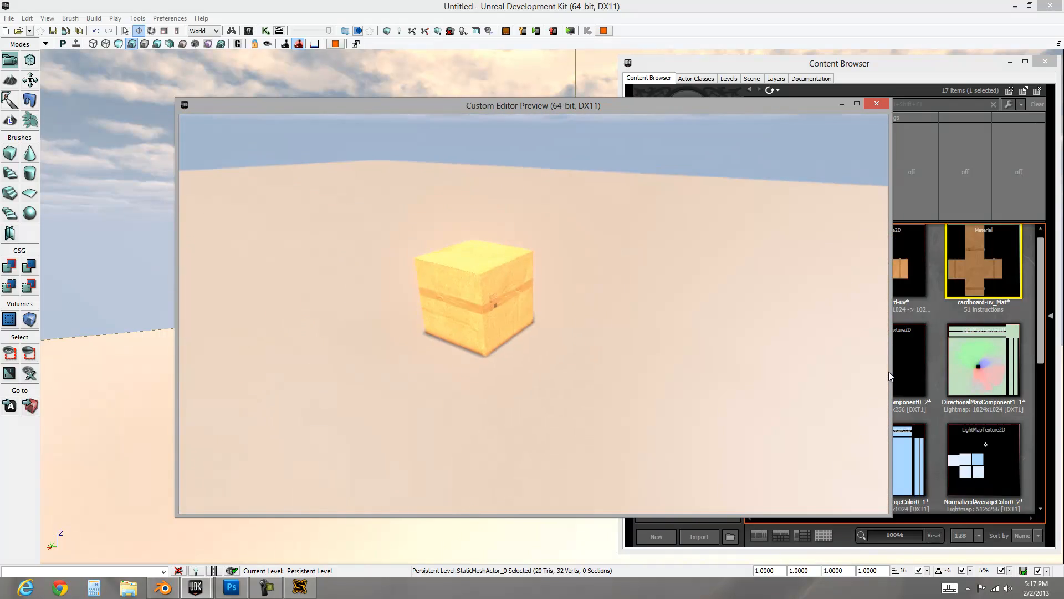
{"action": "left_click_drag", "start_coordinate": [475, 299], "coordinate": [556, 299]}
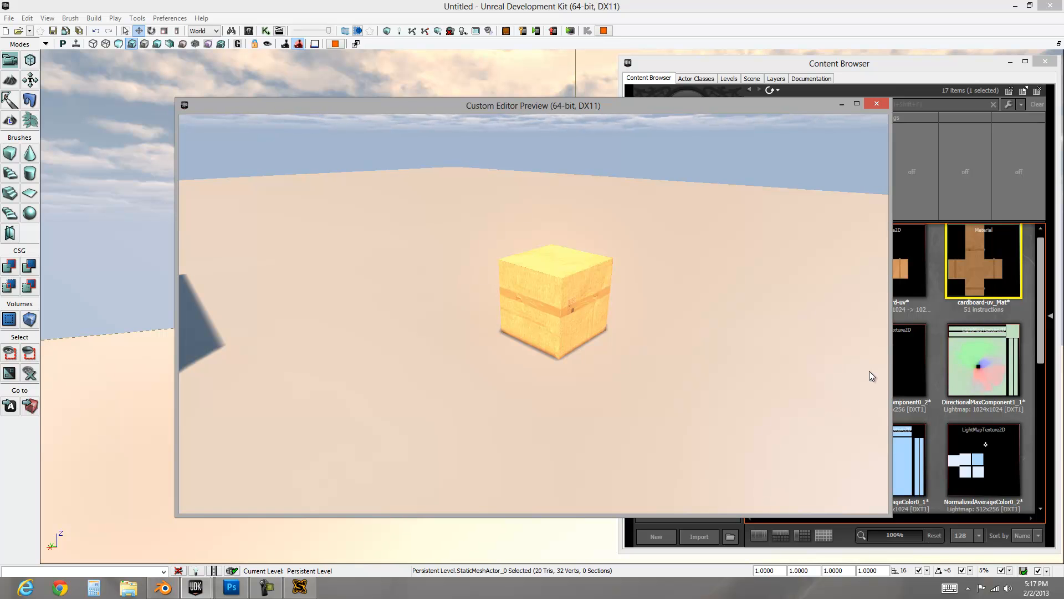